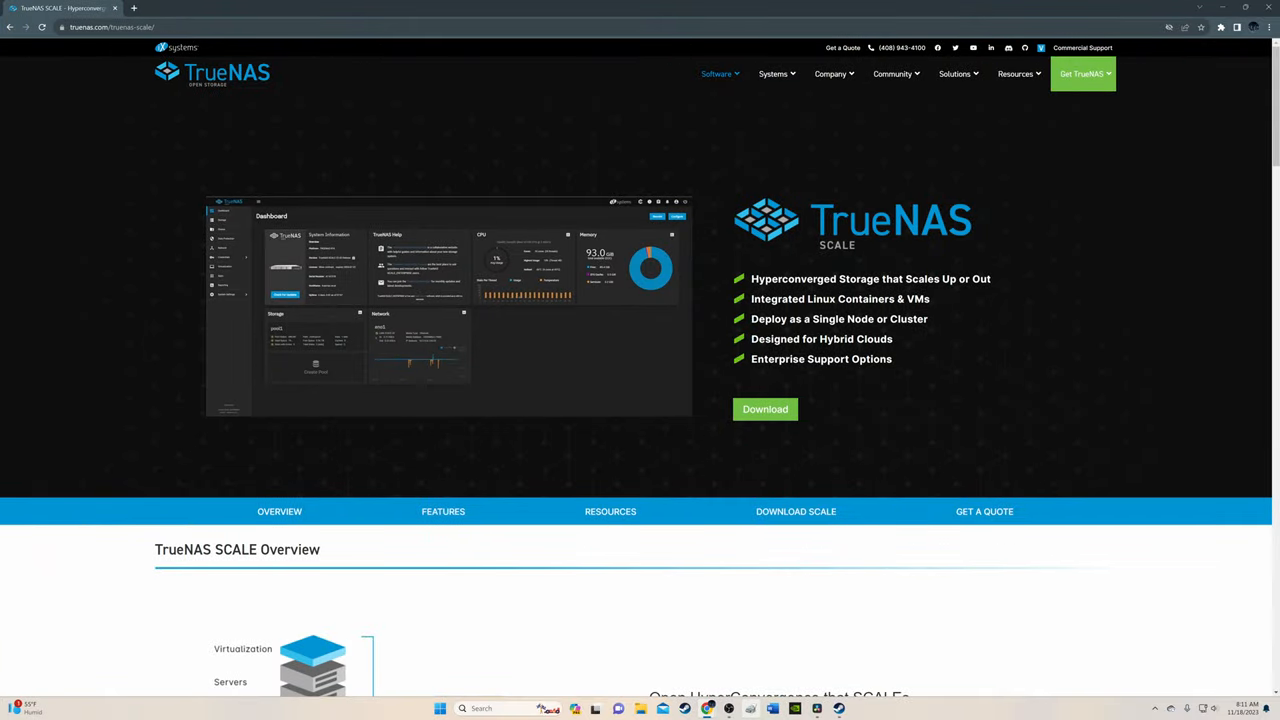
Go to the TrueNAS SCALE download page on truenas.com.
{"action": "left_click", "coordinate": [145, 8]}
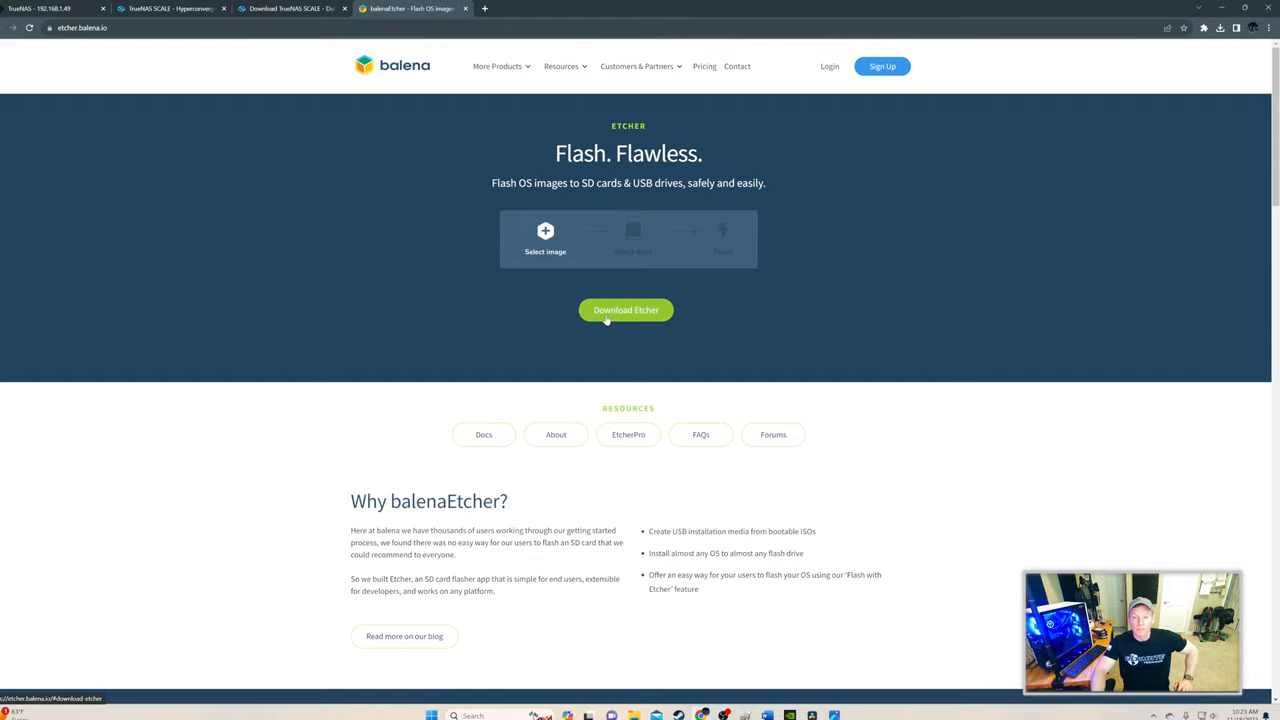
Download balenaEtcher and load TrueNAS-SCALE-23.10.0.1 (1).iso from Downloads as the image to flash.
{"action": "left_click", "coordinate": [626, 309]}
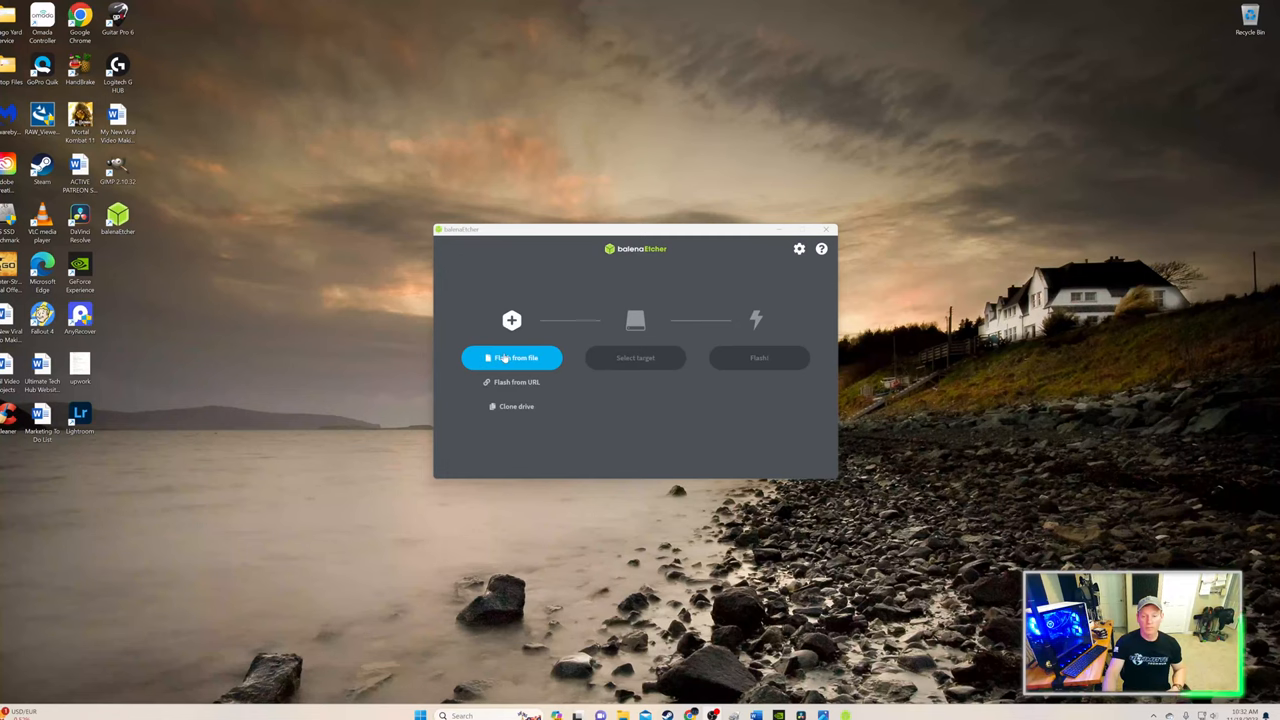
{"action": "left_click", "coordinate": [511, 357]}
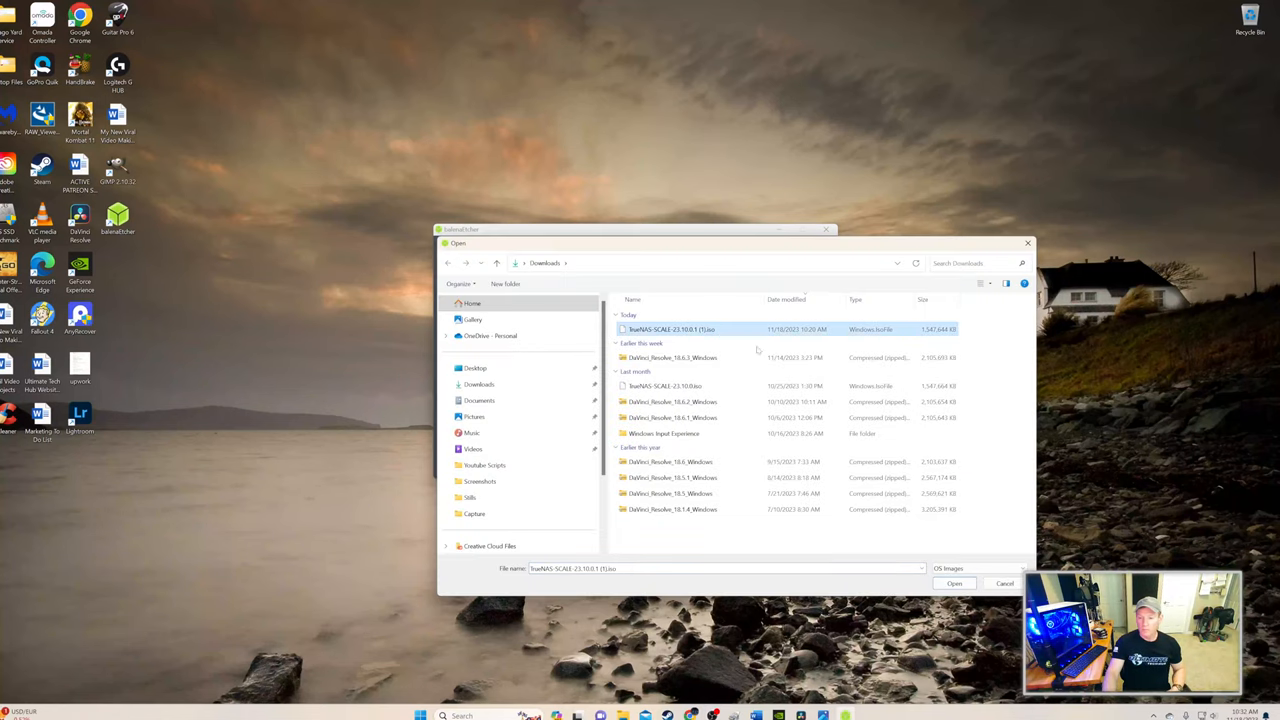
{"action": "left_click", "coordinate": [954, 583]}
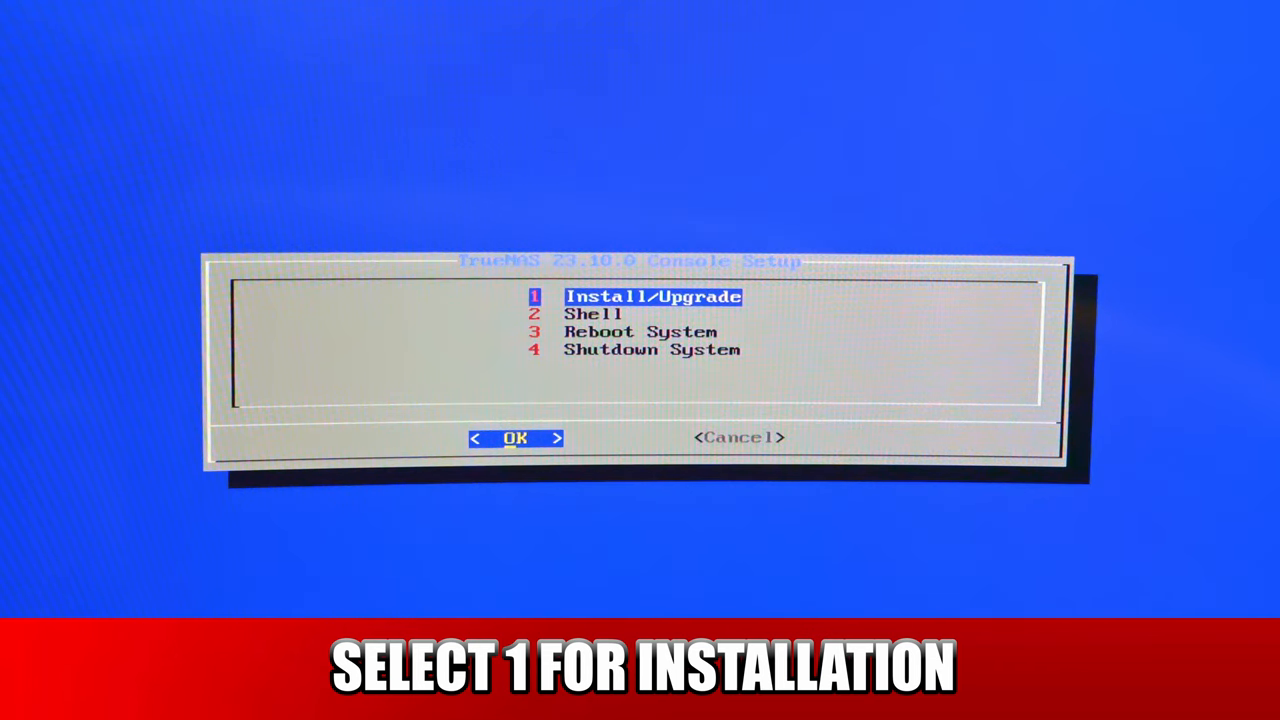
Install TrueNAS onto the erased sda Samsung SSD 870 with the admin user and a new password.
{"action": "left_click", "coordinate": [516, 438]}
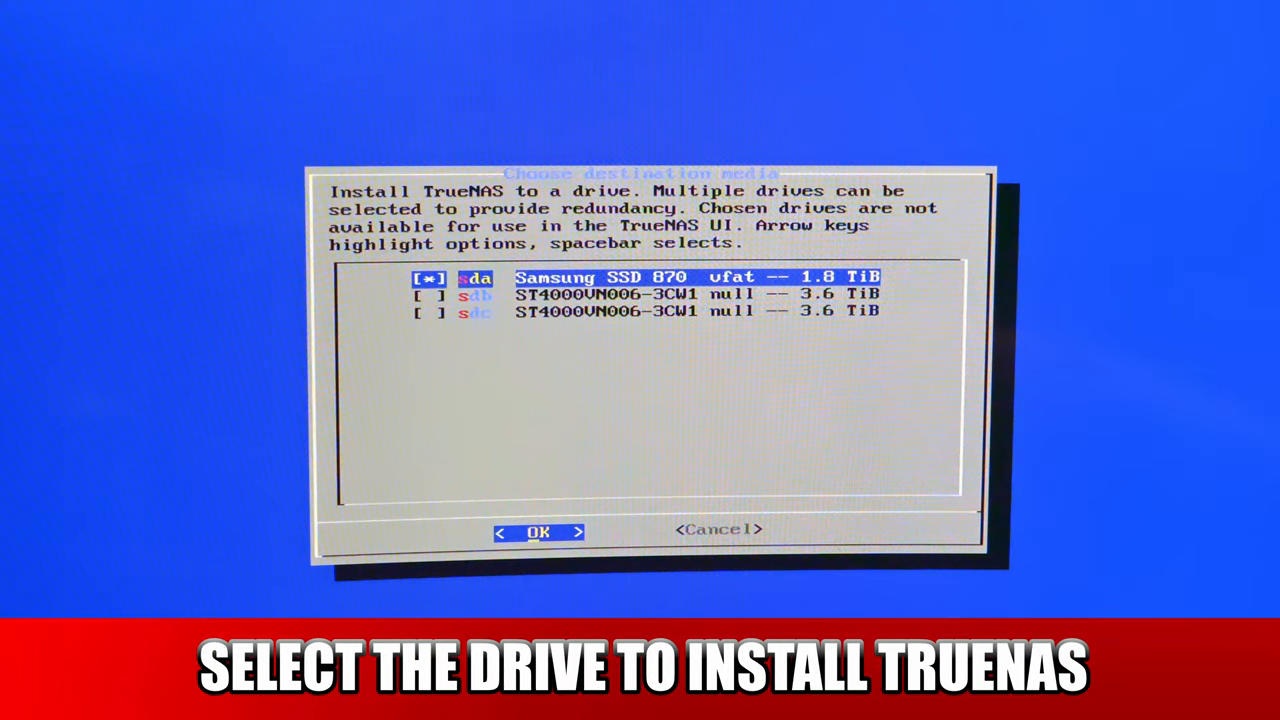
{"action": "left_click", "coordinate": [540, 531]}
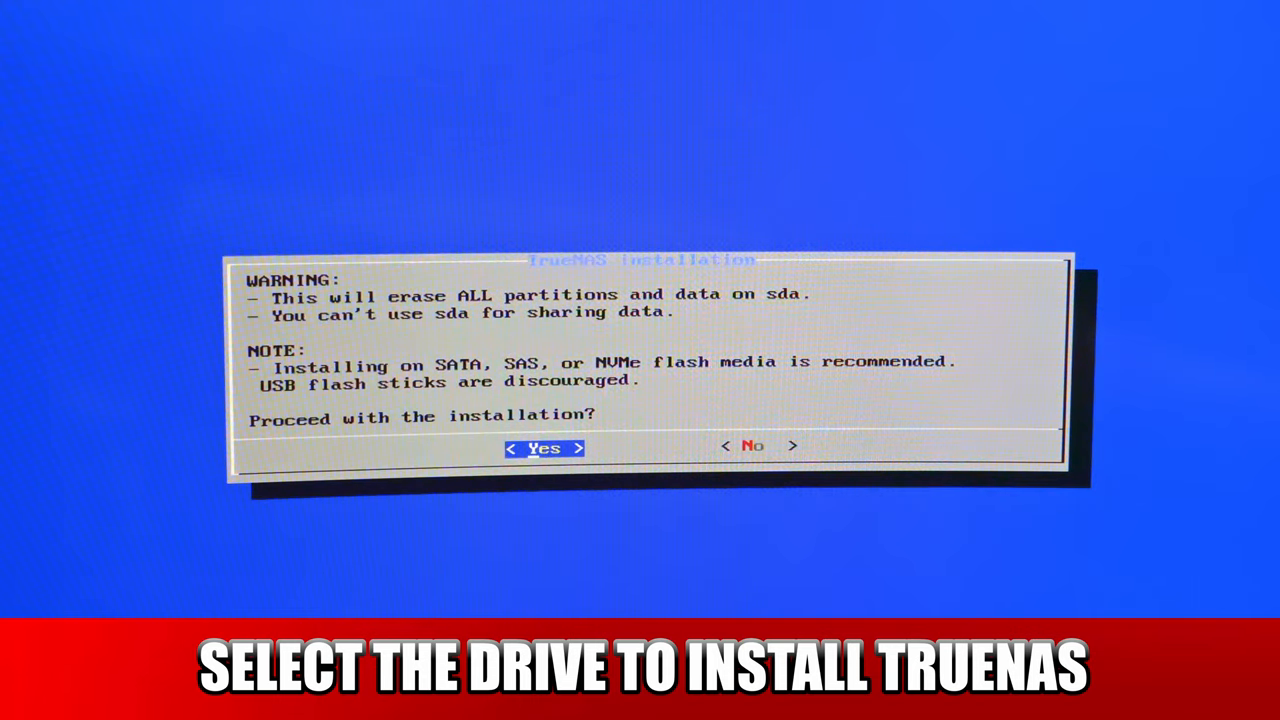
{"action": "left_click", "coordinate": [544, 447]}
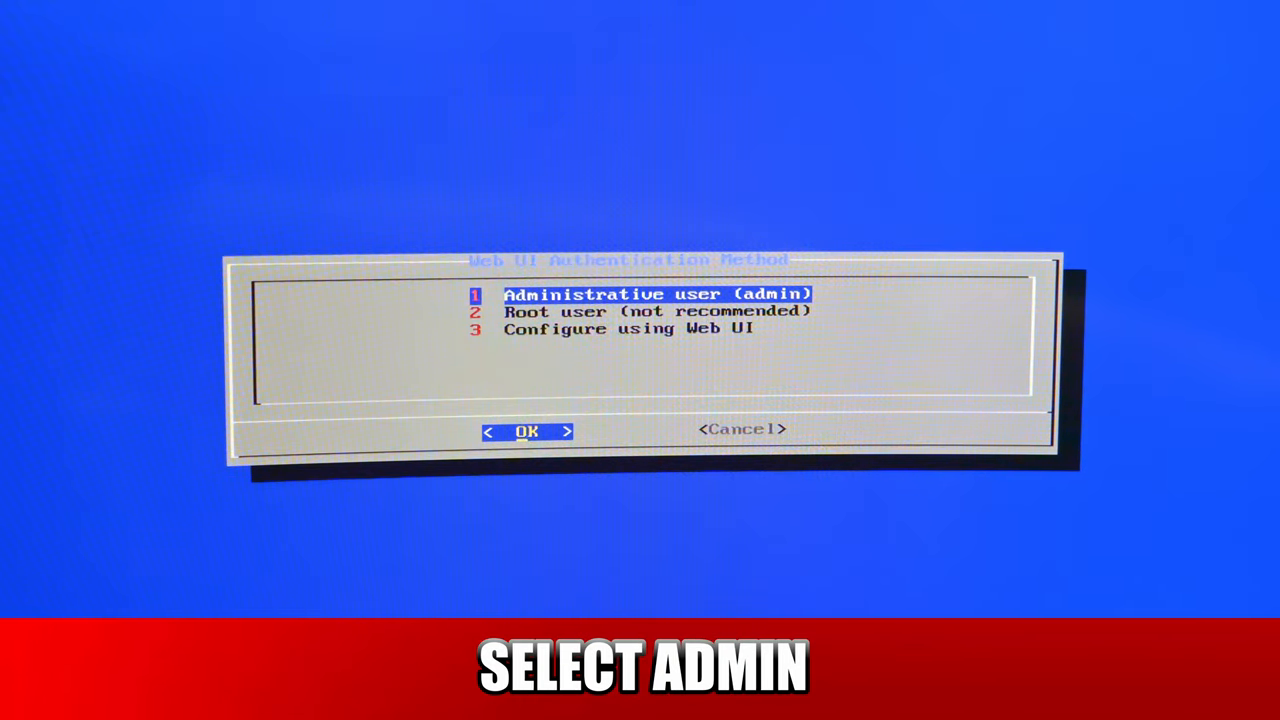
{"action": "left_click", "coordinate": [527, 431]}
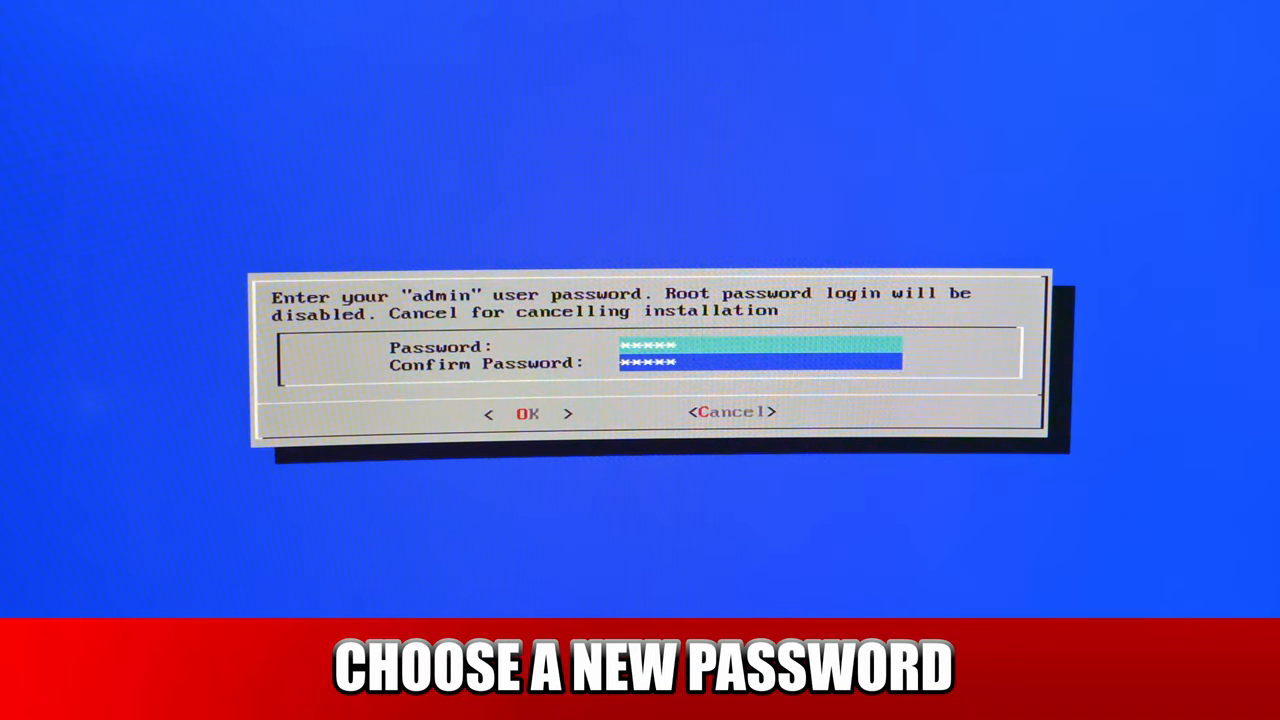
{"action": "left_click", "coordinate": [527, 413]}
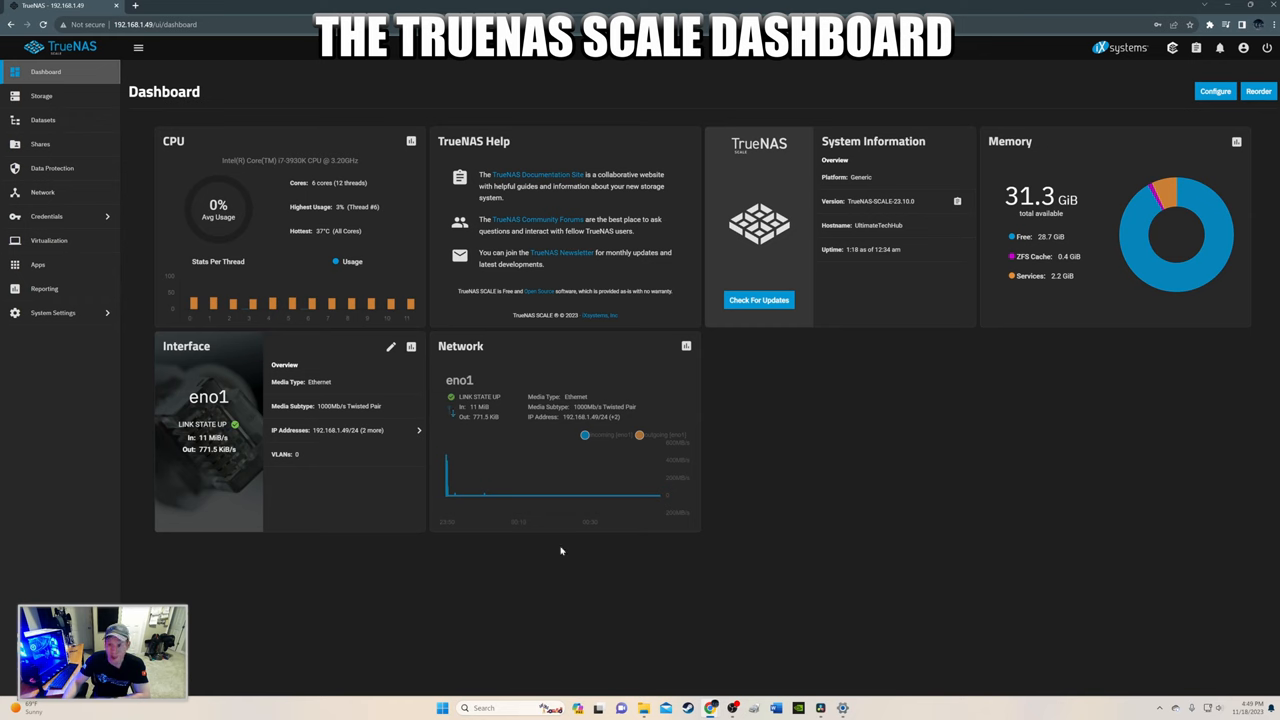
{"action": "mouse_move", "coordinate": [378, 594]}
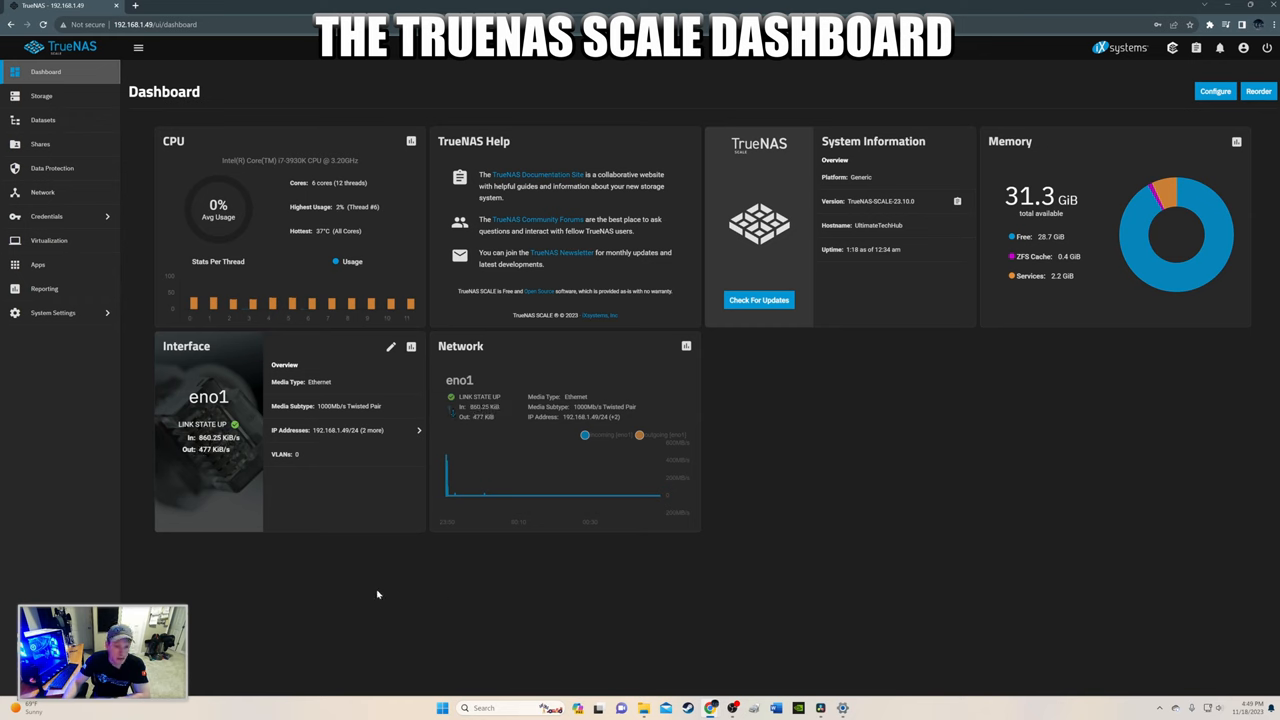
{"action": "mouse_move", "coordinate": [1118, 149]}
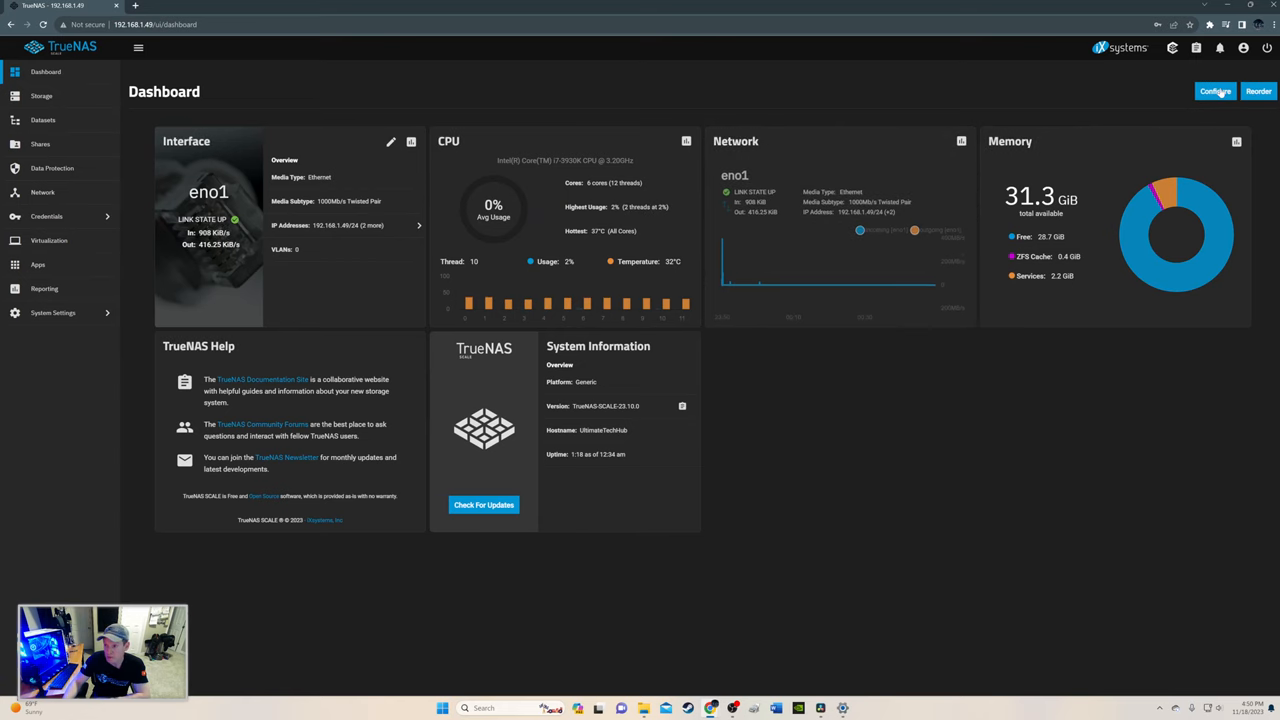
{"action": "left_click", "coordinate": [1214, 91]}
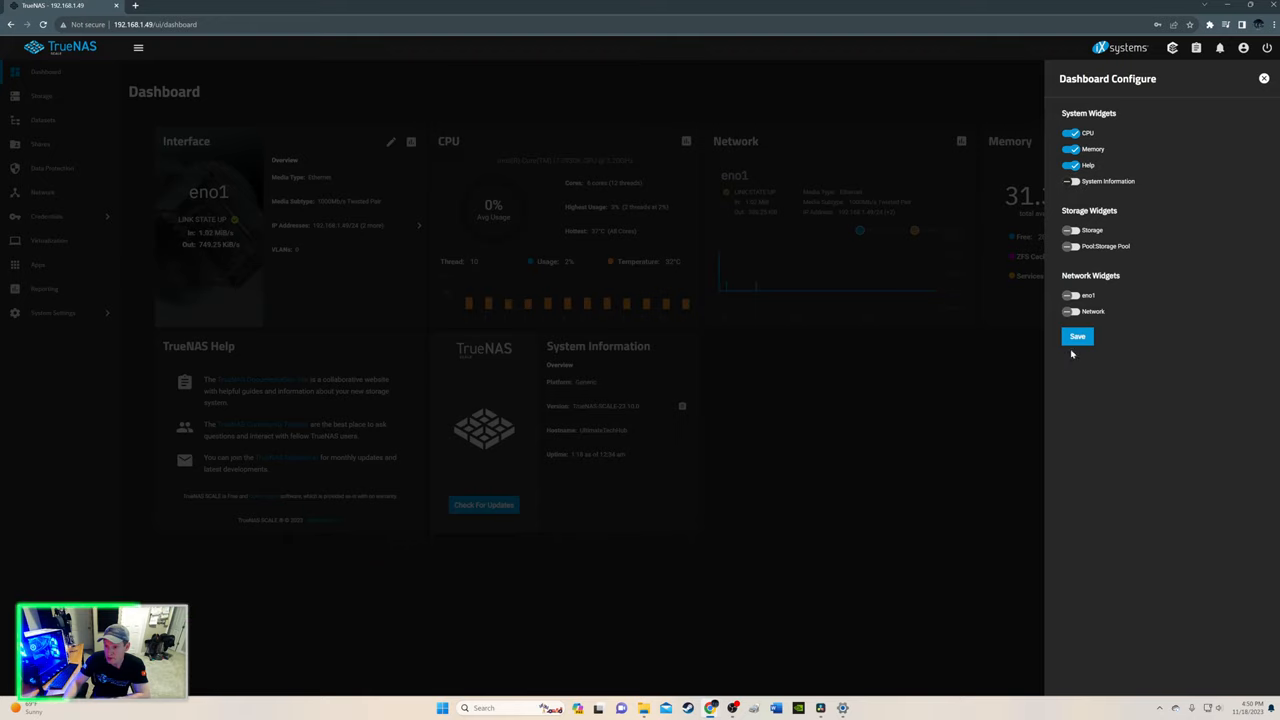
{"action": "left_click", "coordinate": [1077, 336]}
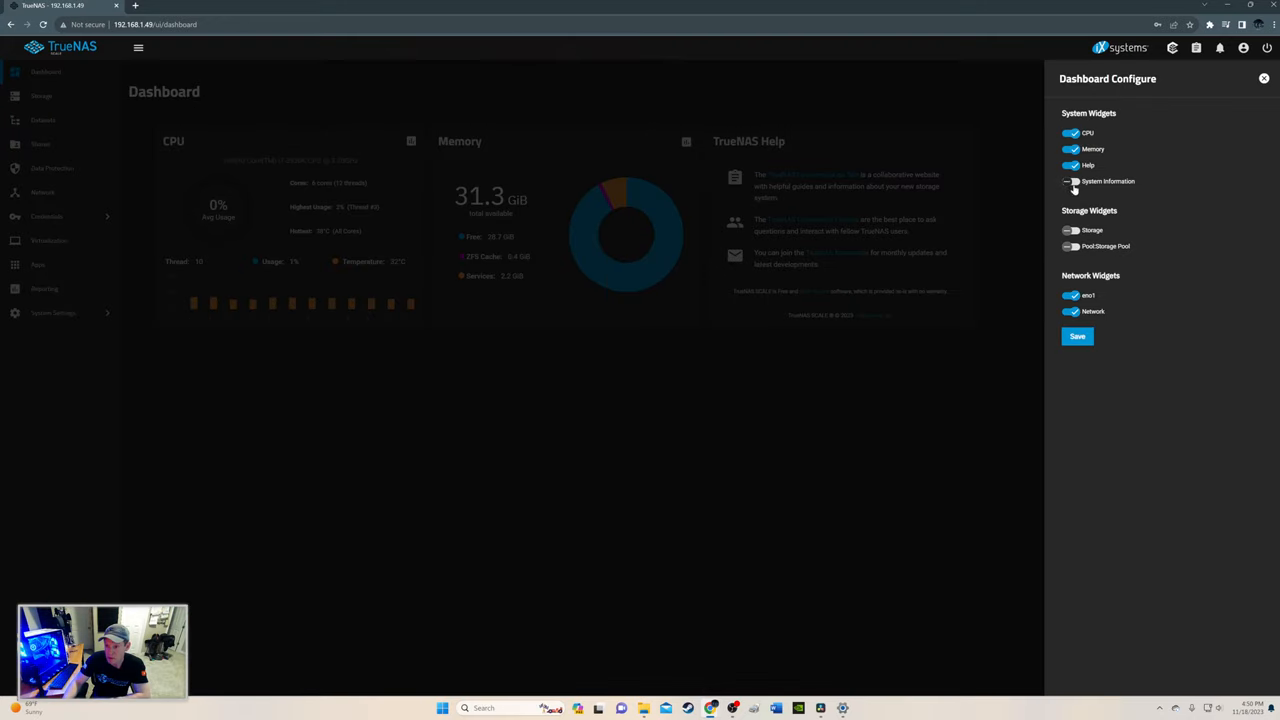
{"action": "left_click", "coordinate": [1077, 336]}
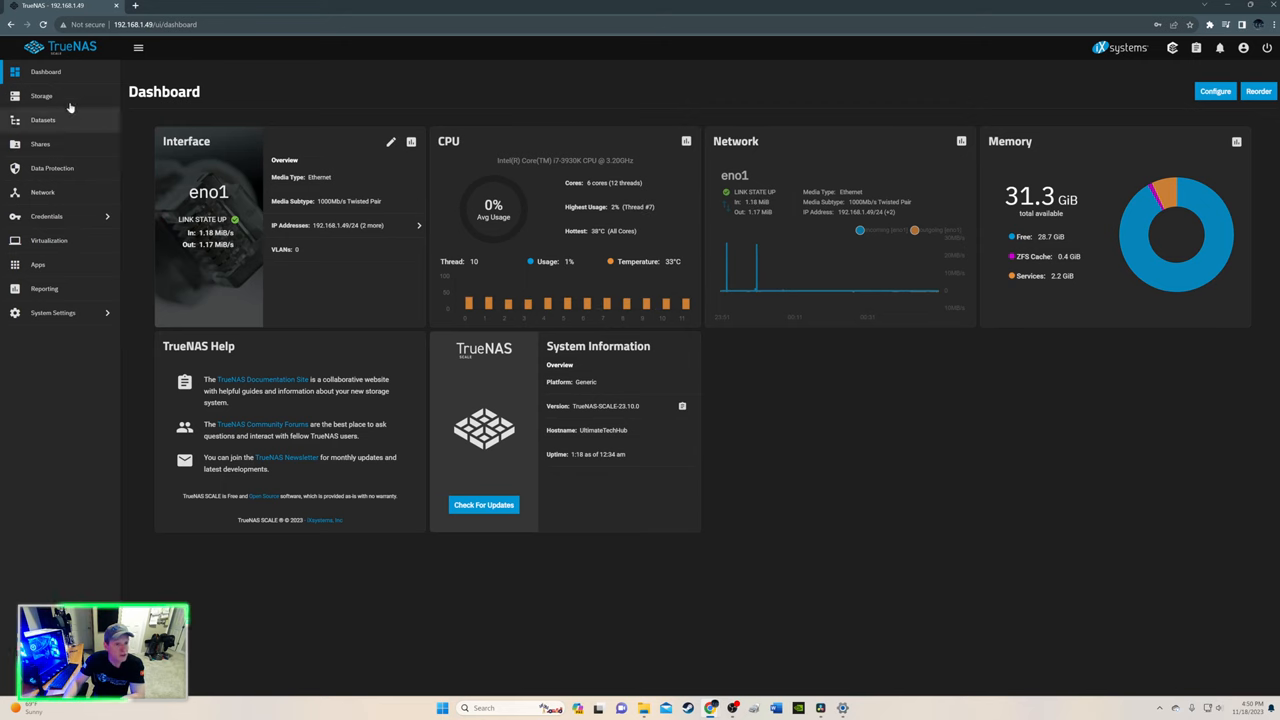
Start a new storage pool named Pool with a Mirror data layout.
{"action": "left_click", "coordinate": [42, 95]}
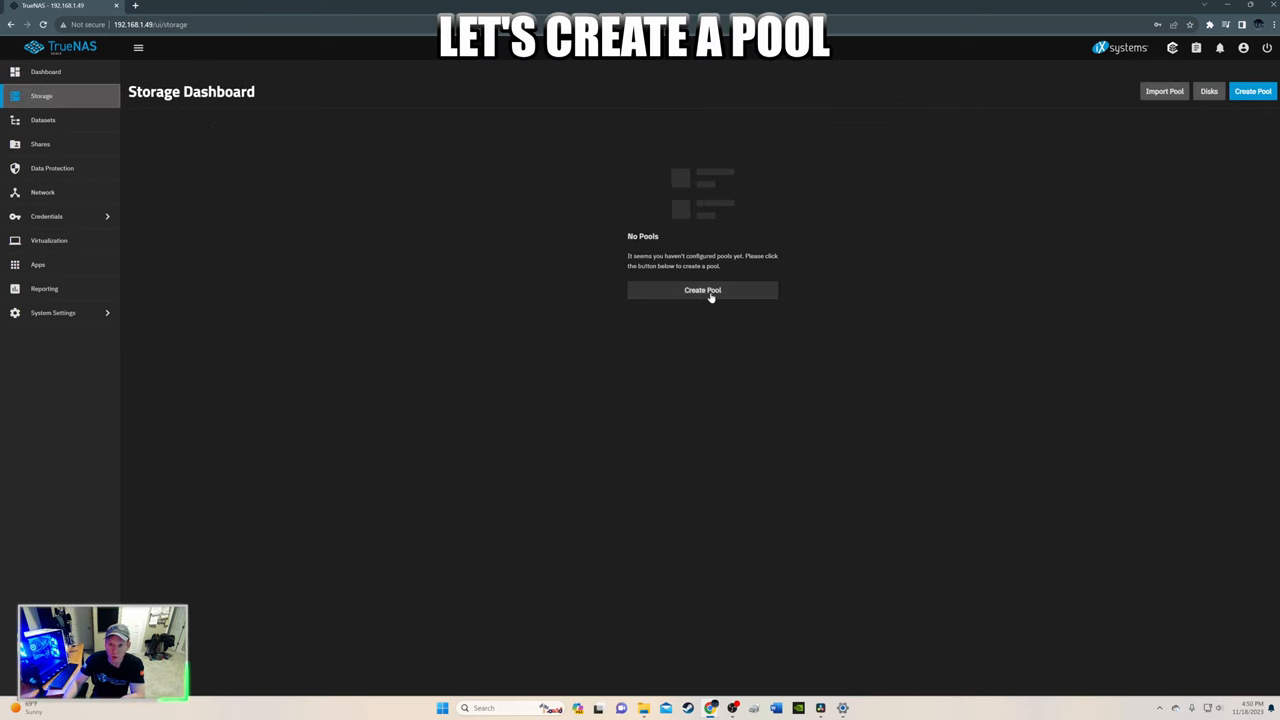
{"action": "left_click", "coordinate": [702, 290]}
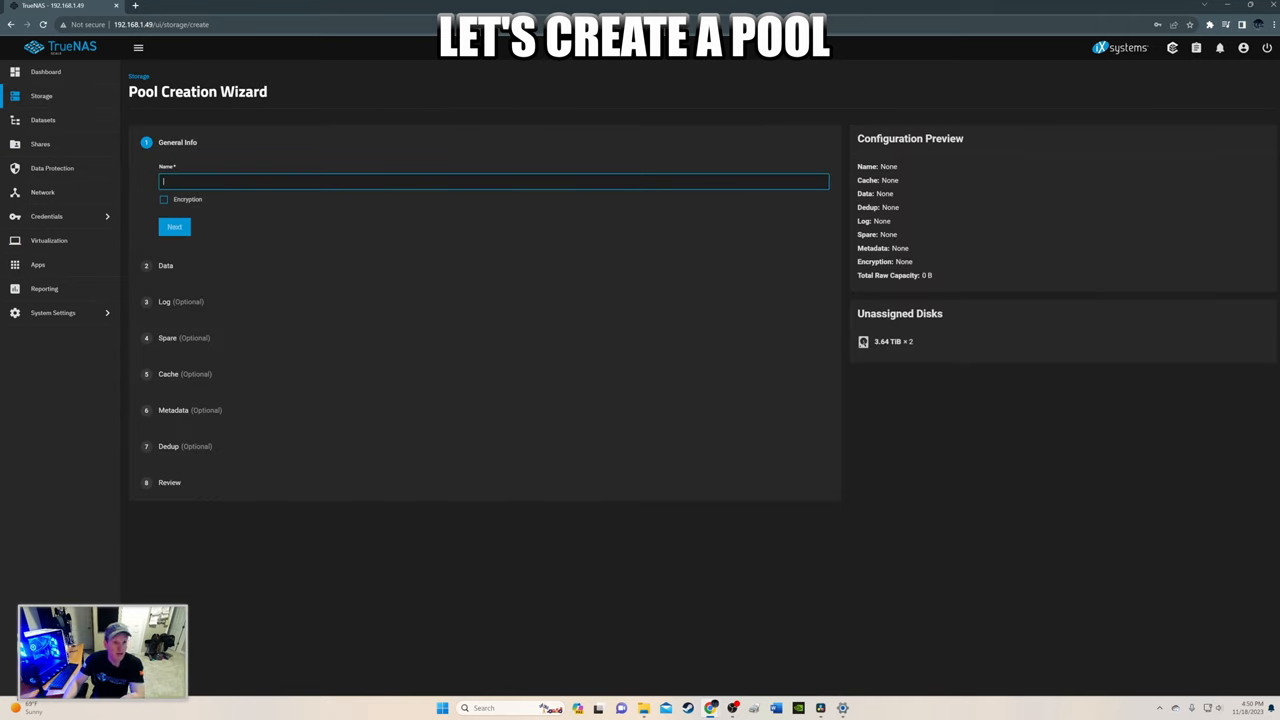
{"action": "type", "text": "Pool"}
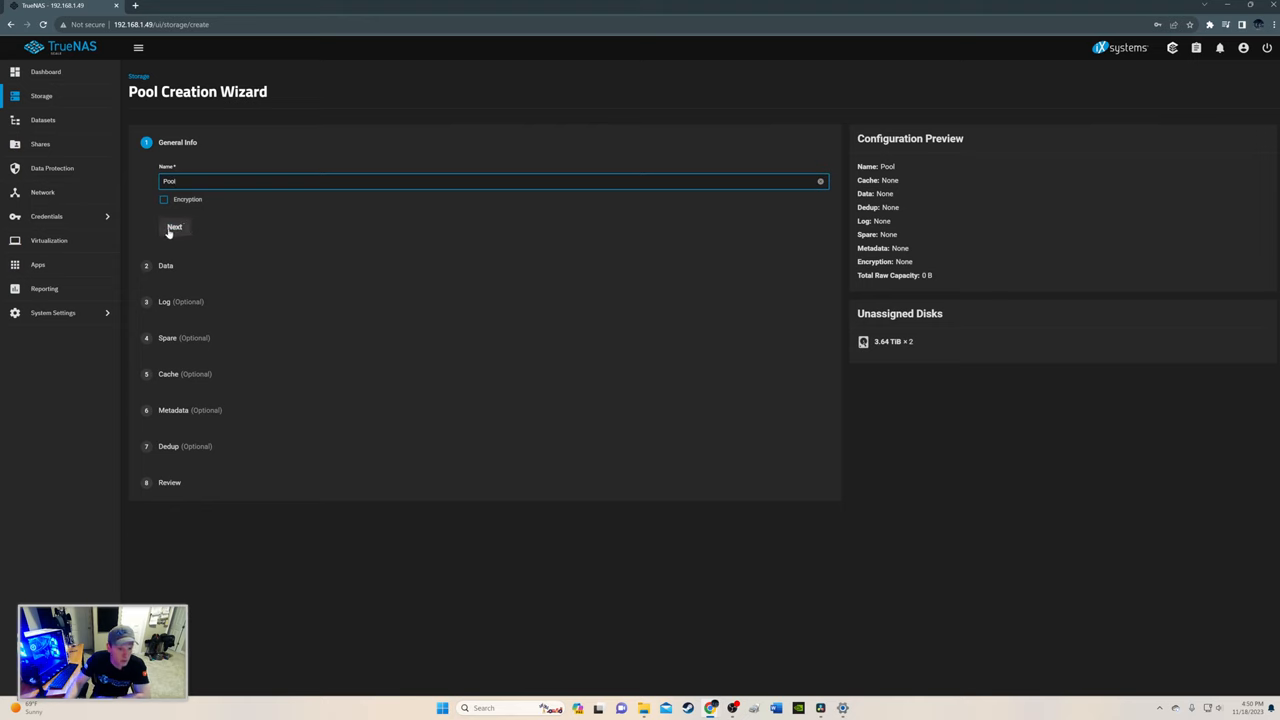
{"action": "left_click", "coordinate": [174, 227]}
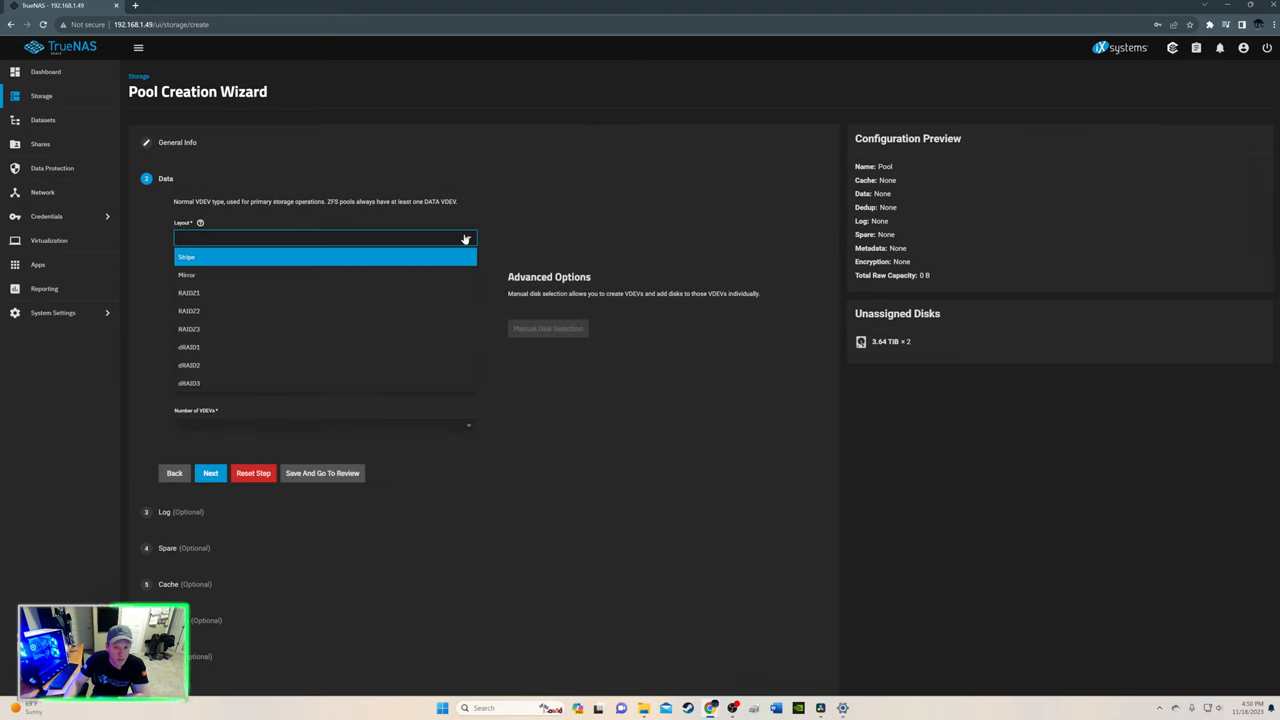
{"action": "left_click", "coordinate": [186, 274]}
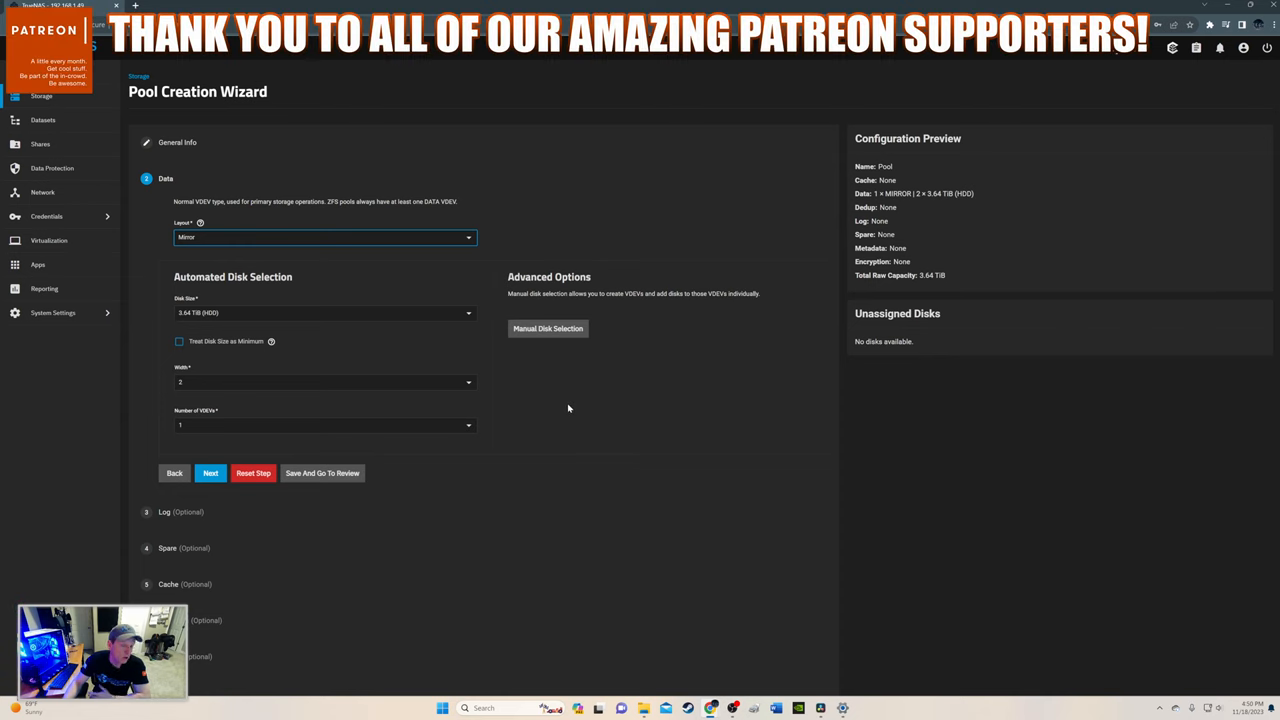
{"action": "mouse_move", "coordinate": [568, 408]}
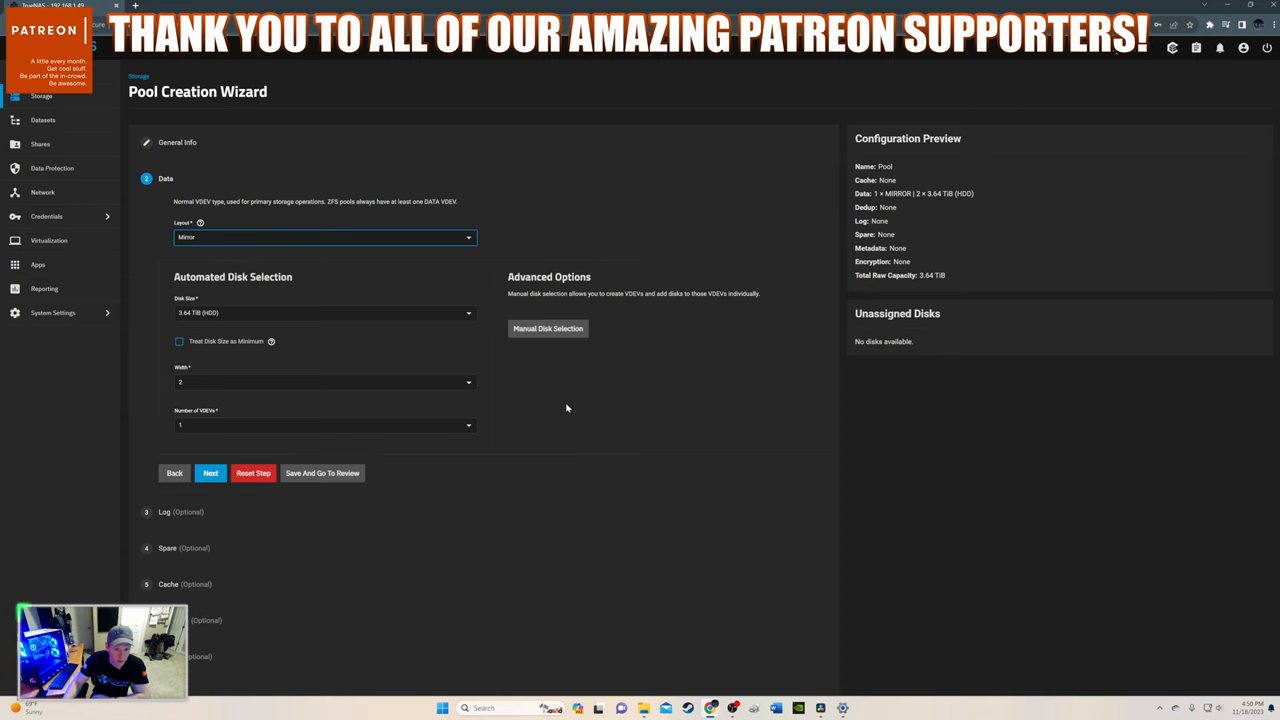
Skip the log, cache and dedup steps, then create the pool and confirm disk erasure.
{"action": "left_click", "coordinate": [210, 473]}
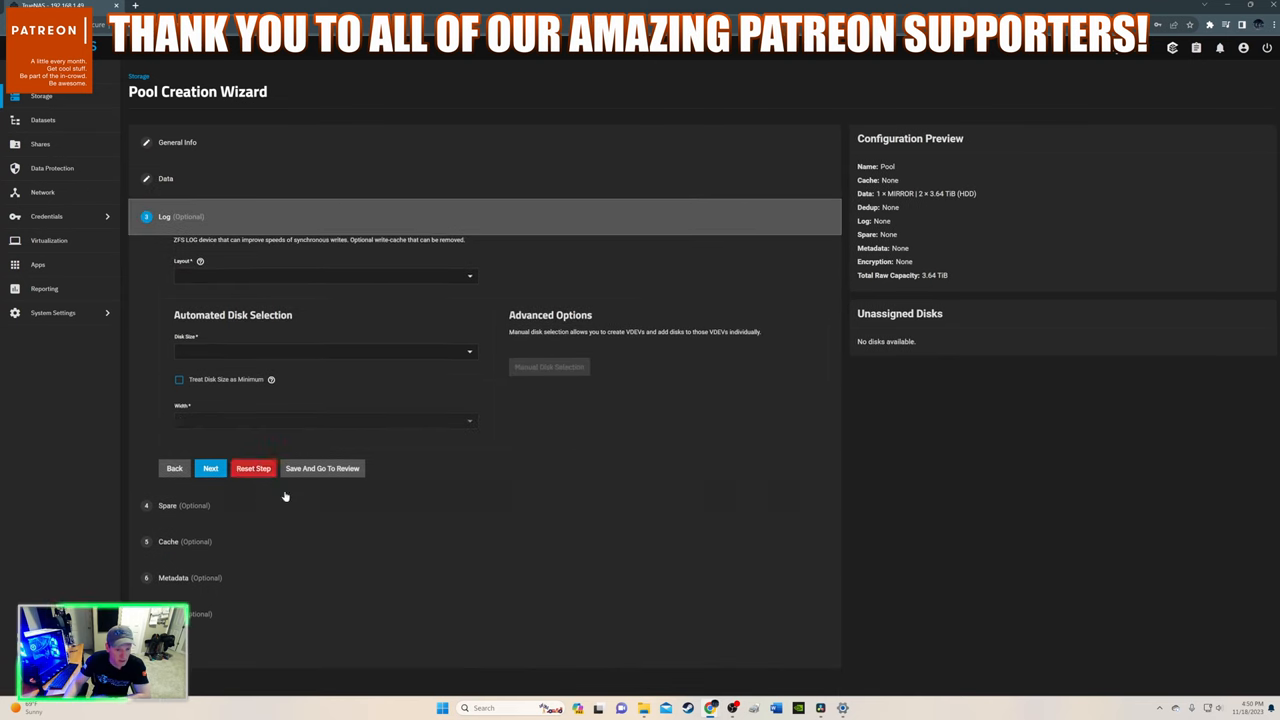
{"action": "left_click", "coordinate": [210, 468]}
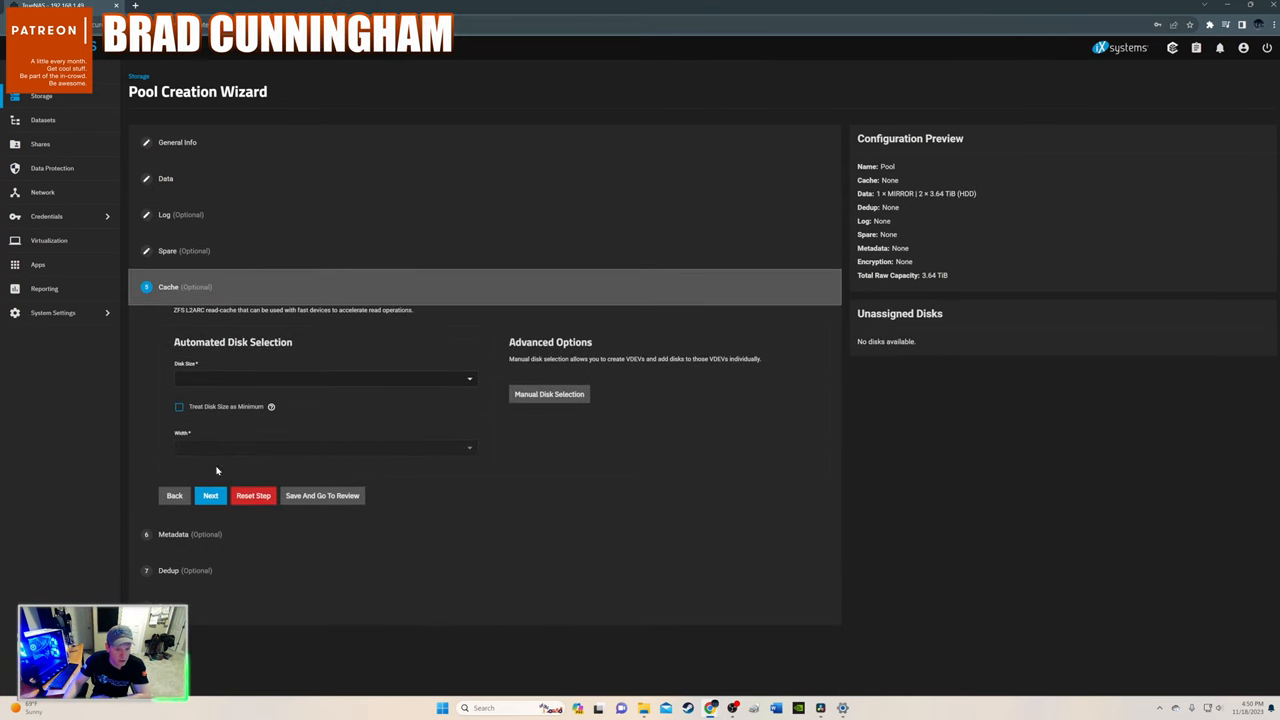
{"action": "left_click", "coordinate": [210, 495]}
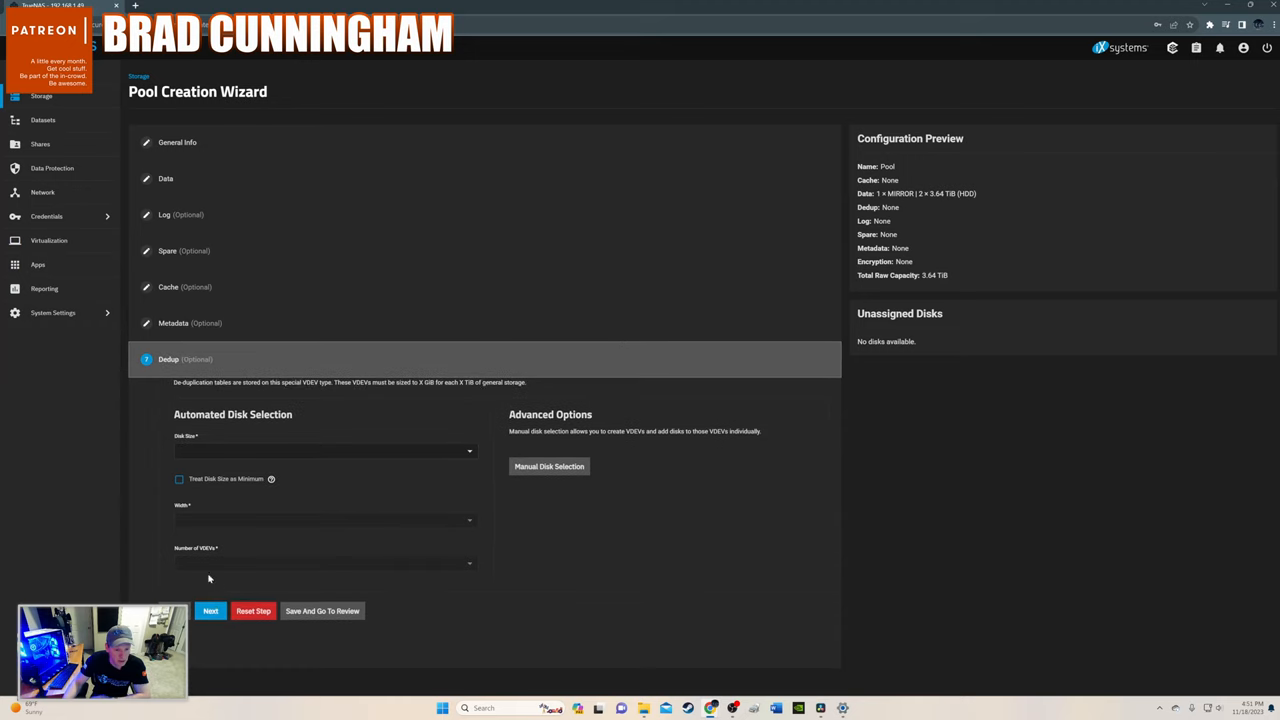
{"action": "left_click", "coordinate": [210, 611]}
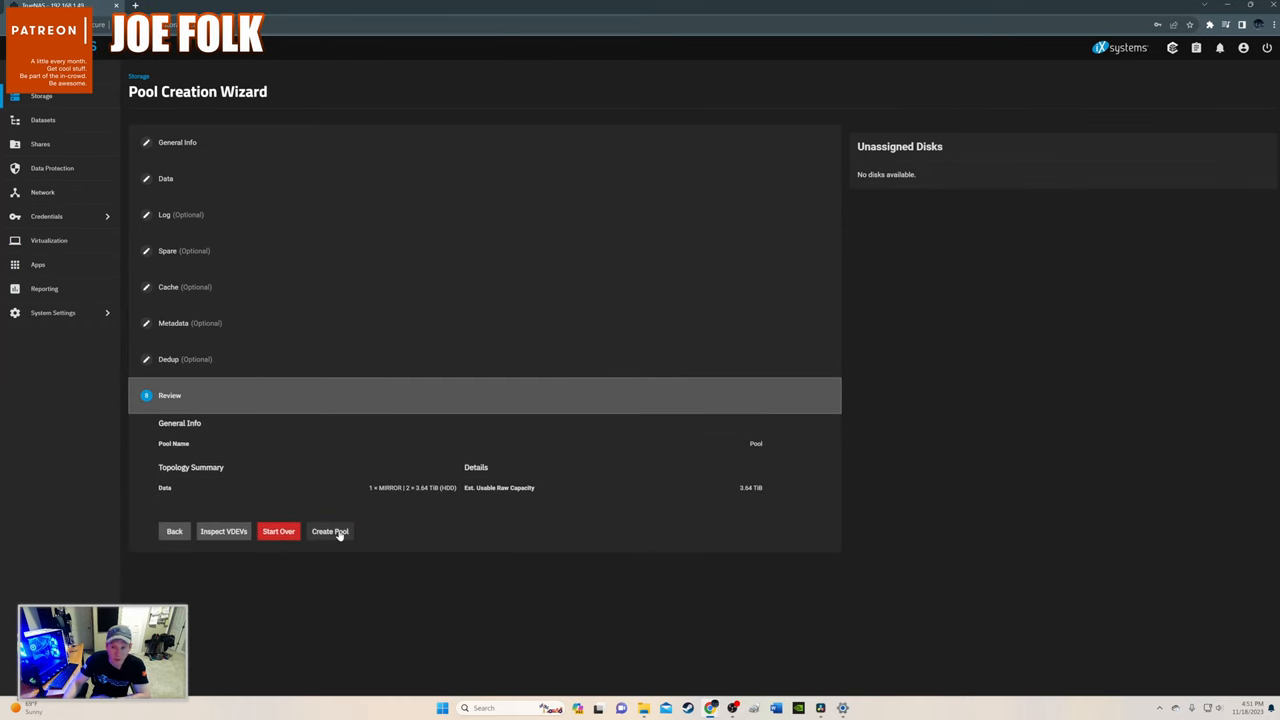
{"action": "left_click", "coordinate": [329, 531]}
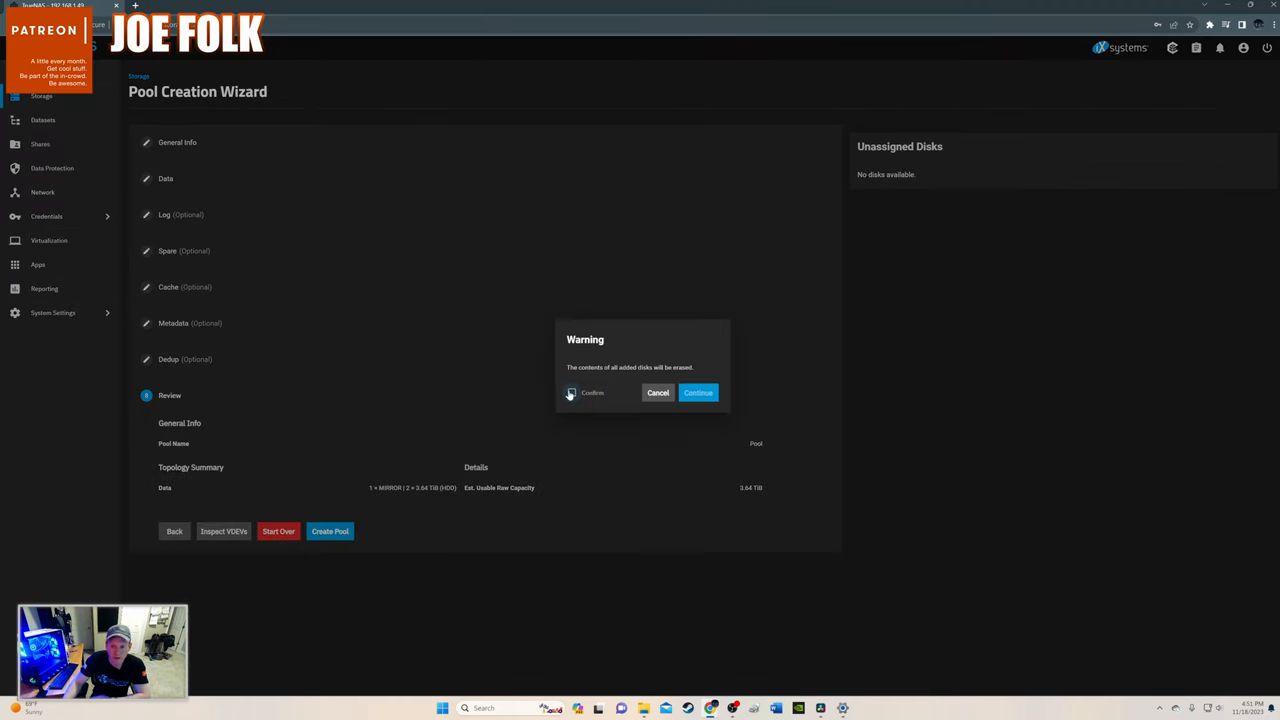
{"action": "left_click", "coordinate": [698, 392]}
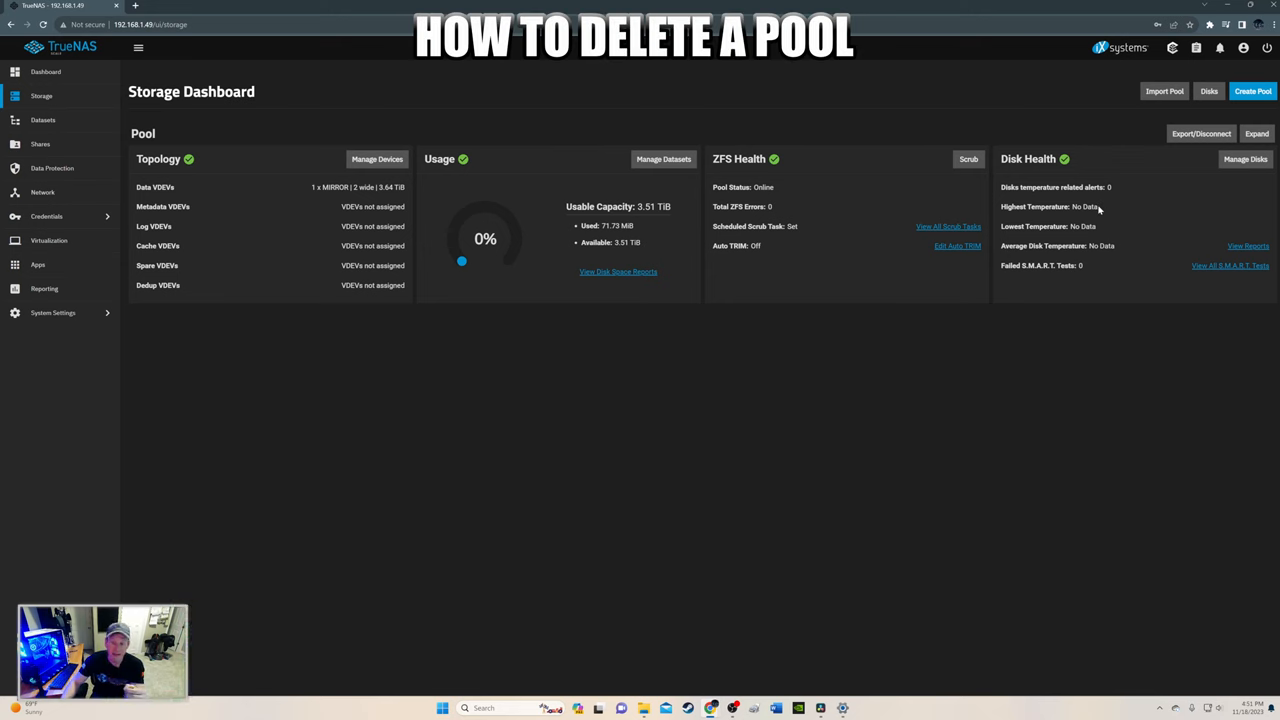
{"action": "mouse_move", "coordinate": [1201, 133]}
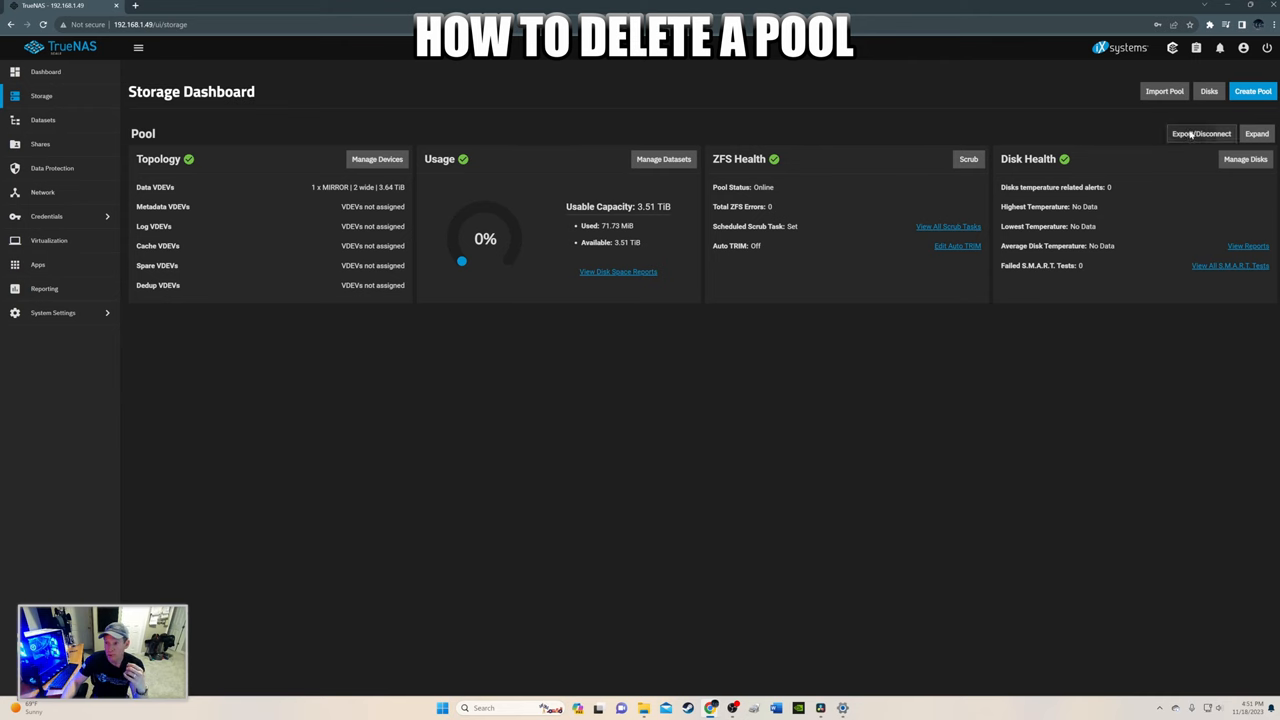
Export/disconnect Pool with data destroyed, confirming by entering the name 'Pool'.
{"action": "left_click", "coordinate": [1201, 133]}
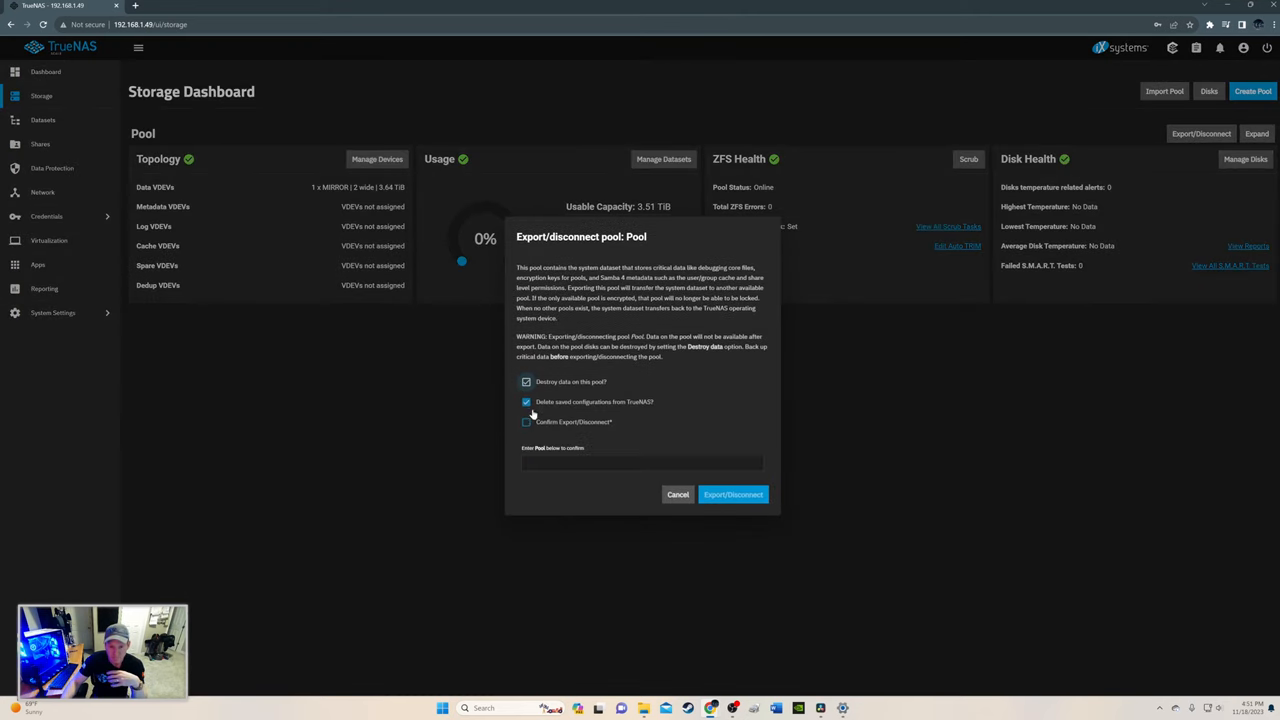
{"action": "left_click", "coordinate": [526, 421]}
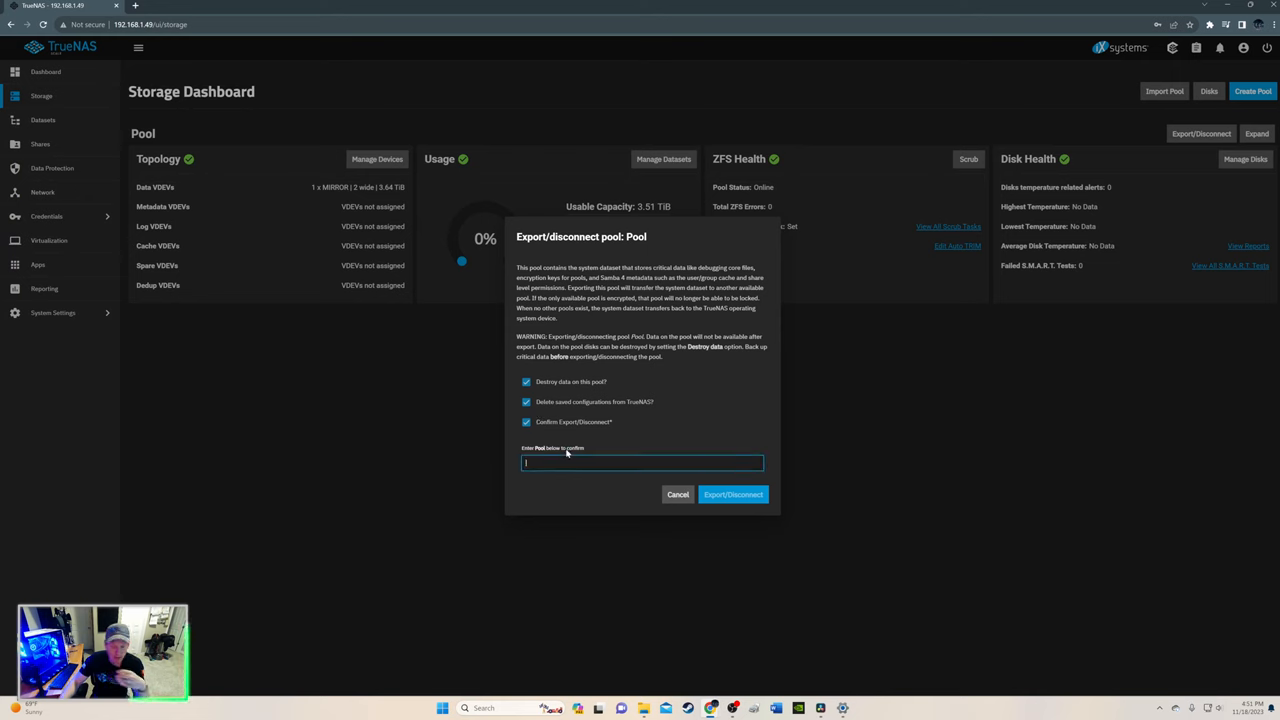
{"action": "type", "text": "Pool"}
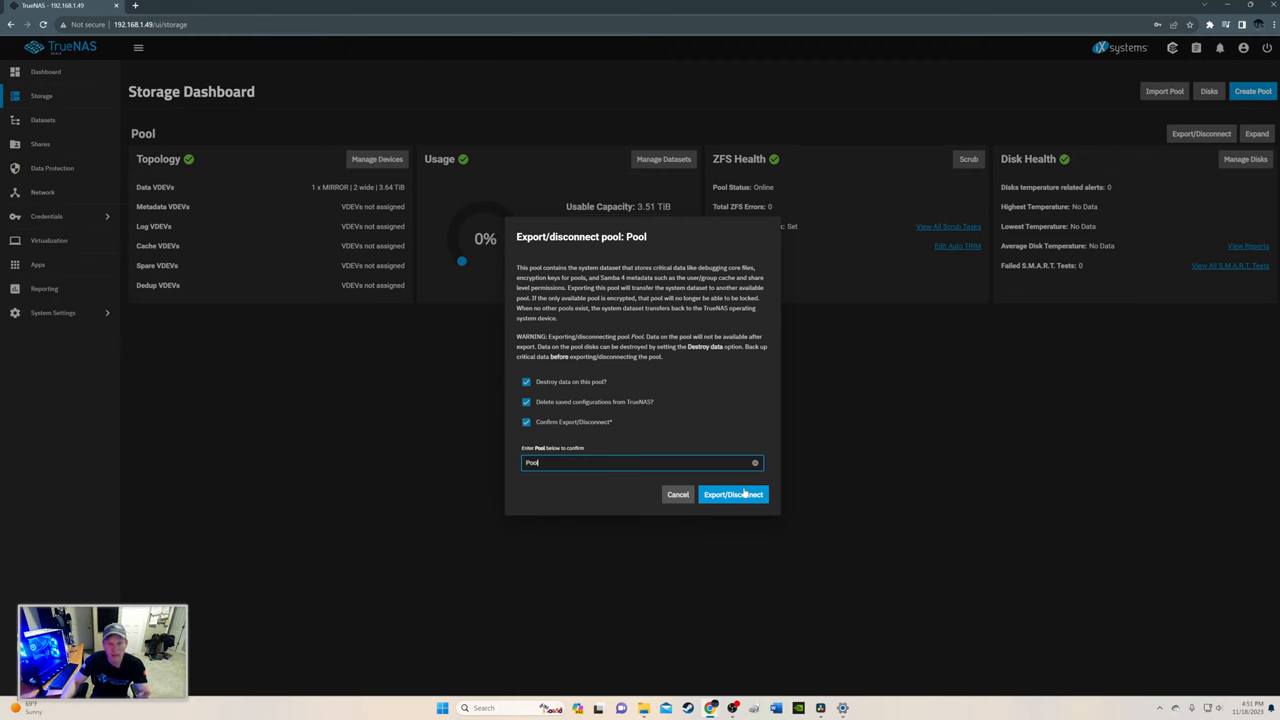
{"action": "left_click", "coordinate": [678, 494]}
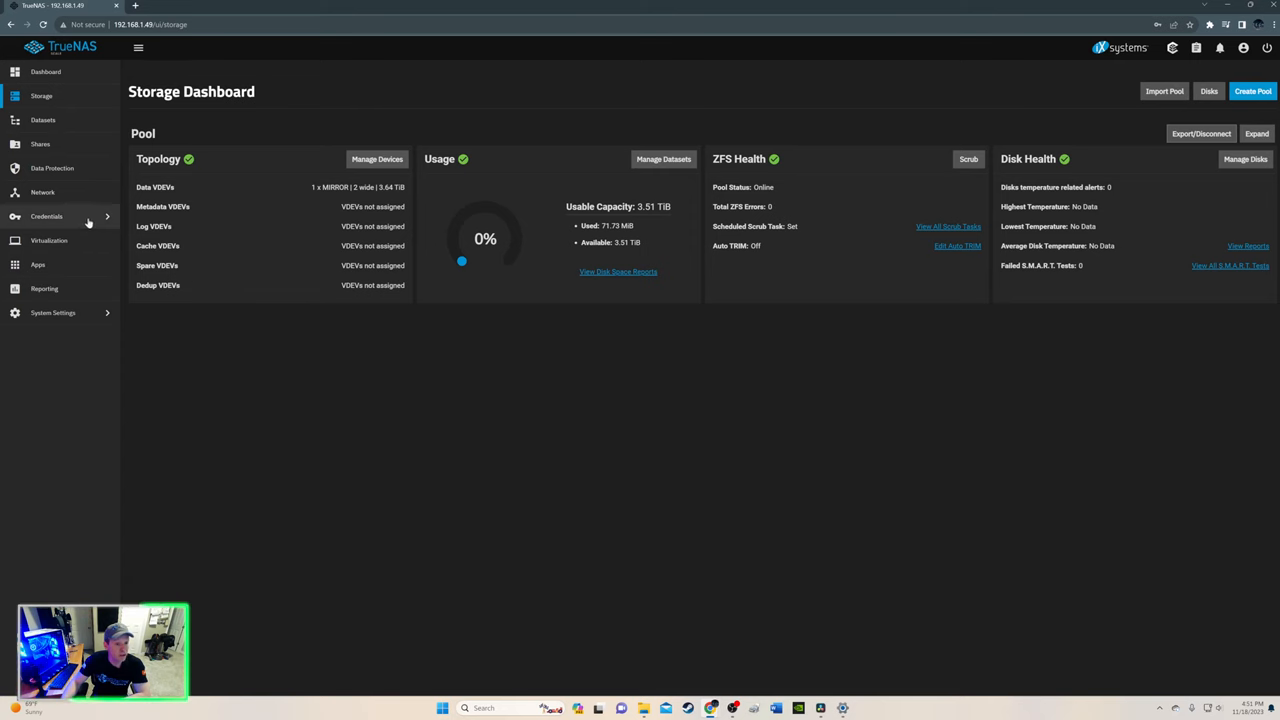
Add local user uhub, full name Ultimate Tech Hub, with a password, and save.
{"action": "left_click", "coordinate": [47, 216]}
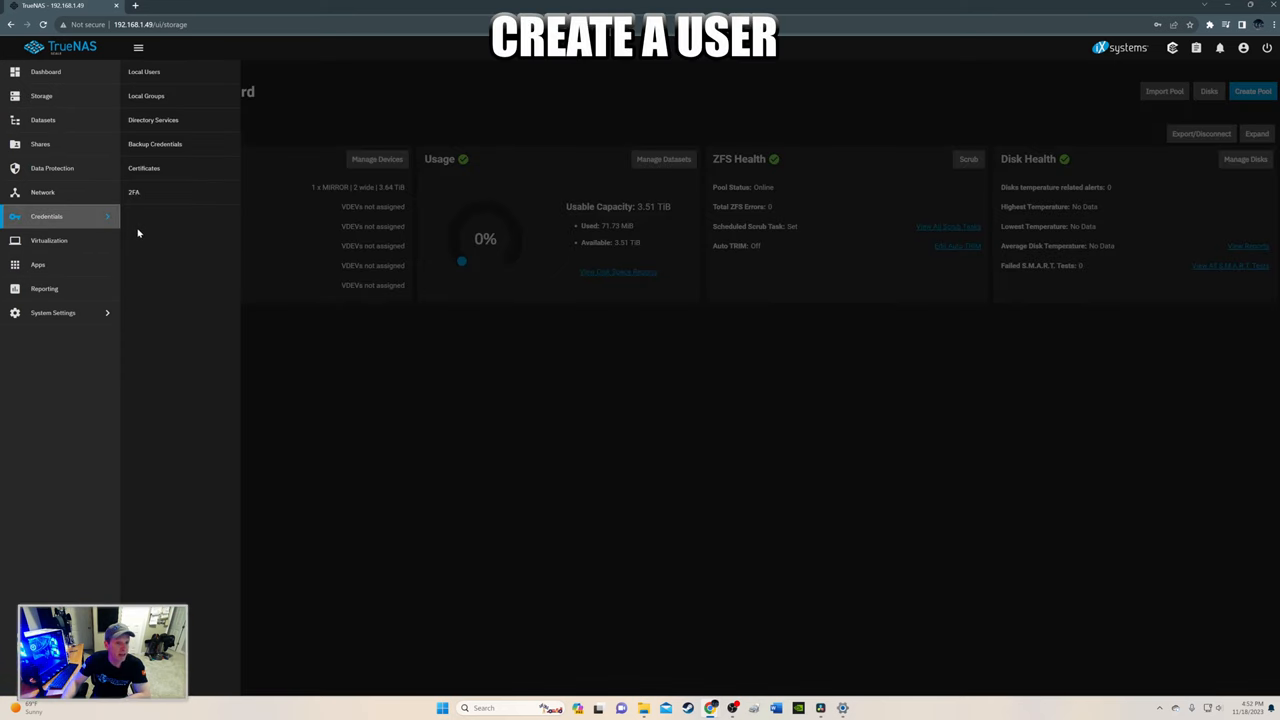
{"action": "left_click", "coordinate": [144, 71]}
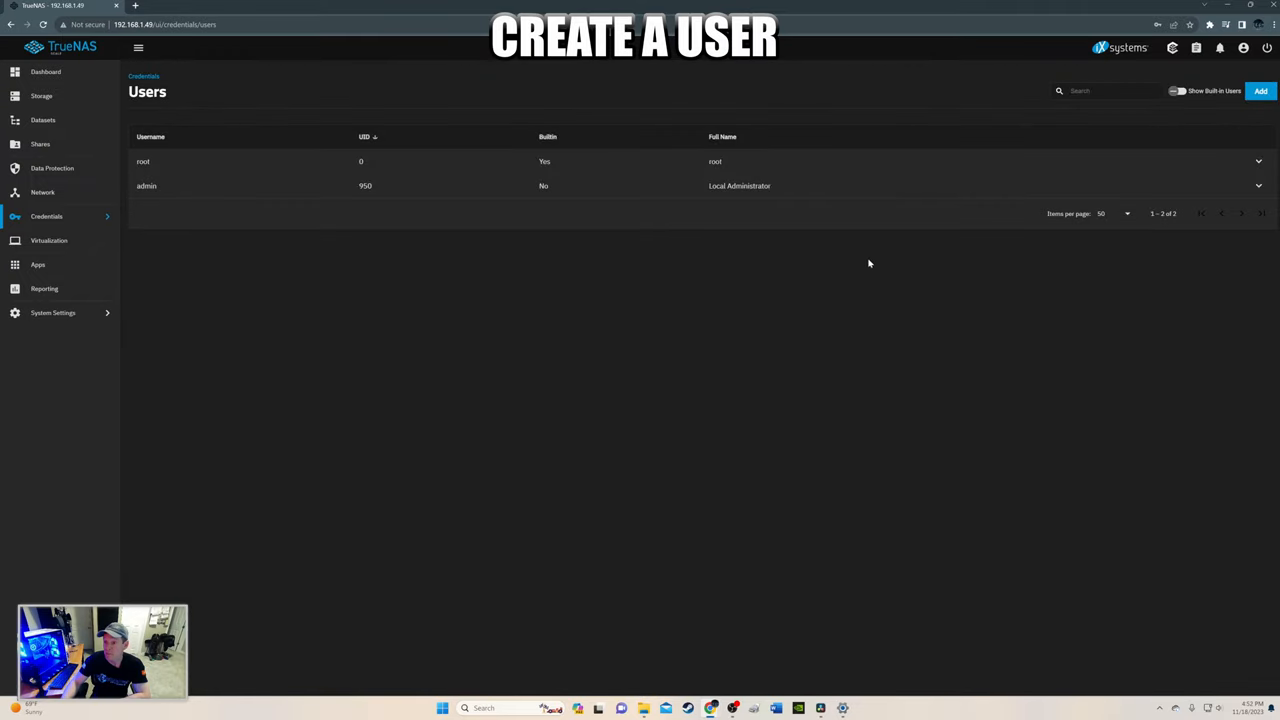
{"action": "left_click", "coordinate": [1260, 91]}
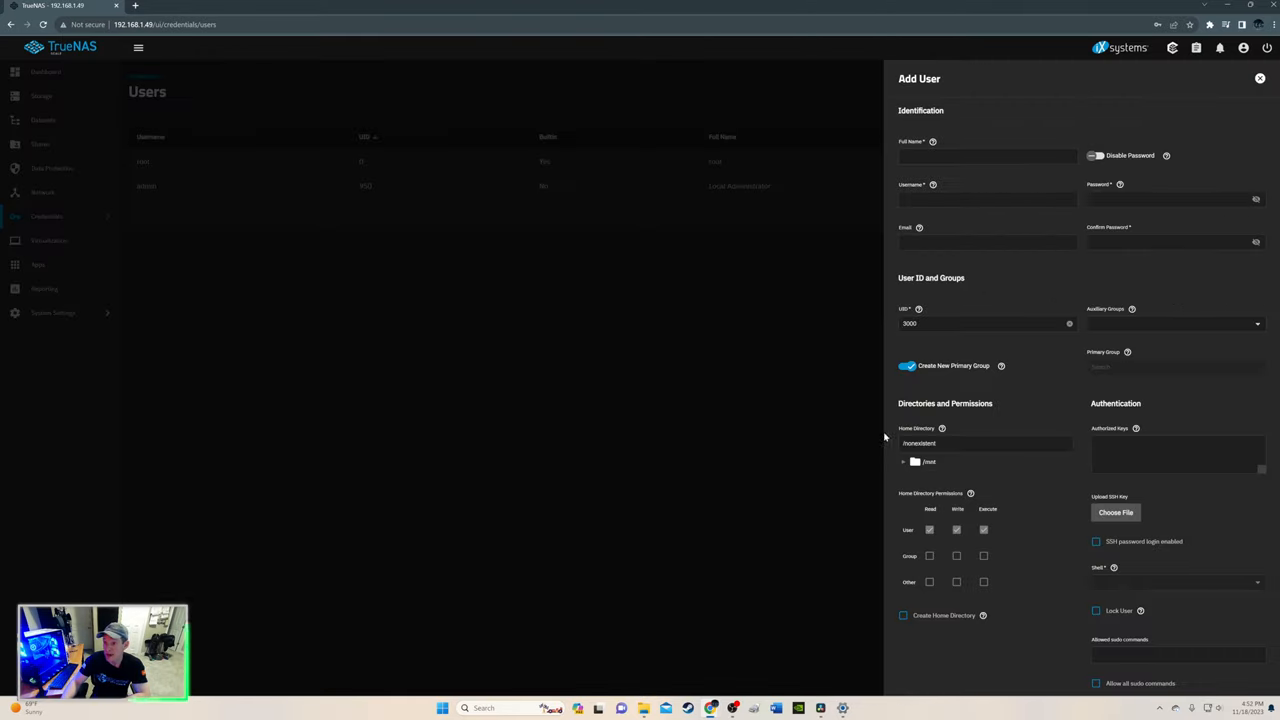
{"action": "left_click", "coordinate": [987, 156]}
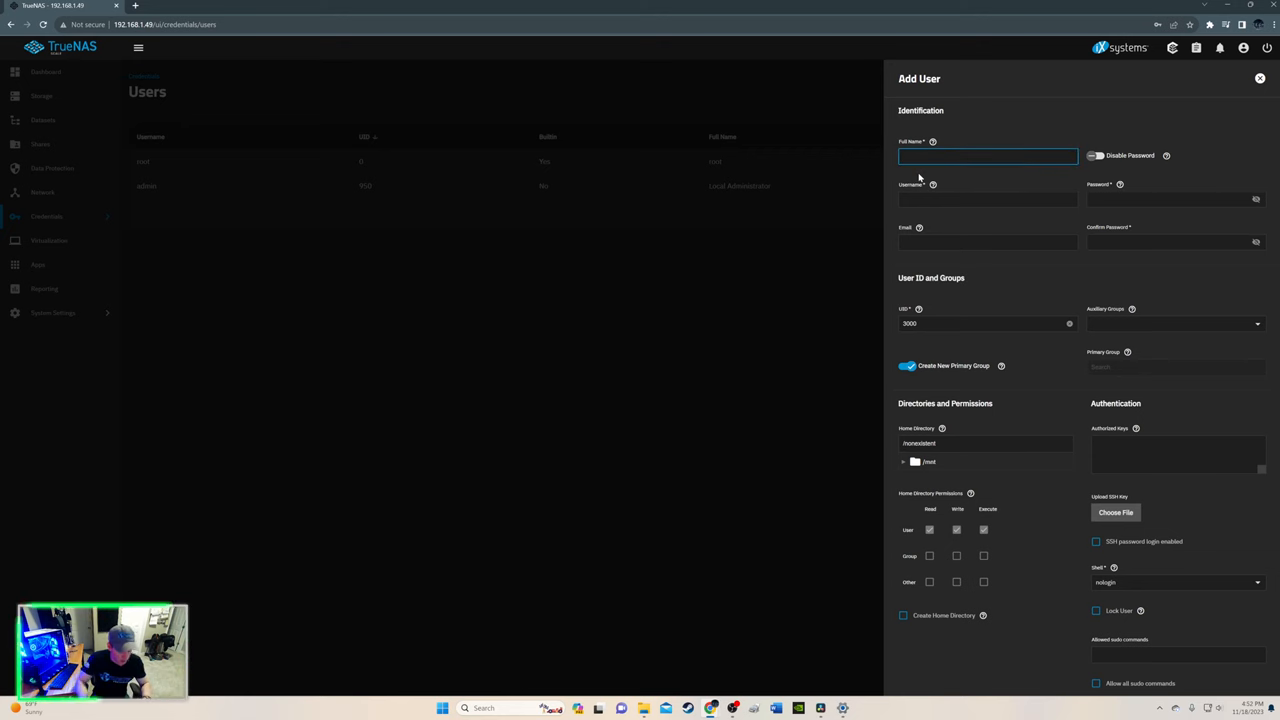
{"action": "type", "text": "Ultimate Tech Hub"}
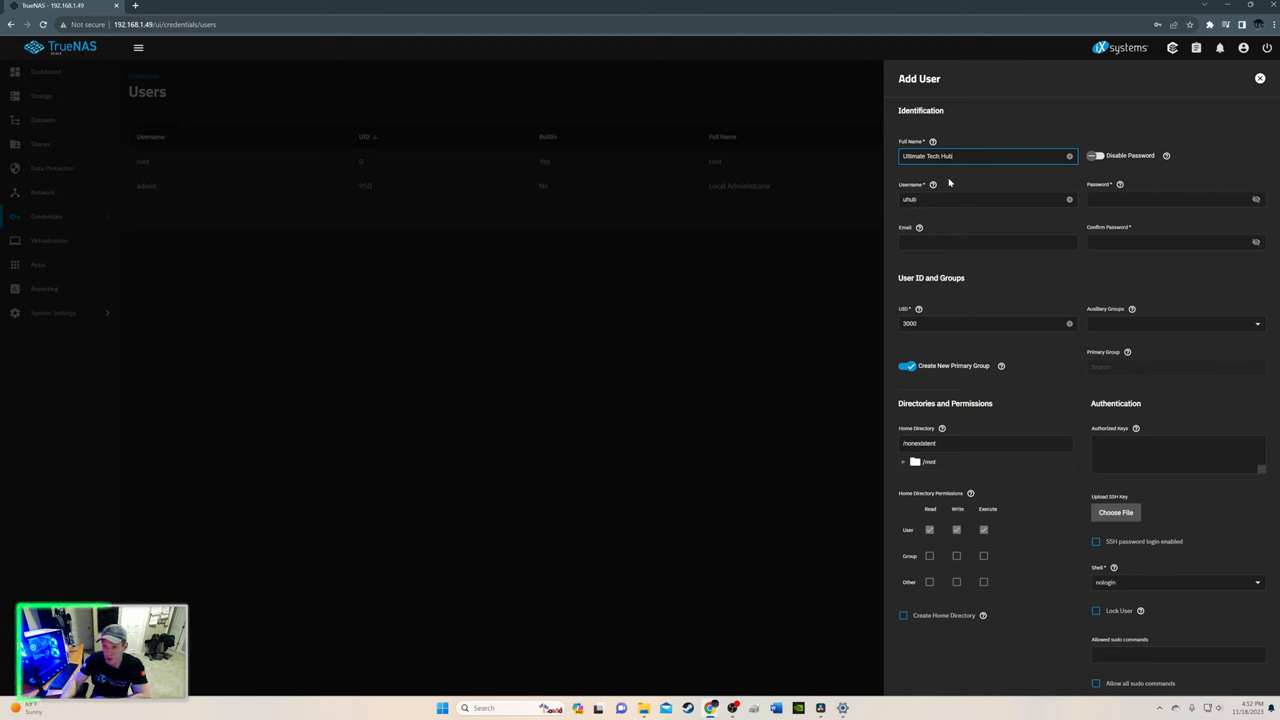
{"action": "left_click", "coordinate": [1175, 199]}
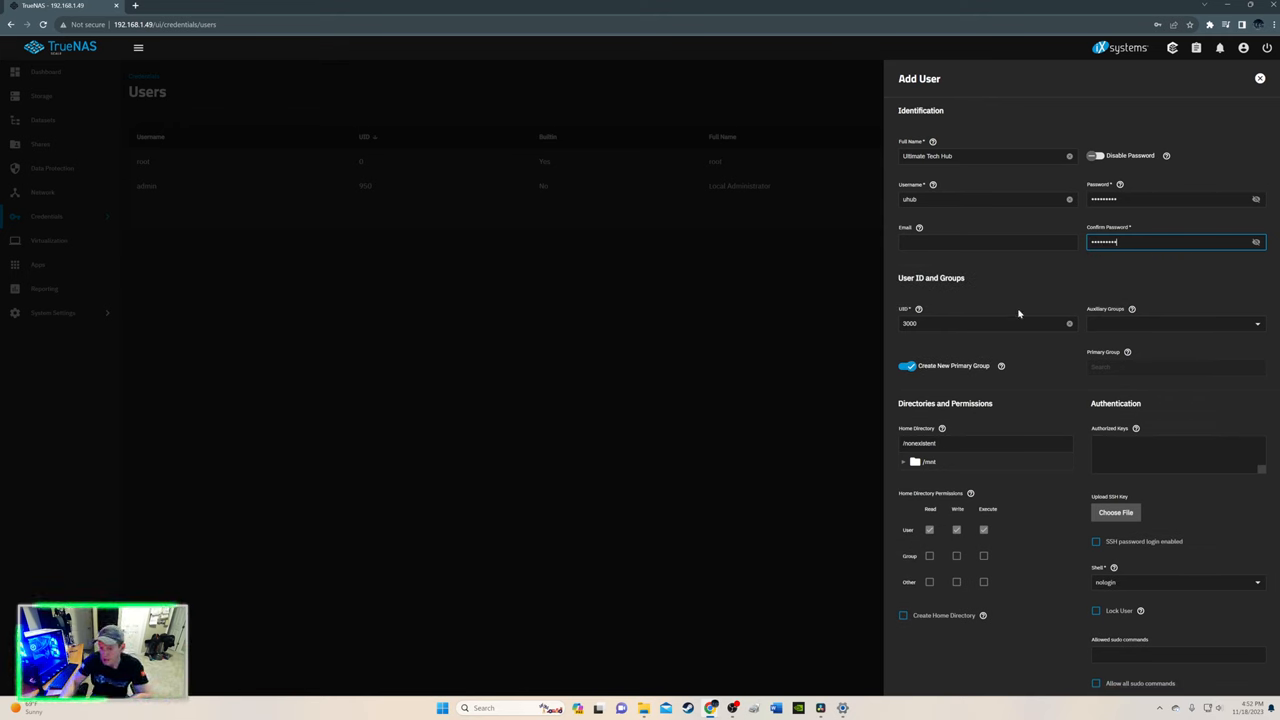
{"action": "scroll", "scroll_direction": "down", "scroll_amount": 3}
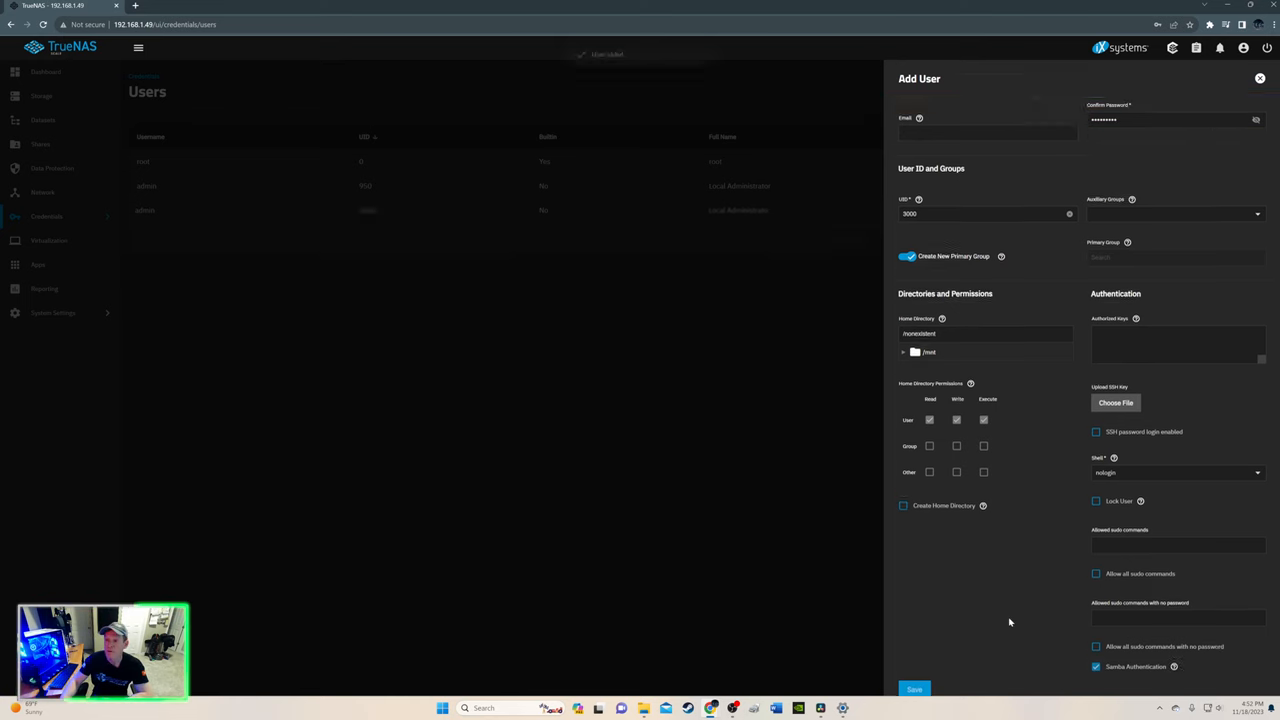
{"action": "left_click", "coordinate": [913, 689]}
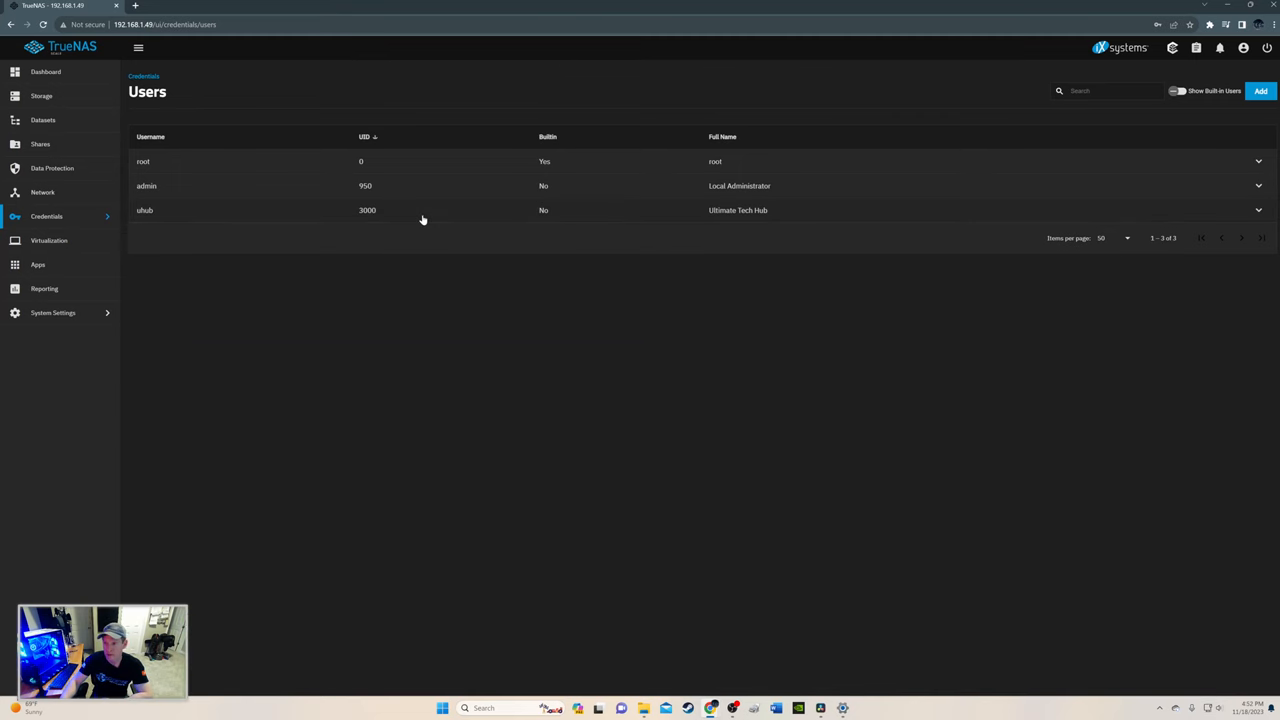
{"action": "mouse_move", "coordinate": [457, 215]}
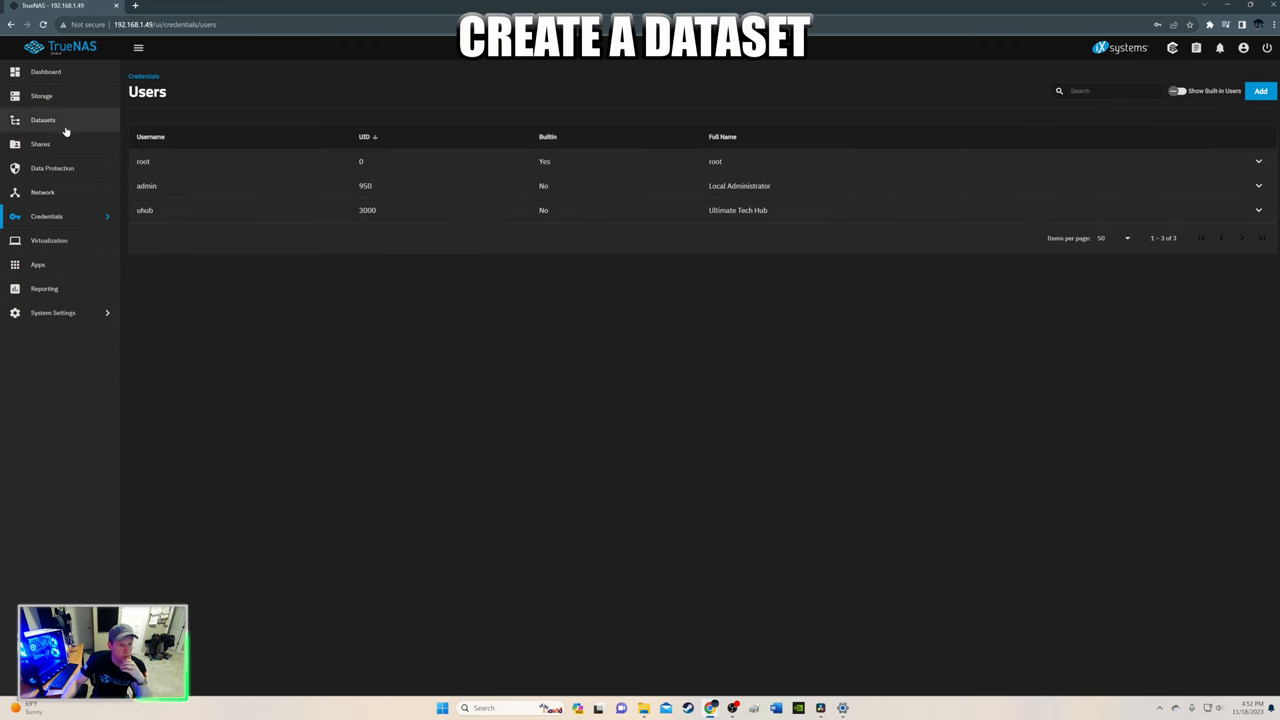
Add a dataset UTH under Pool with SMB share type and save it.
{"action": "left_click", "coordinate": [43, 120]}
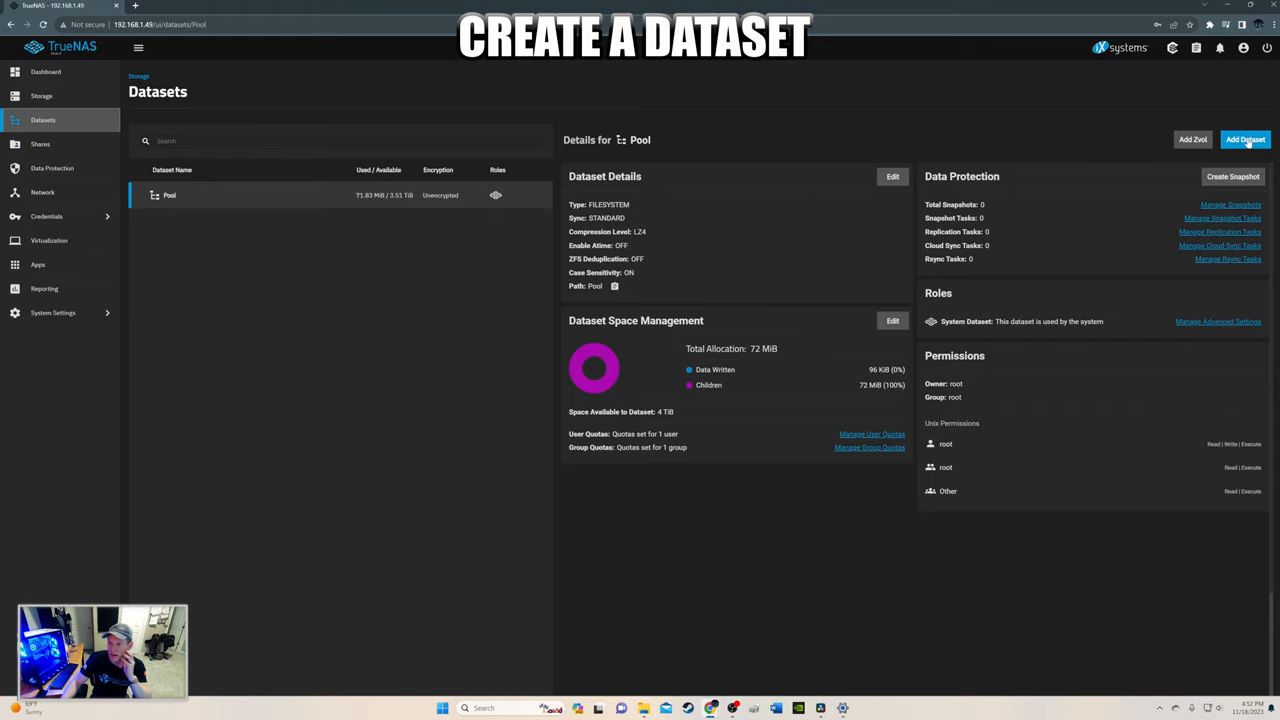
{"action": "left_click", "coordinate": [1245, 139]}
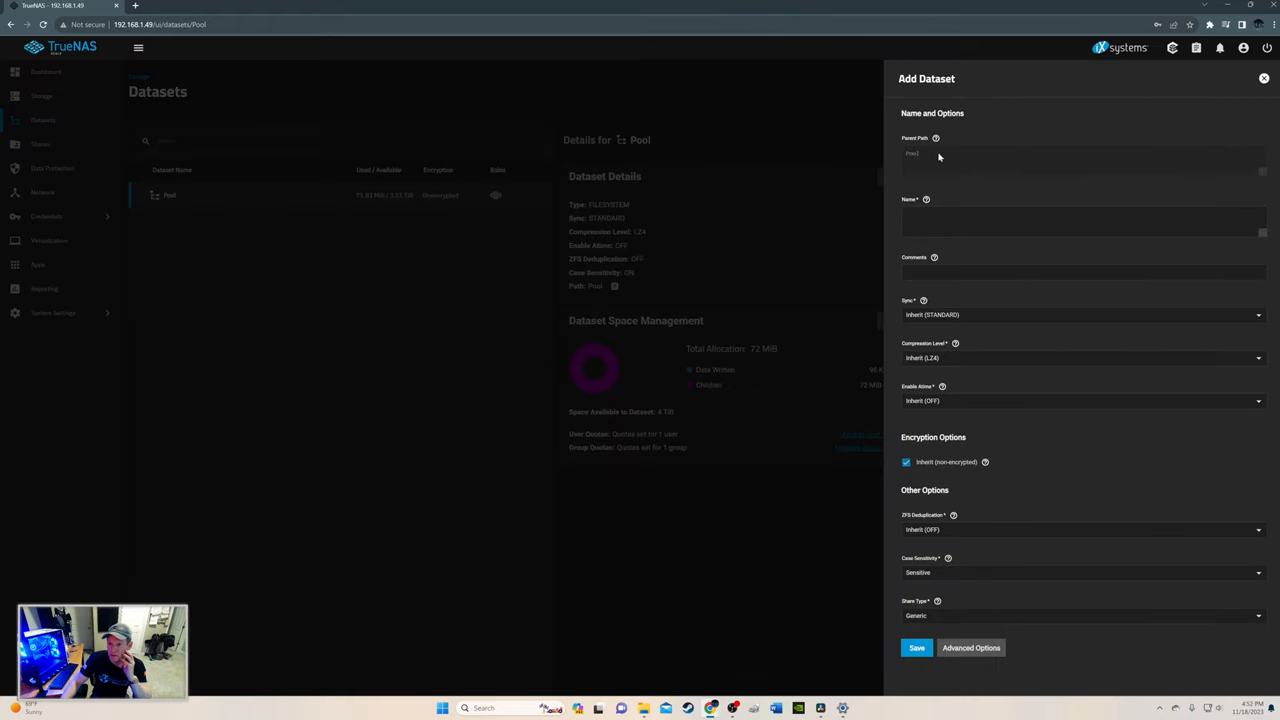
{"action": "left_click", "coordinate": [1083, 220]}
{"action": "type", "text": "UTH"}
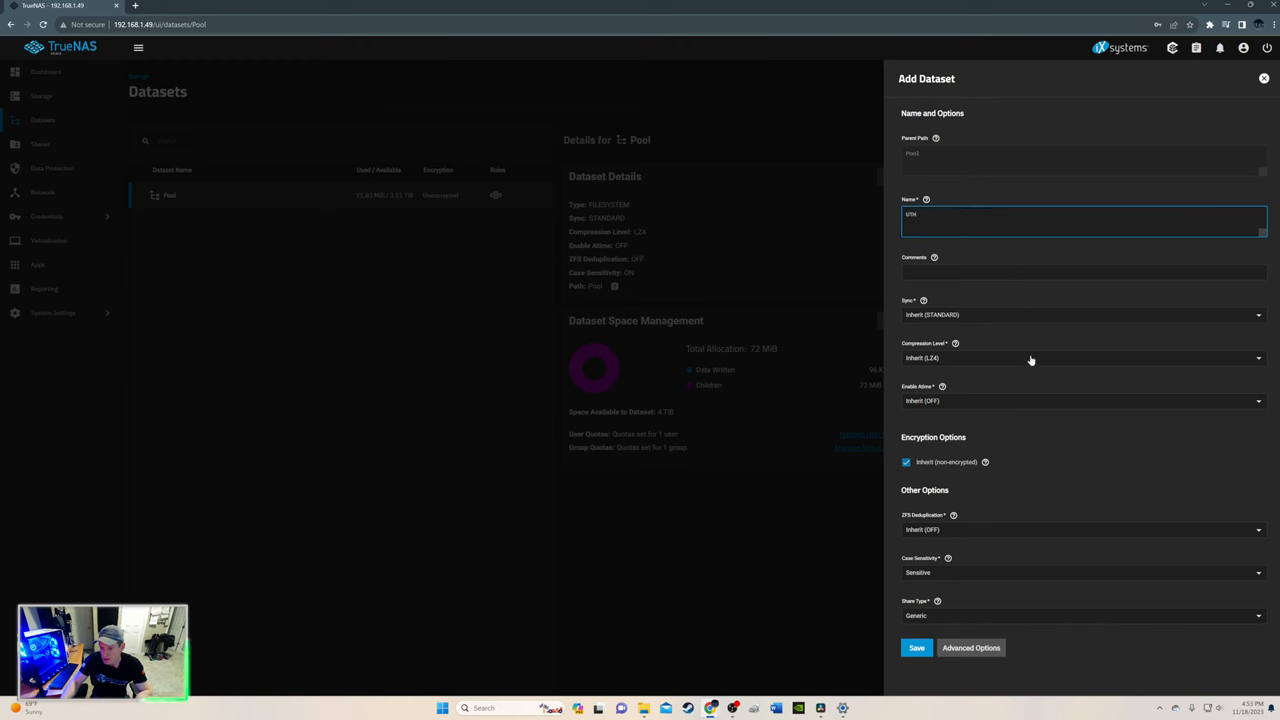
{"action": "mouse_move", "coordinate": [1016, 490]}
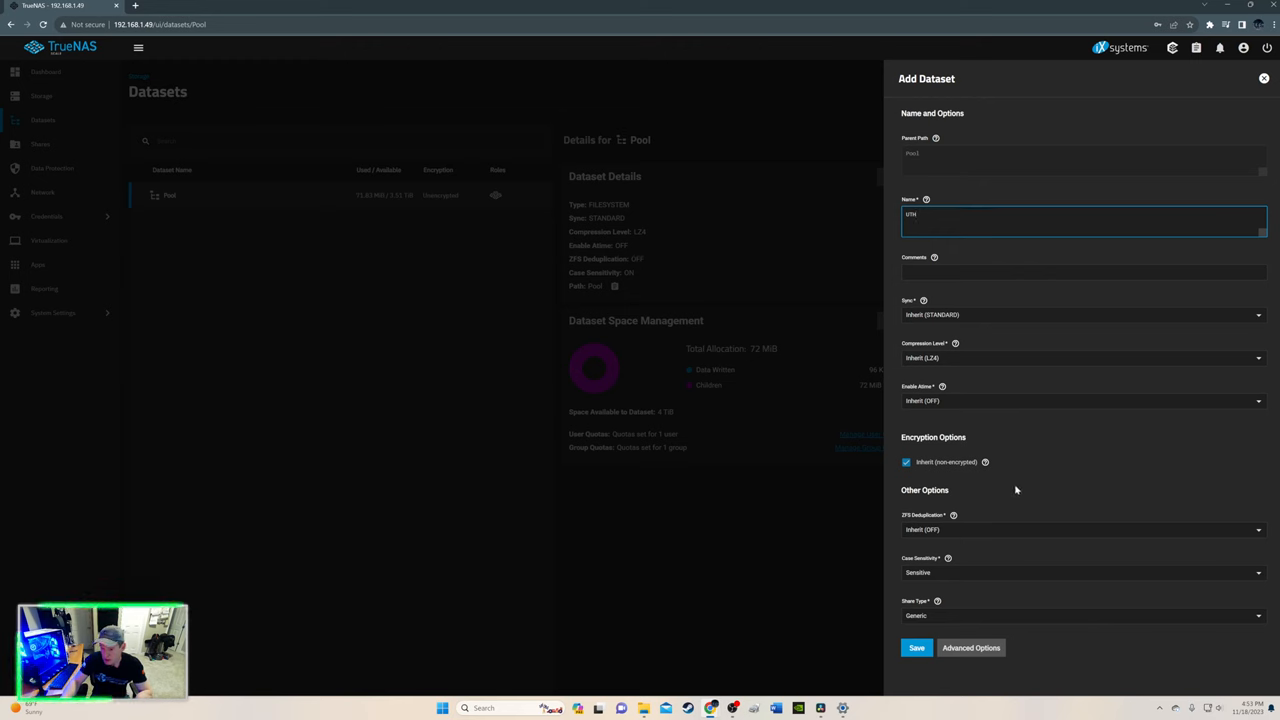
{"action": "left_click", "coordinate": [1080, 615]}
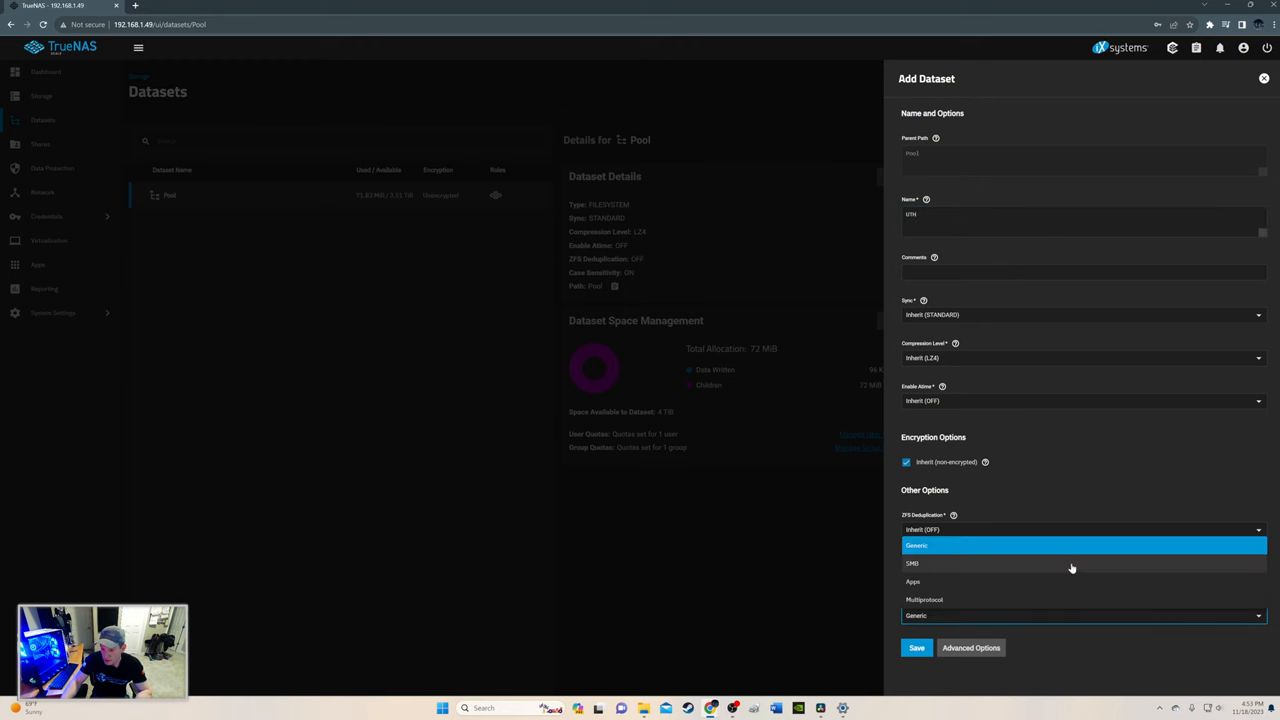
{"action": "left_click", "coordinate": [912, 563]}
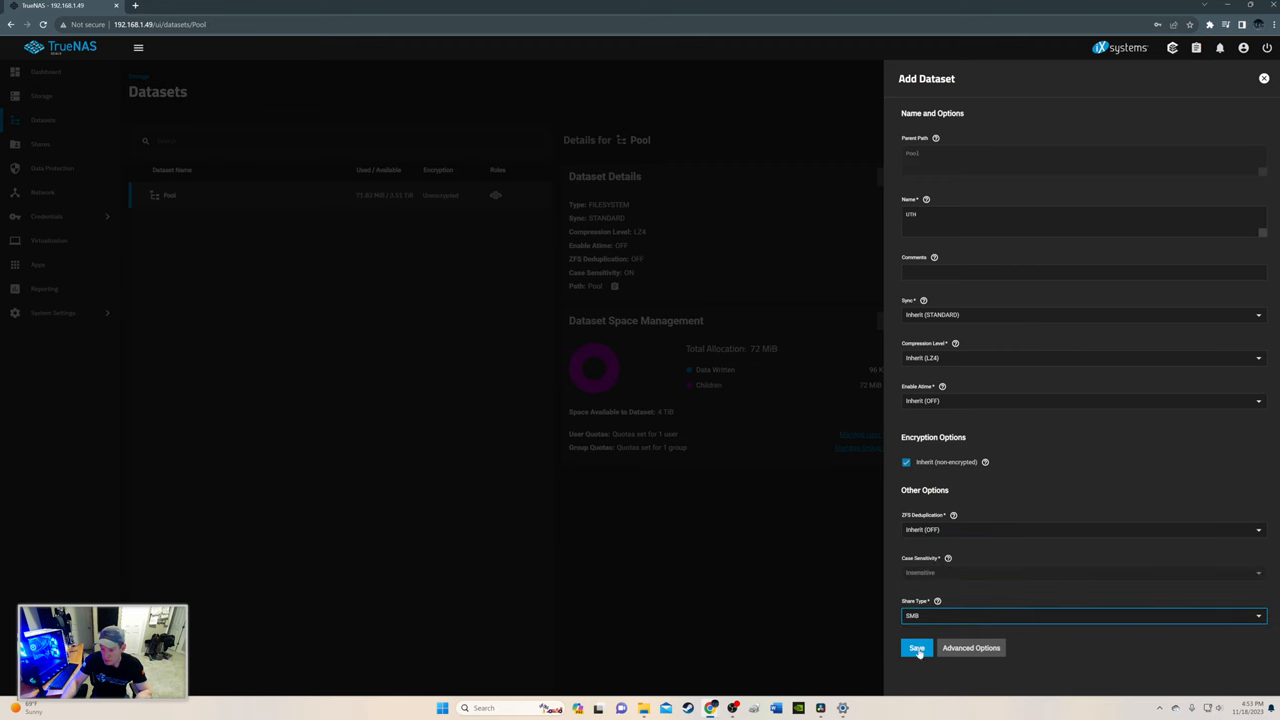
{"action": "left_click", "coordinate": [916, 648]}
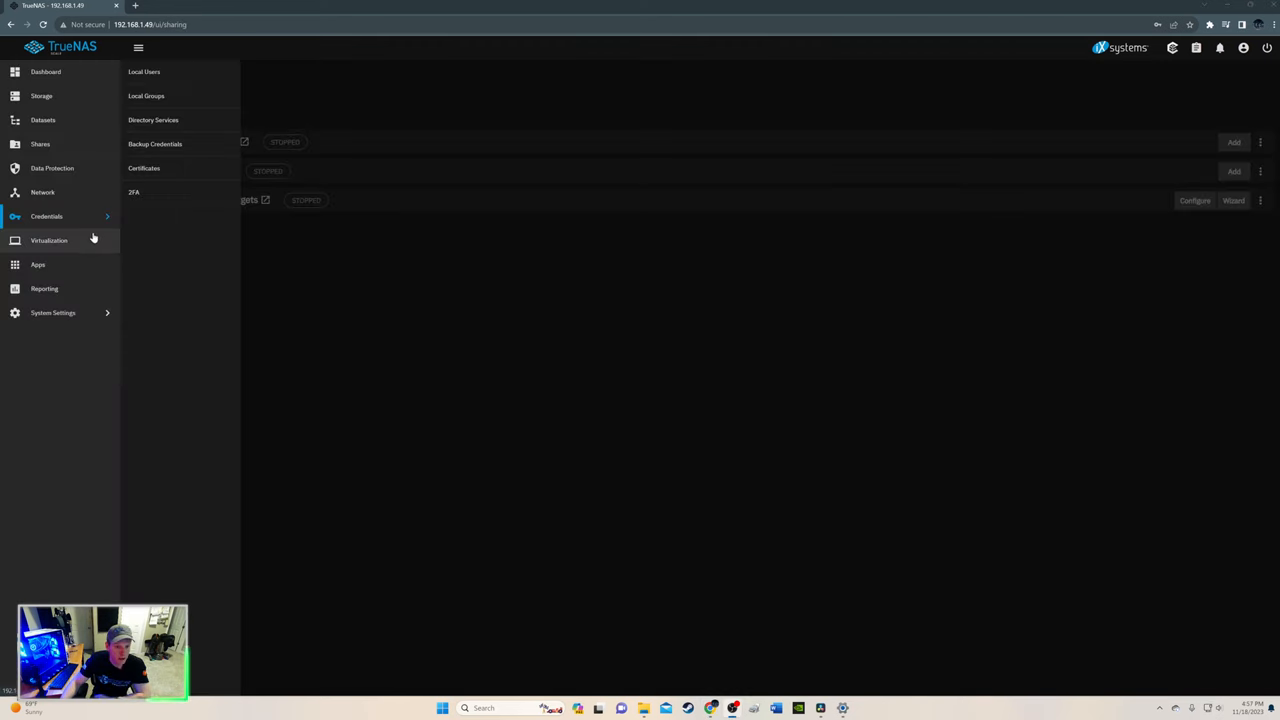
Add SMB share /mnt/Pool/UTH described 'My Data', then auto-start and enable the SMB service.
{"action": "left_click", "coordinate": [40, 144]}
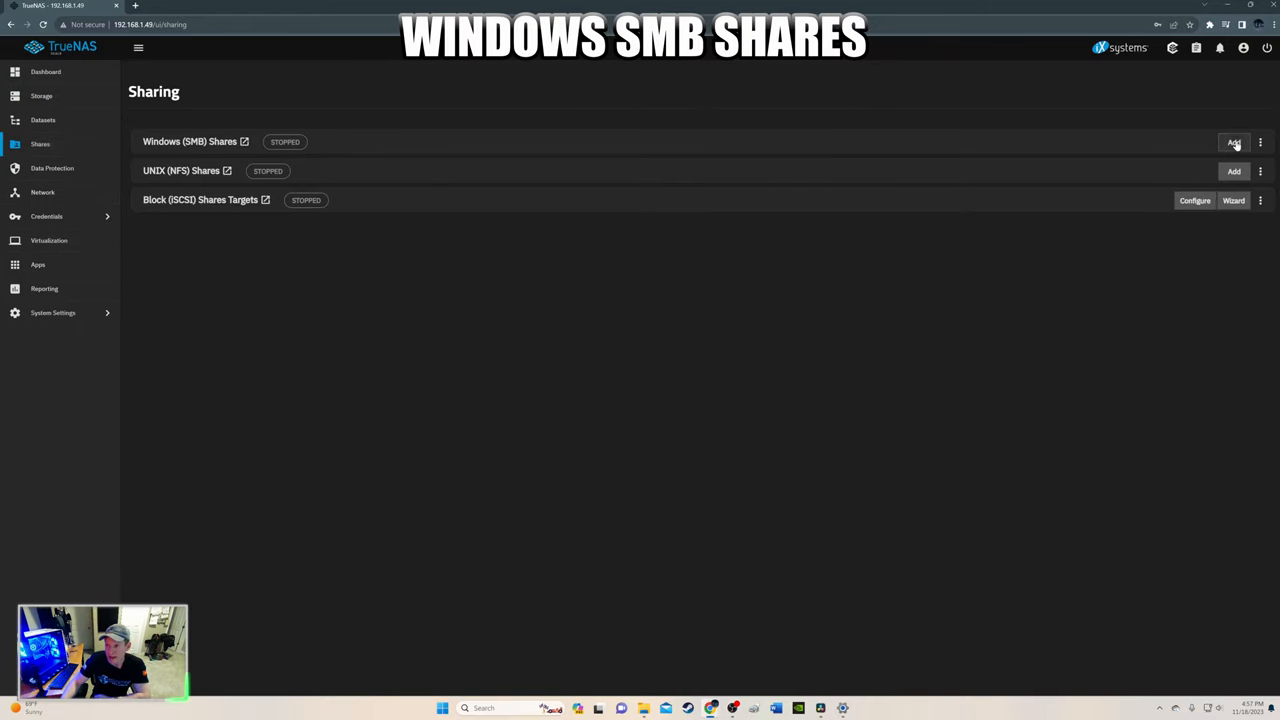
{"action": "left_click", "coordinate": [1234, 142]}
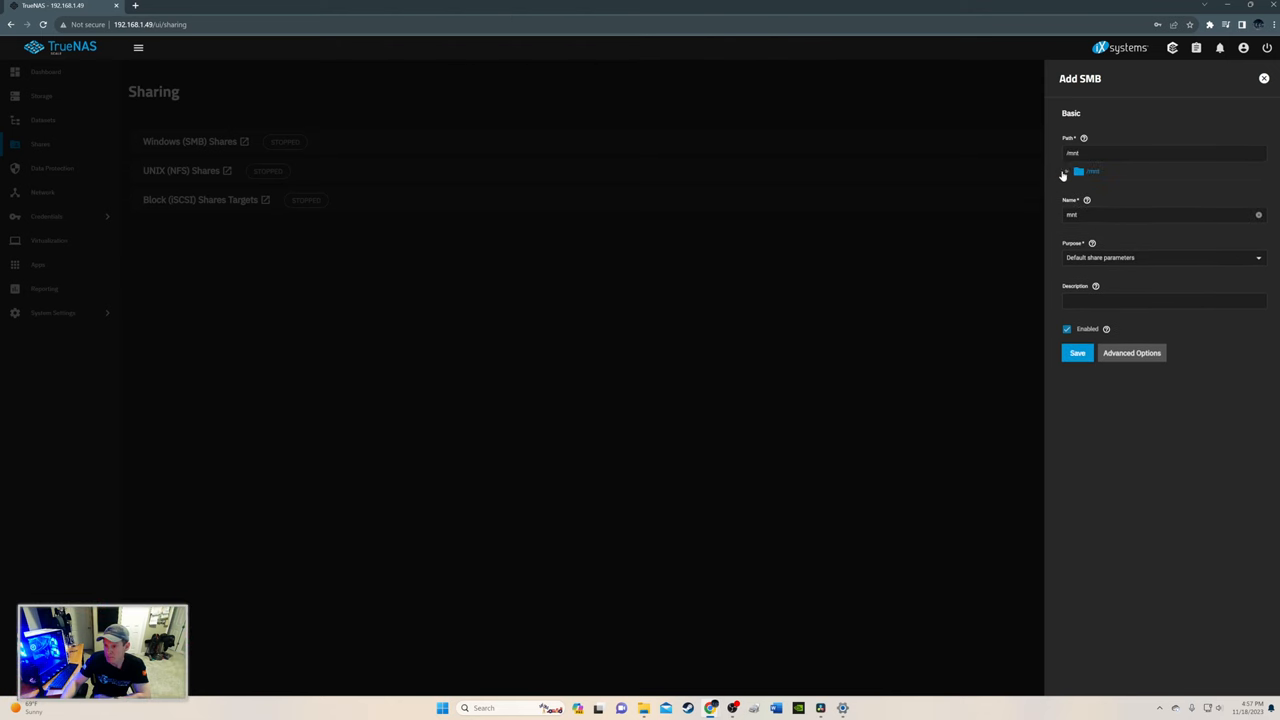
{"action": "left_click", "coordinate": [1067, 171]}
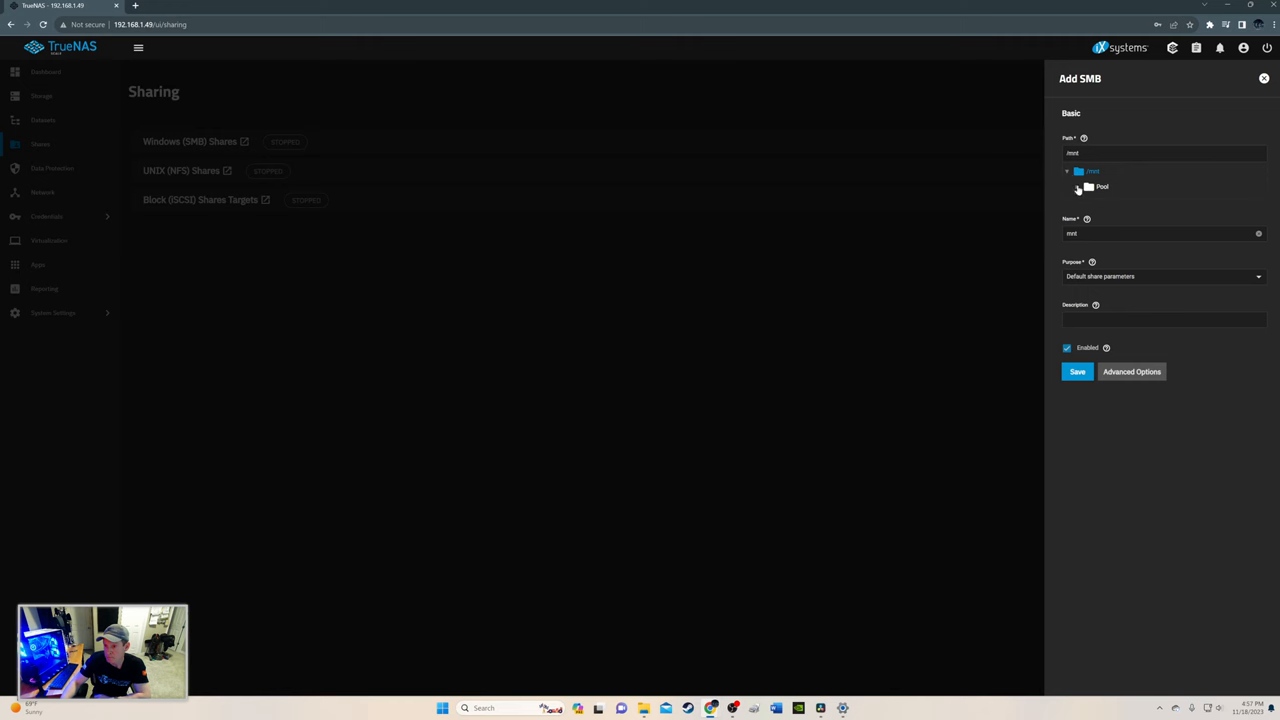
{"action": "left_click", "coordinate": [1102, 186]}
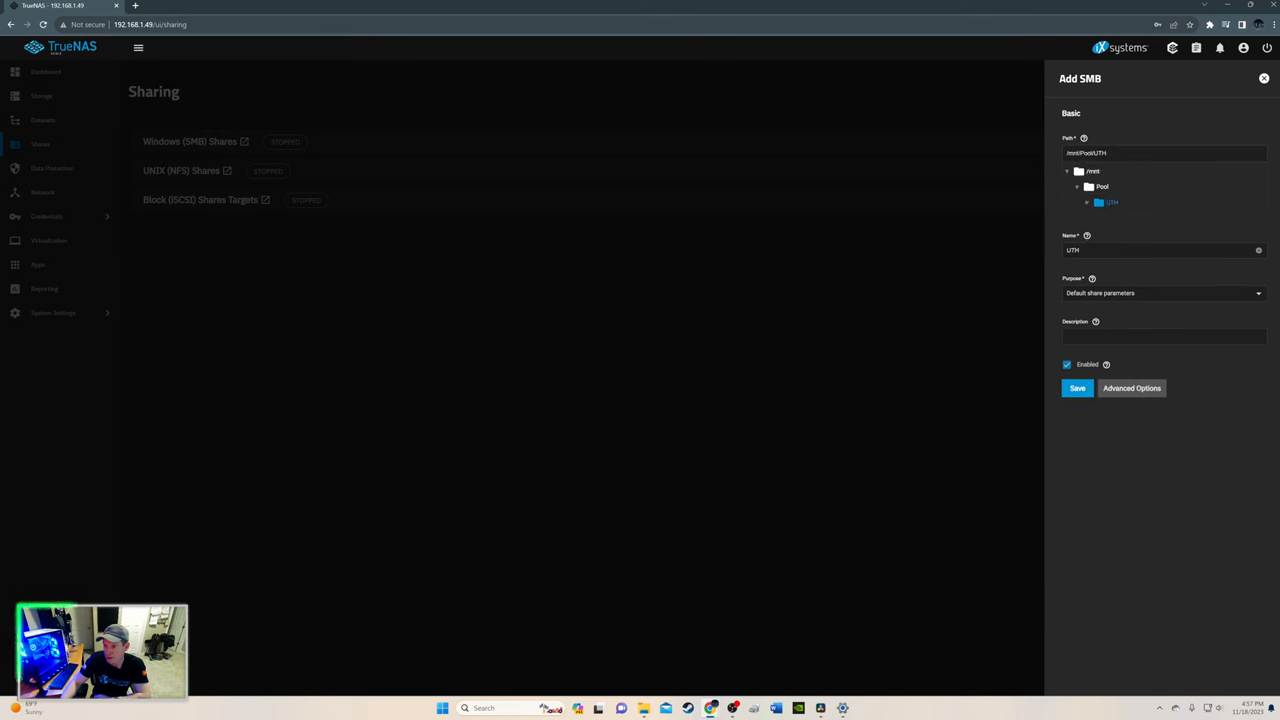
{"action": "left_click", "coordinate": [1163, 336]}
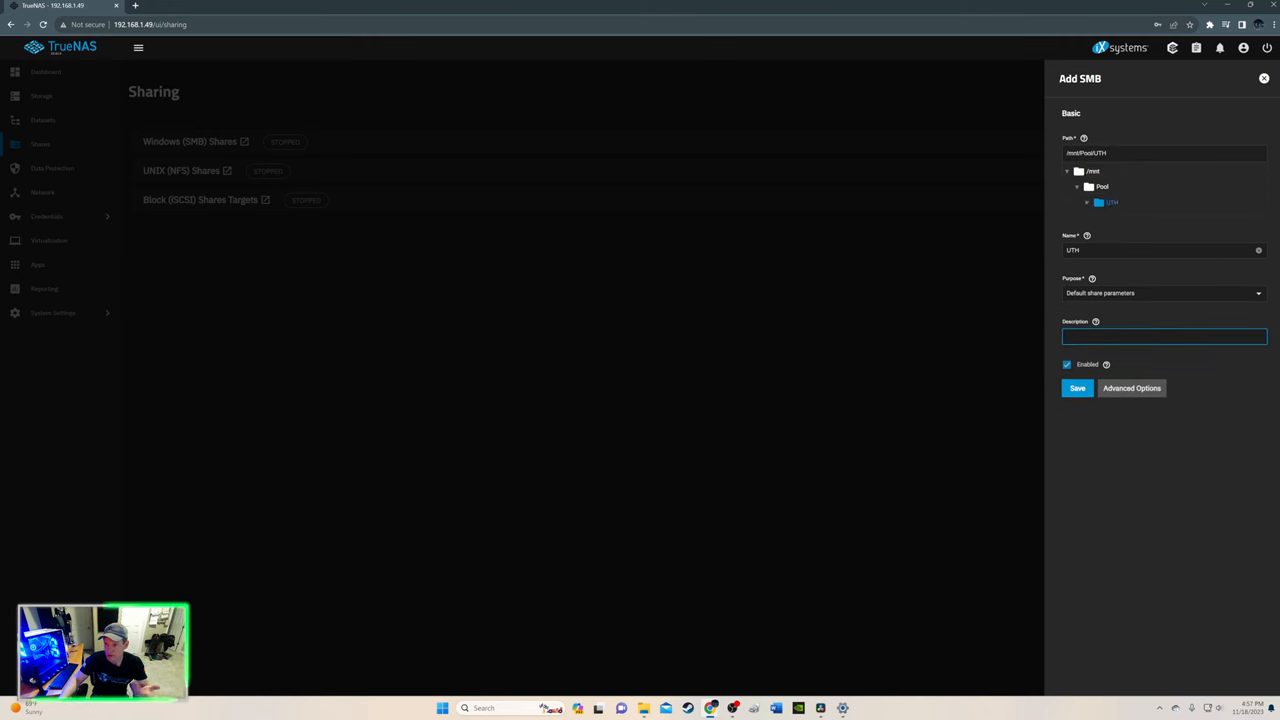
{"action": "type", "text": "My Data"}
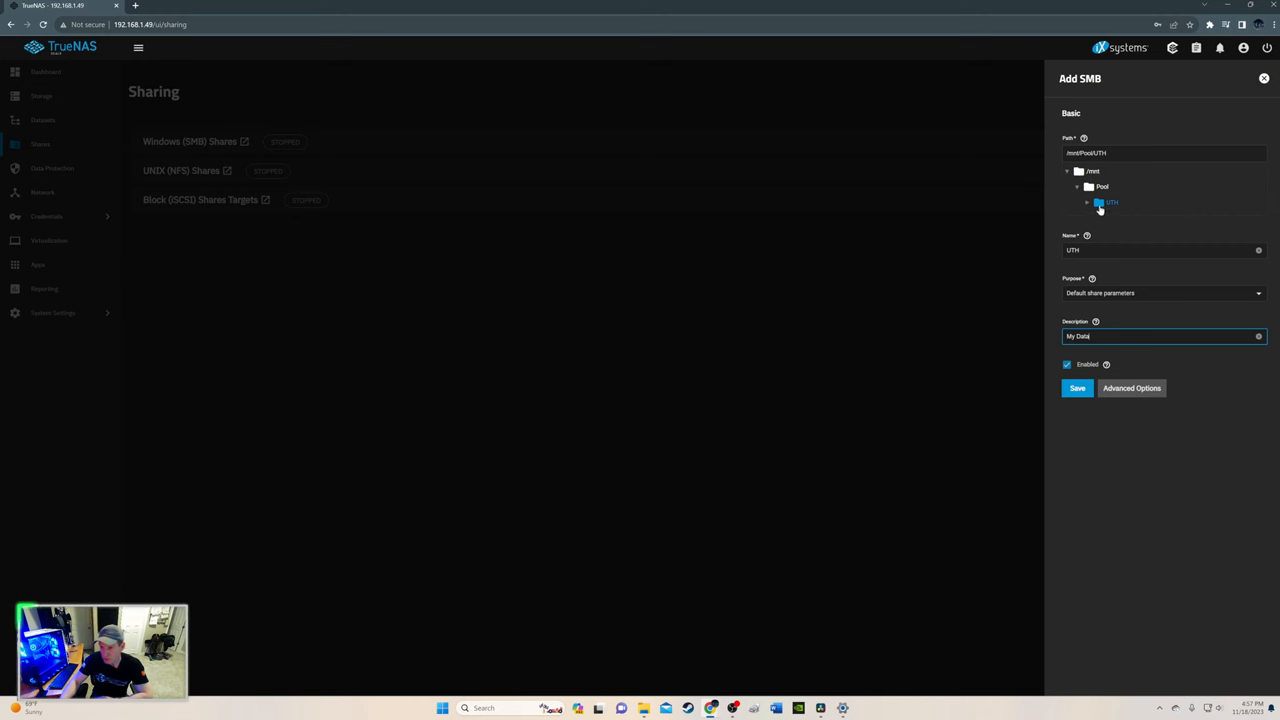
{"action": "left_click", "coordinate": [1077, 388]}
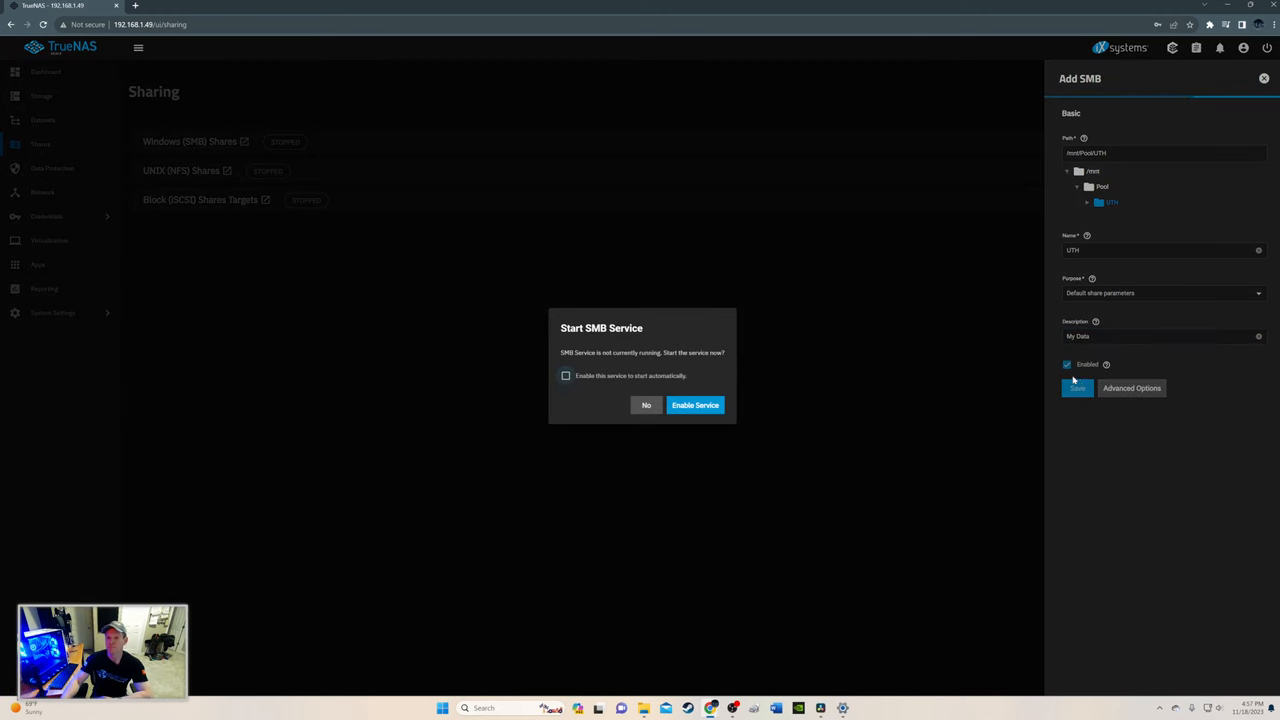
{"action": "left_click", "coordinate": [565, 375]}
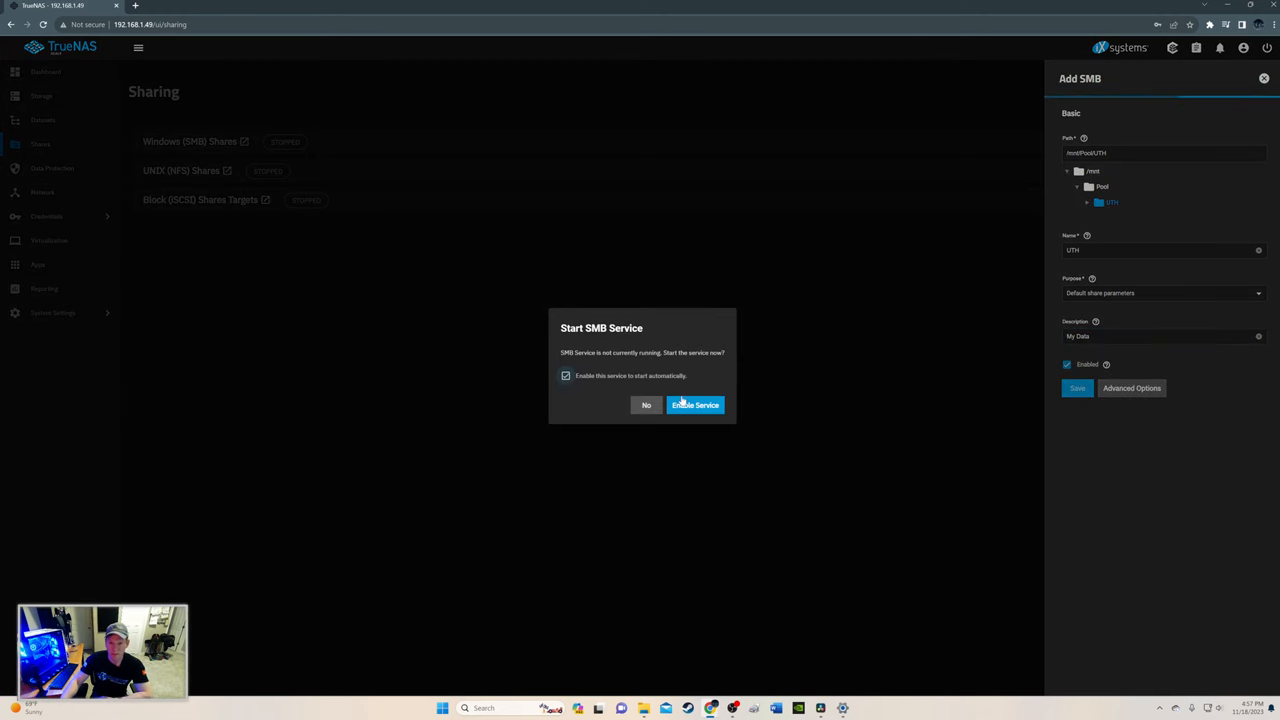
{"action": "left_click", "coordinate": [695, 405]}
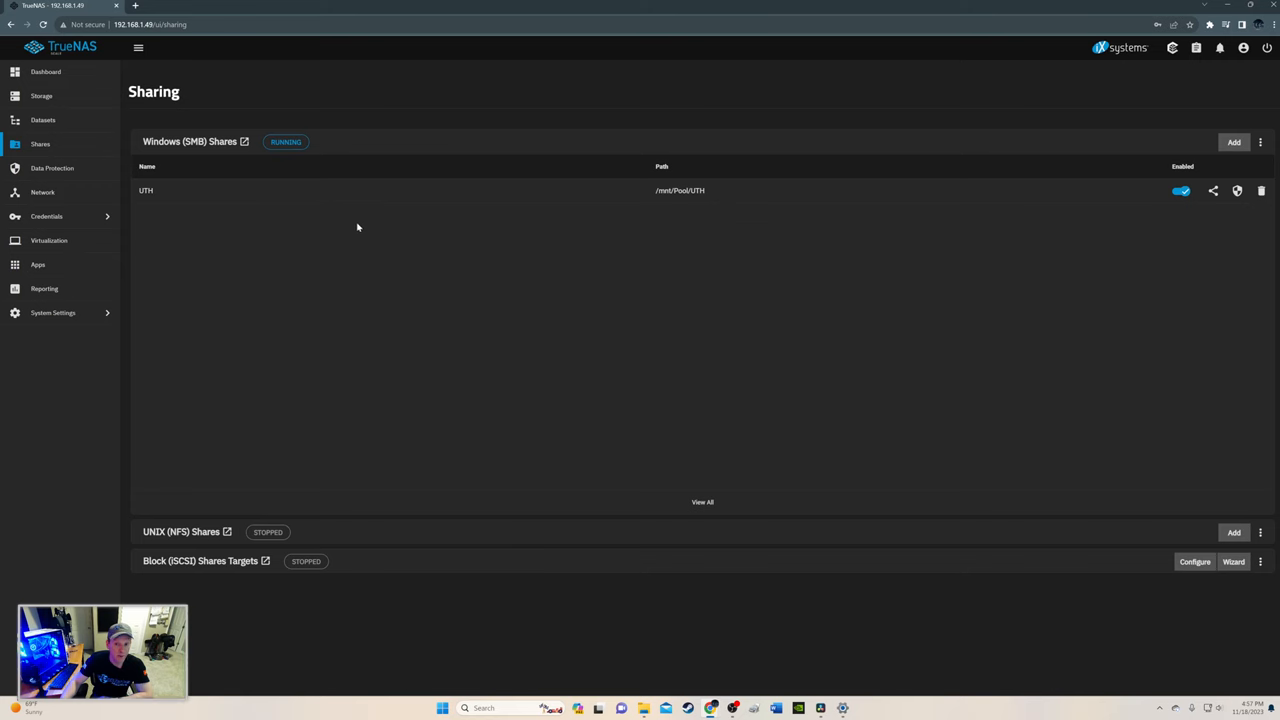
{"action": "mouse_move", "coordinate": [52, 167]}
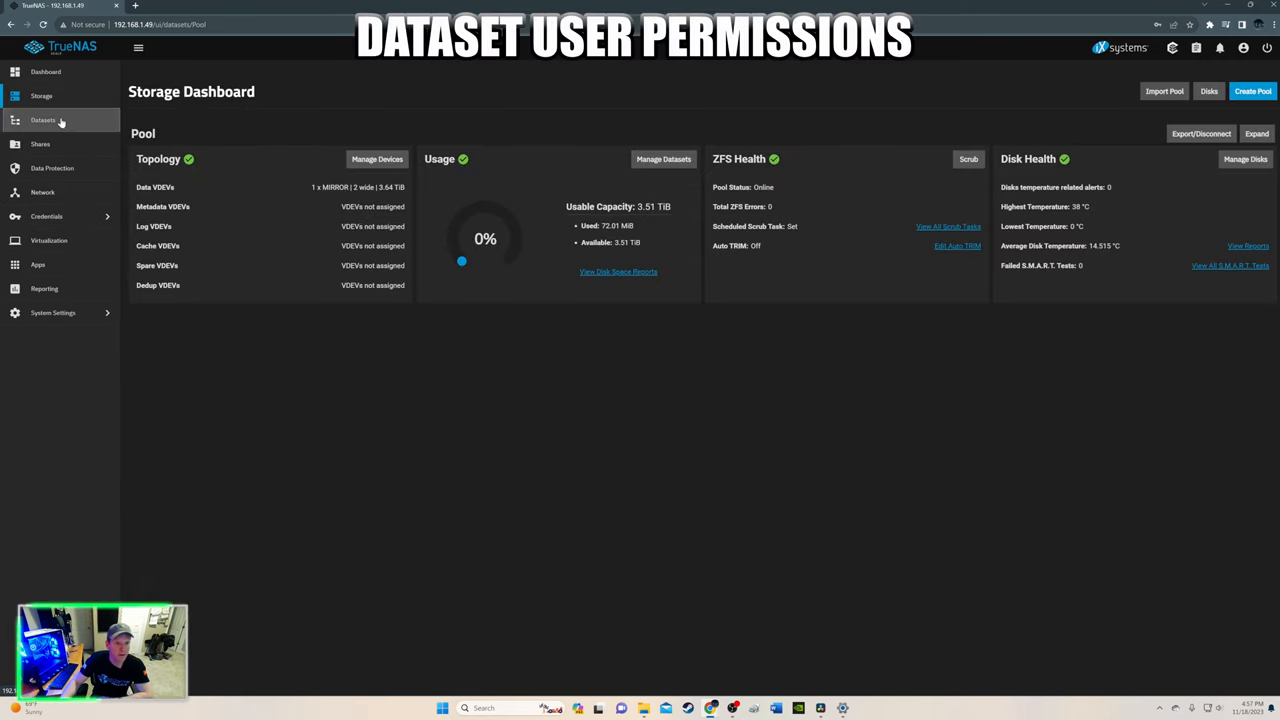
Add an ACL entry granting user uhub Full Control on UTH and save the ACL.
{"action": "left_click", "coordinate": [43, 120]}
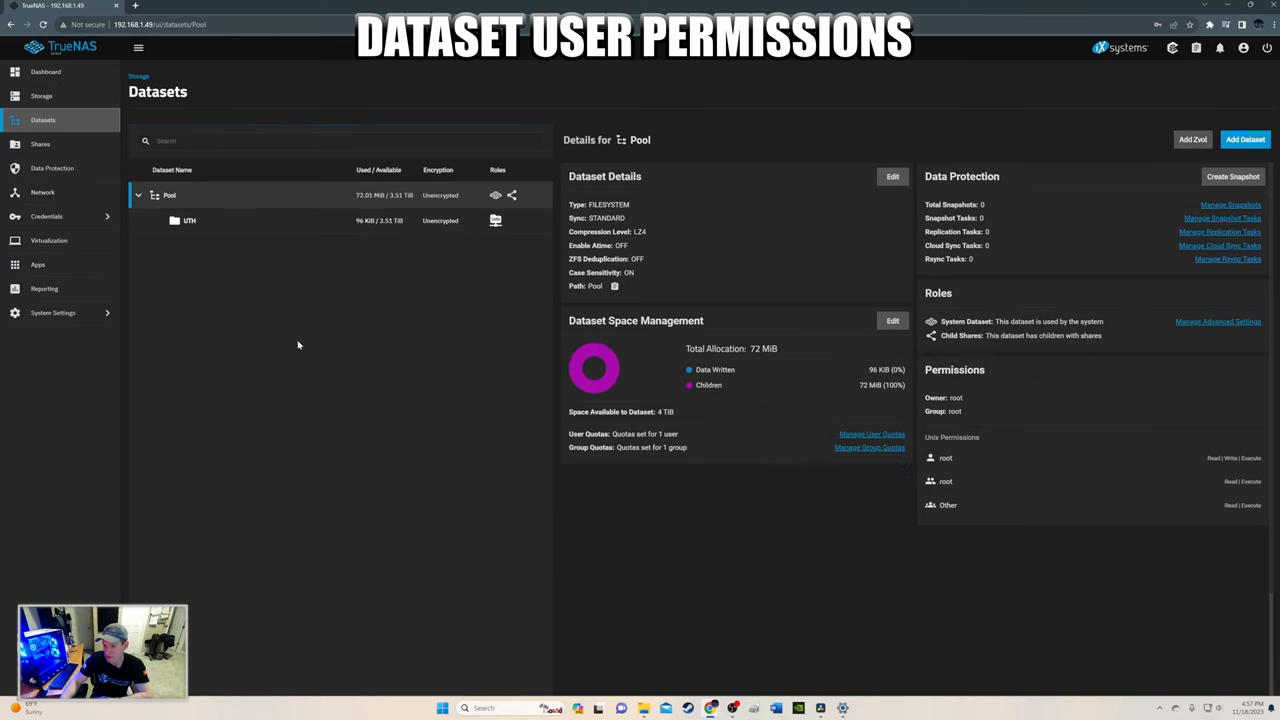
{"action": "mouse_move", "coordinate": [216, 160]}
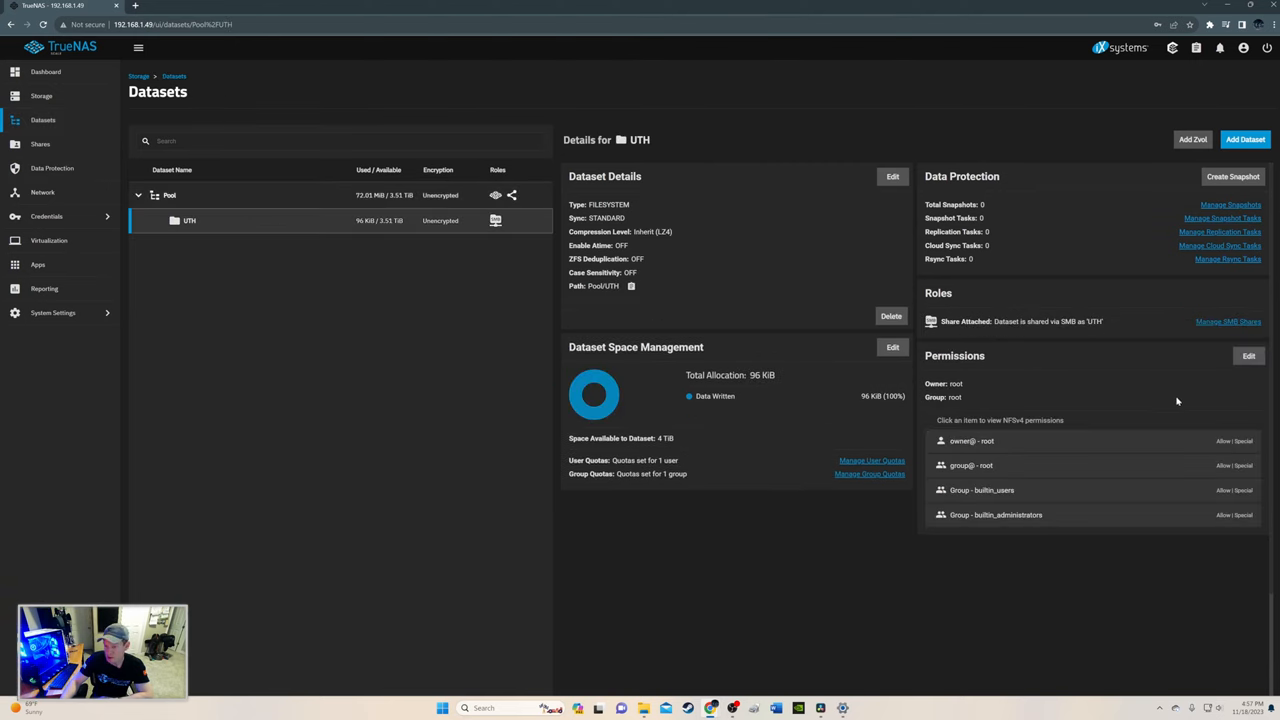
{"action": "left_click", "coordinate": [1249, 355]}
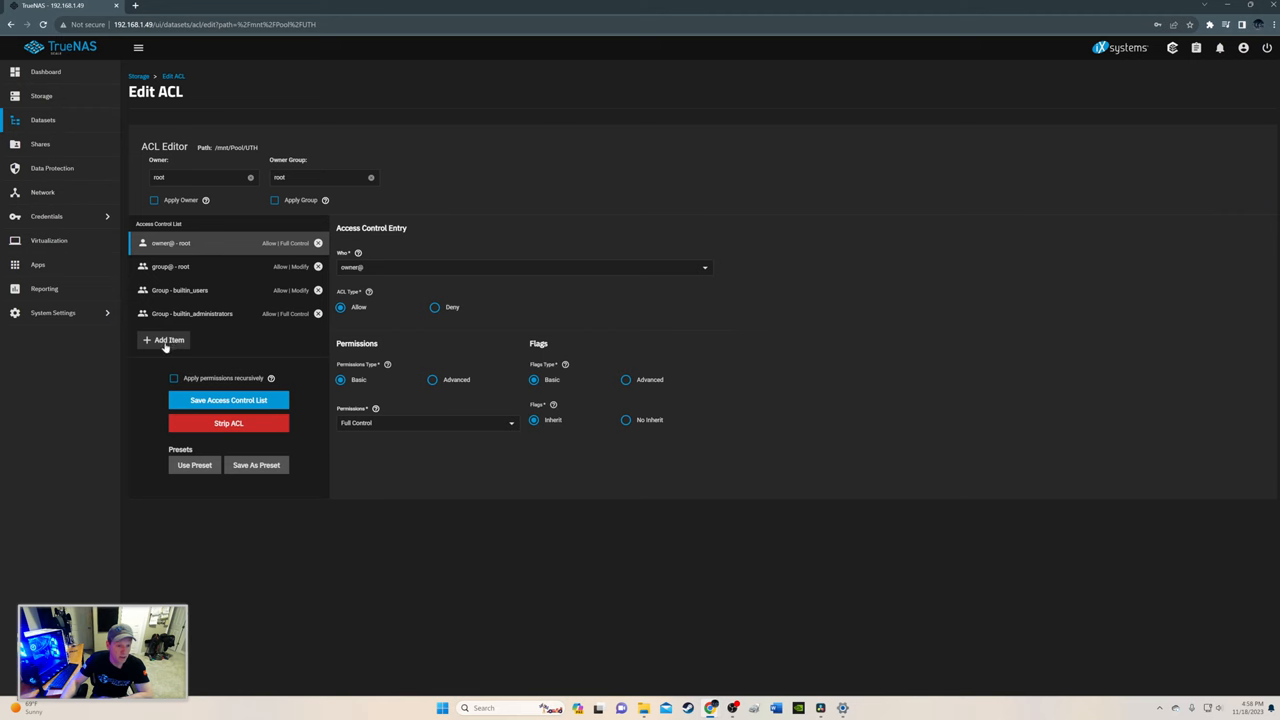
{"action": "left_click", "coordinate": [169, 339]}
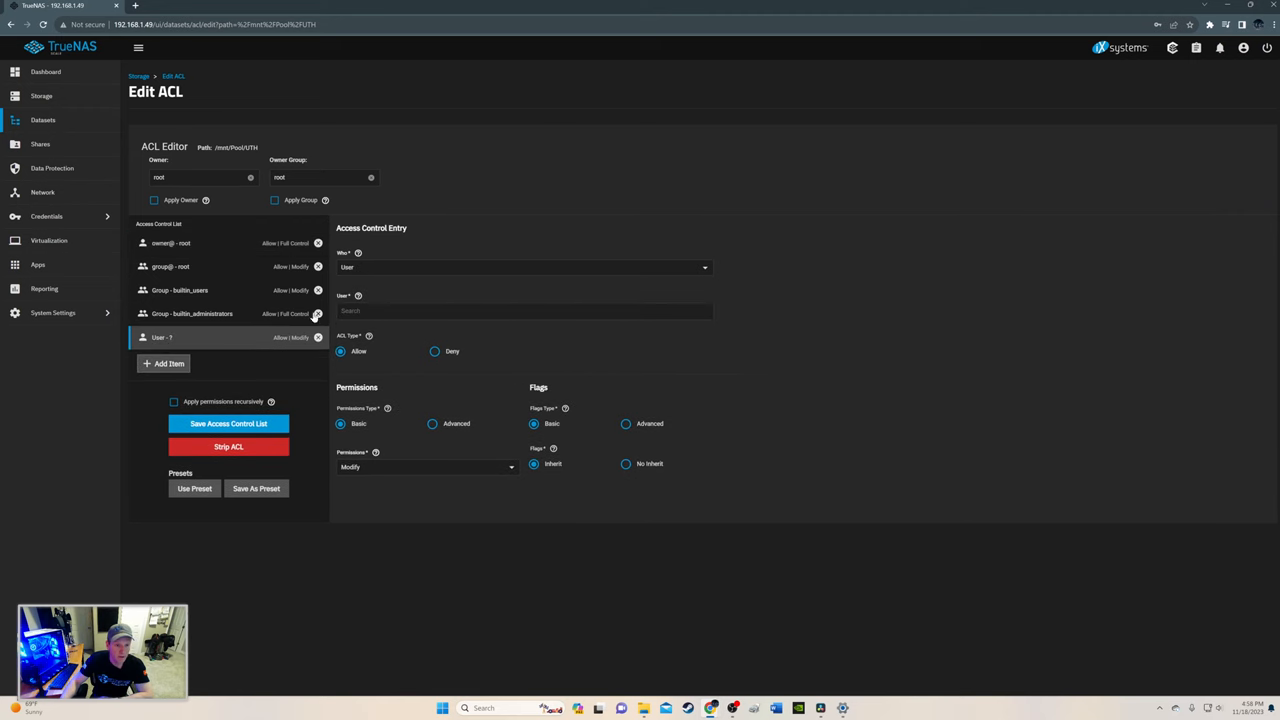
{"action": "left_click", "coordinate": [524, 267]}
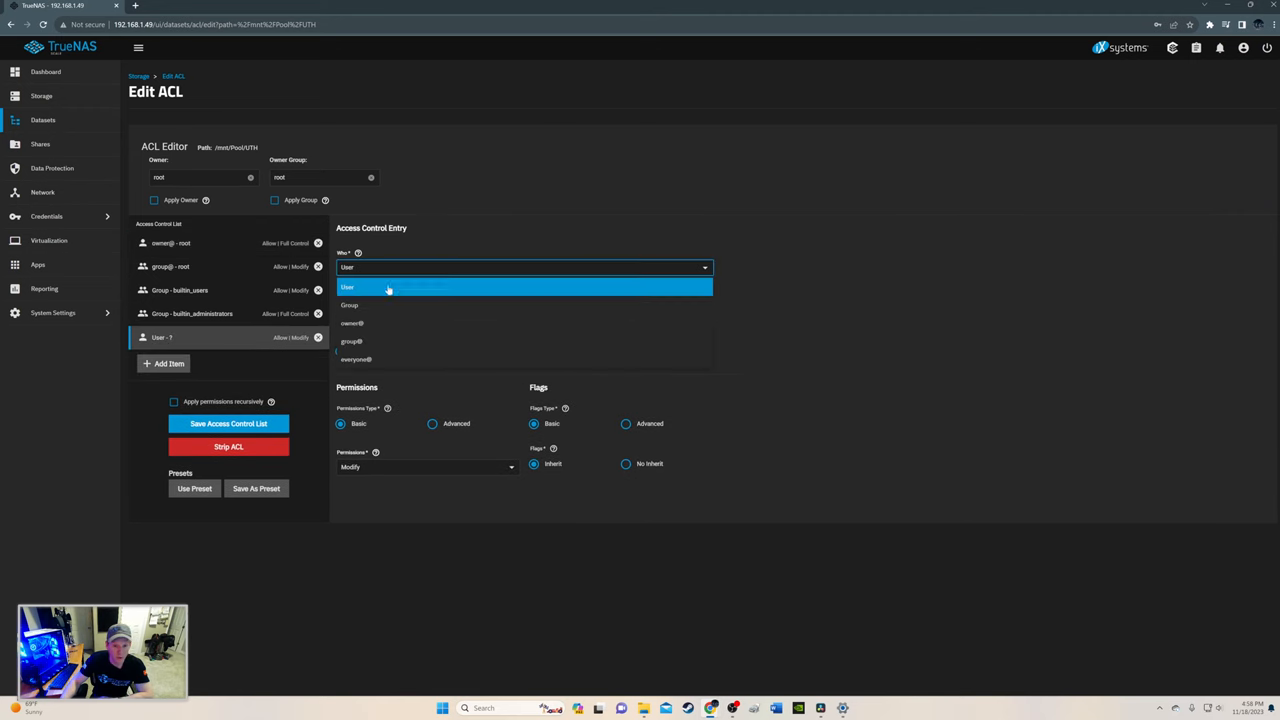
{"action": "mouse_move", "coordinate": [413, 274]}
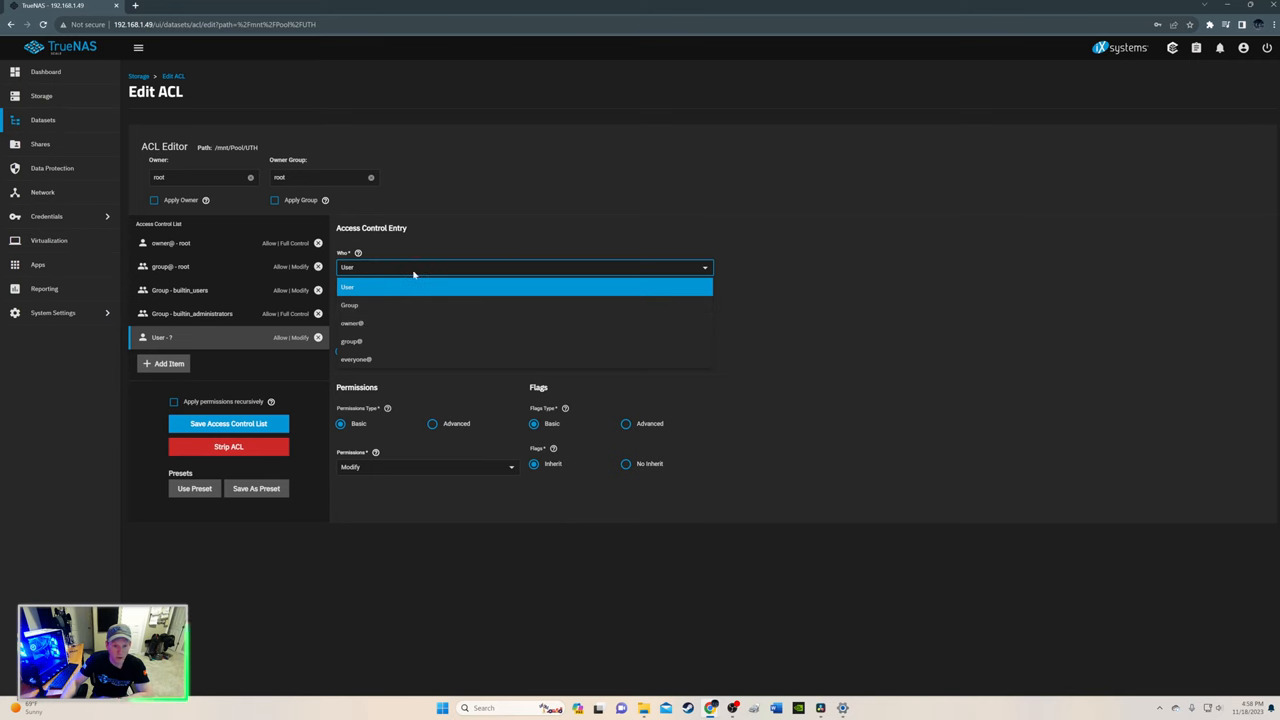
{"action": "left_click", "coordinate": [347, 287]}
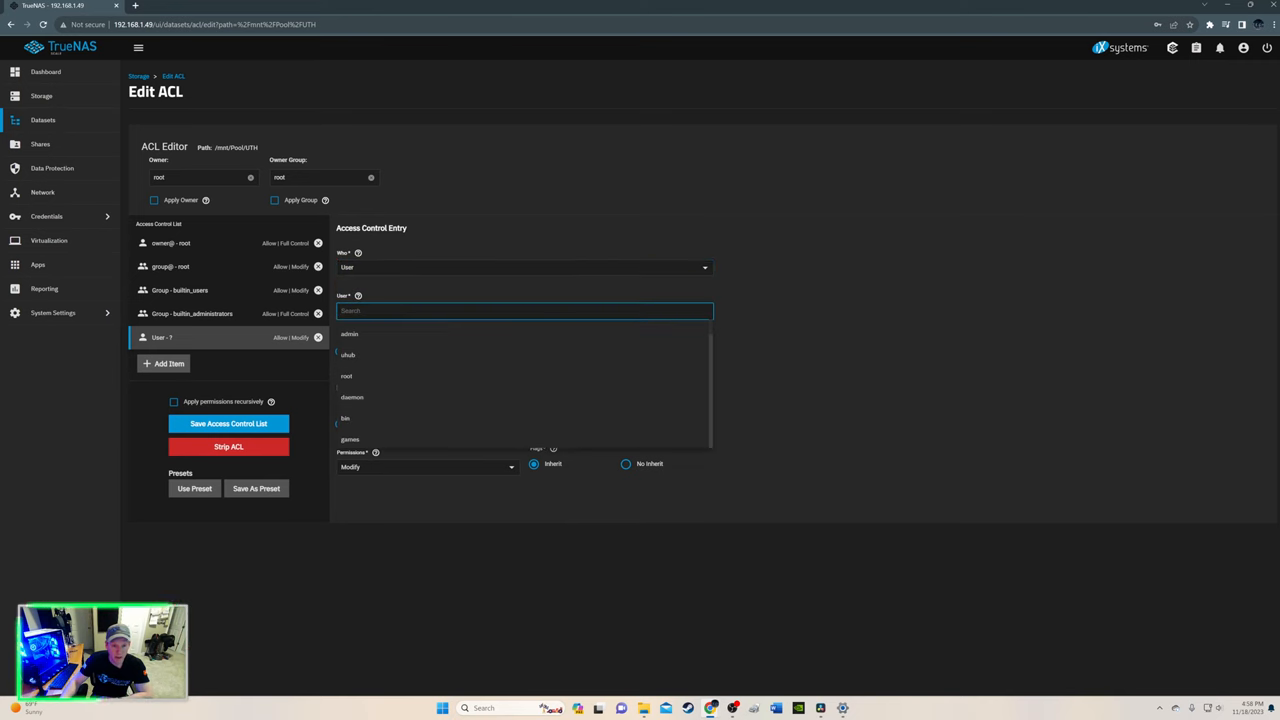
{"action": "left_click", "coordinate": [348, 355]}
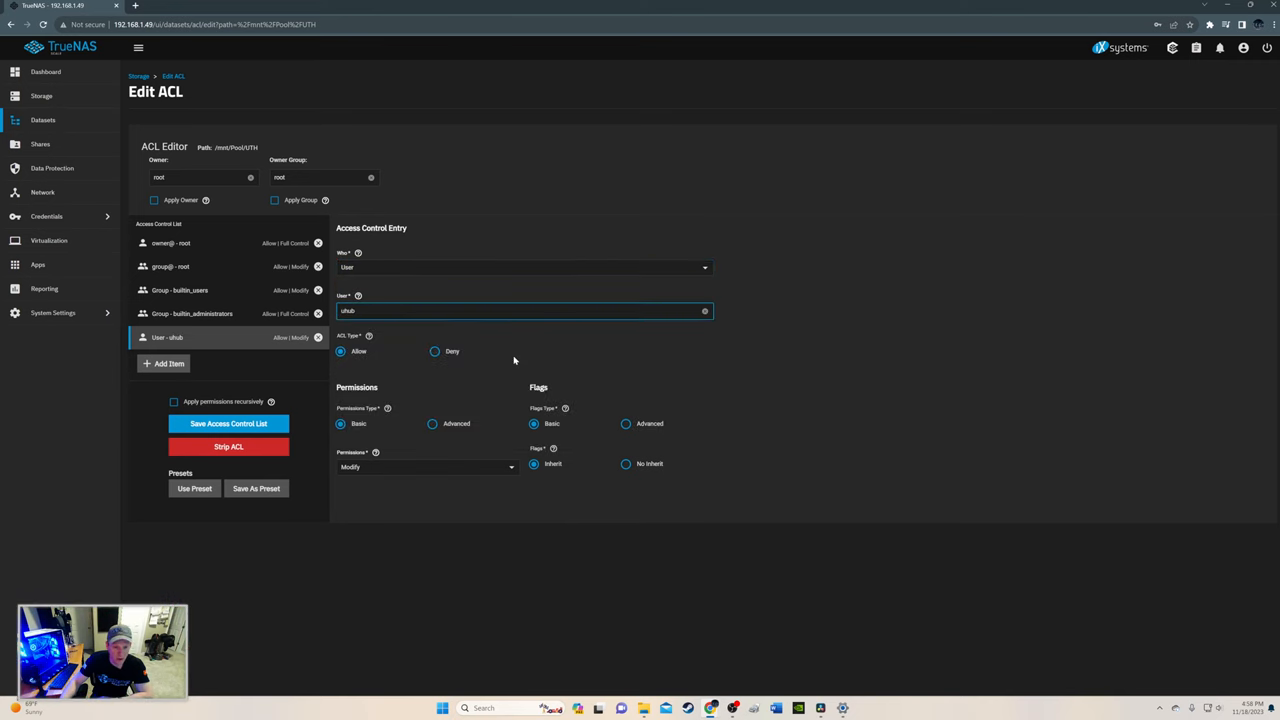
{"action": "mouse_move", "coordinate": [495, 468]}
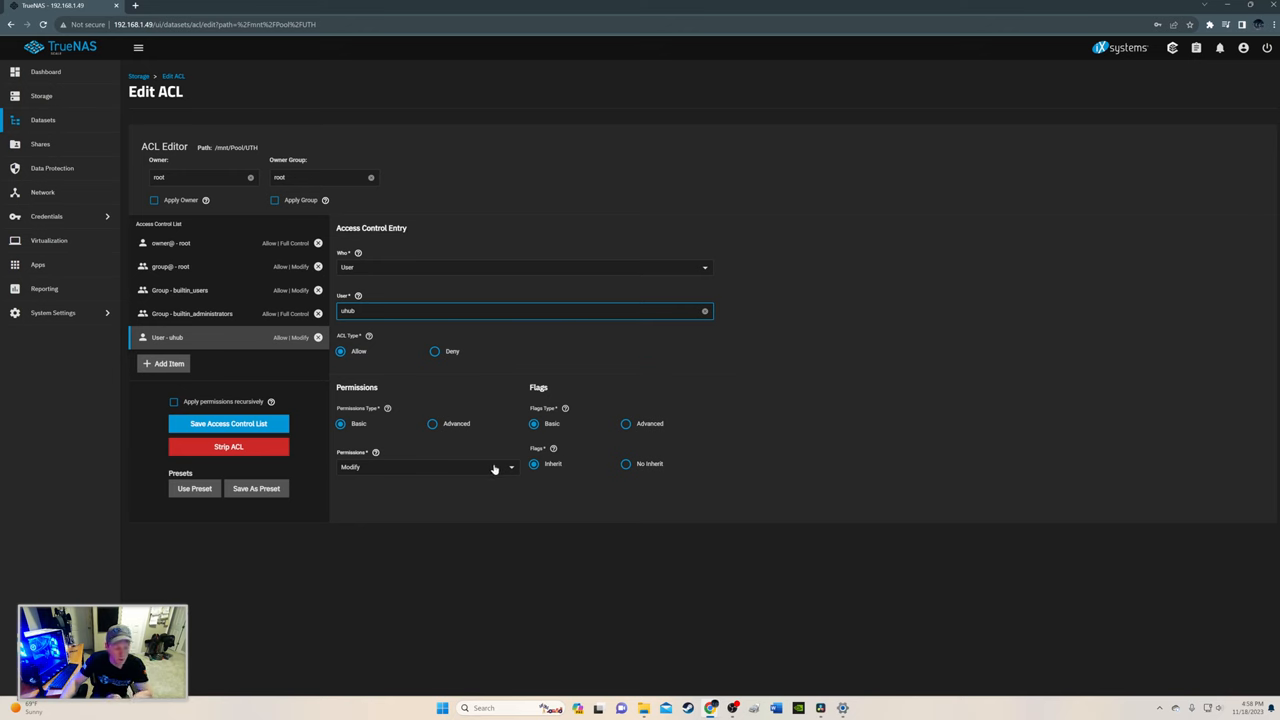
{"action": "left_click", "coordinate": [428, 467]}
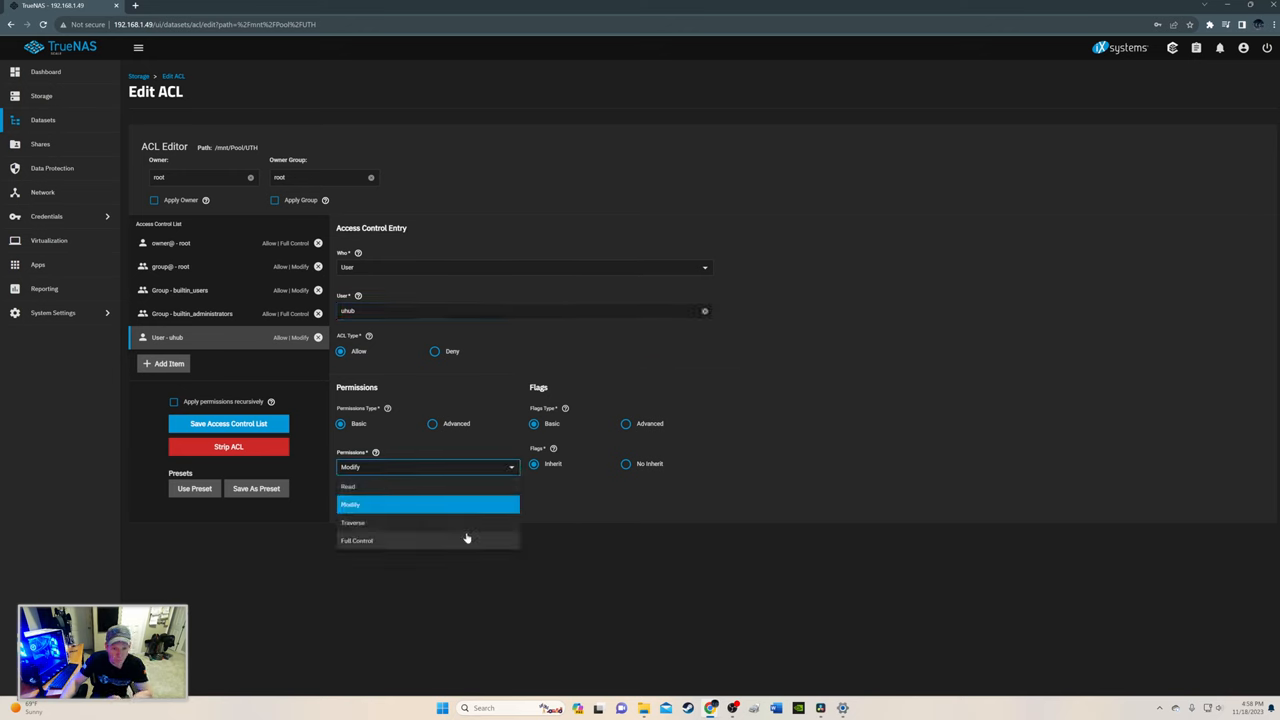
{"action": "left_click", "coordinate": [357, 540]}
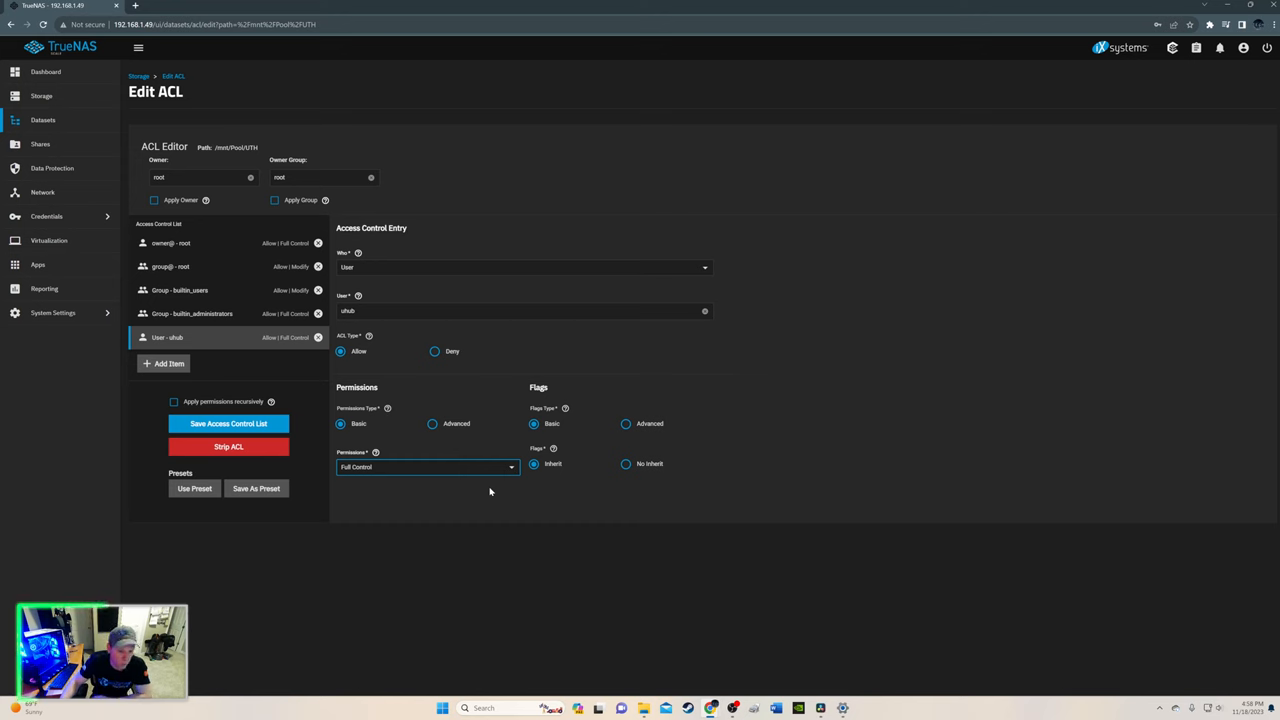
{"action": "mouse_move", "coordinate": [561, 503]}
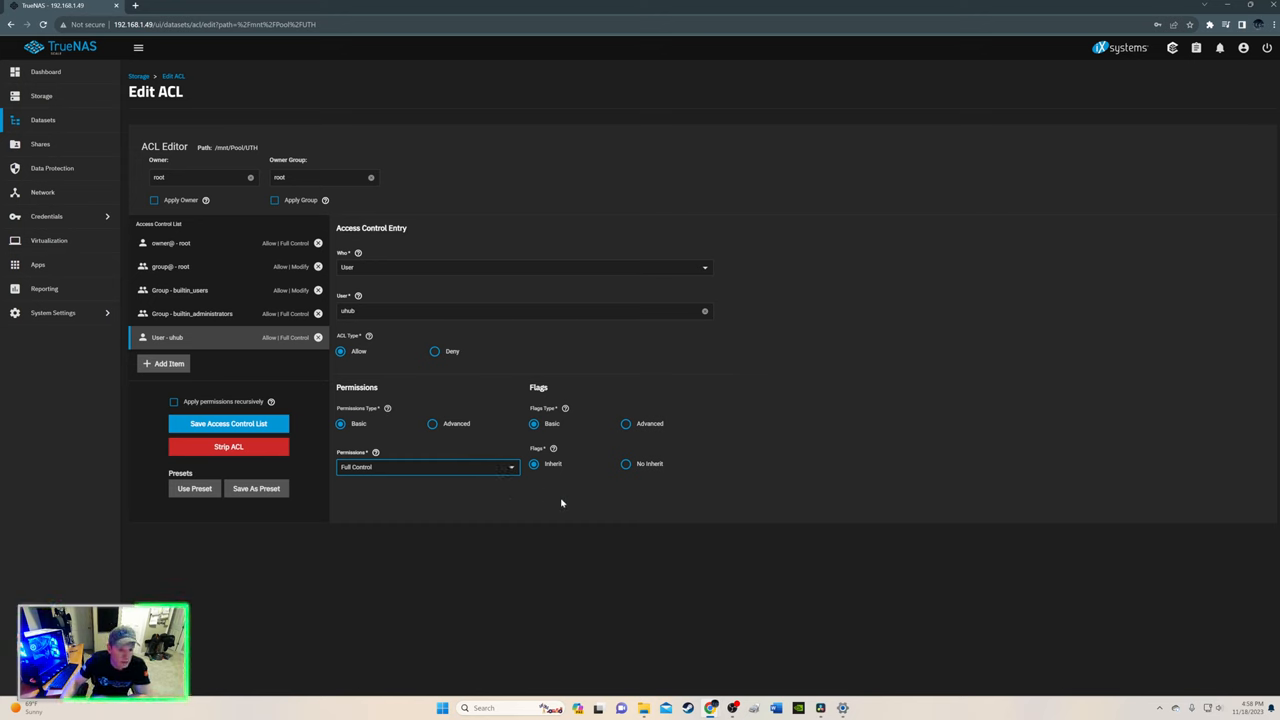
{"action": "mouse_move", "coordinate": [387, 217]}
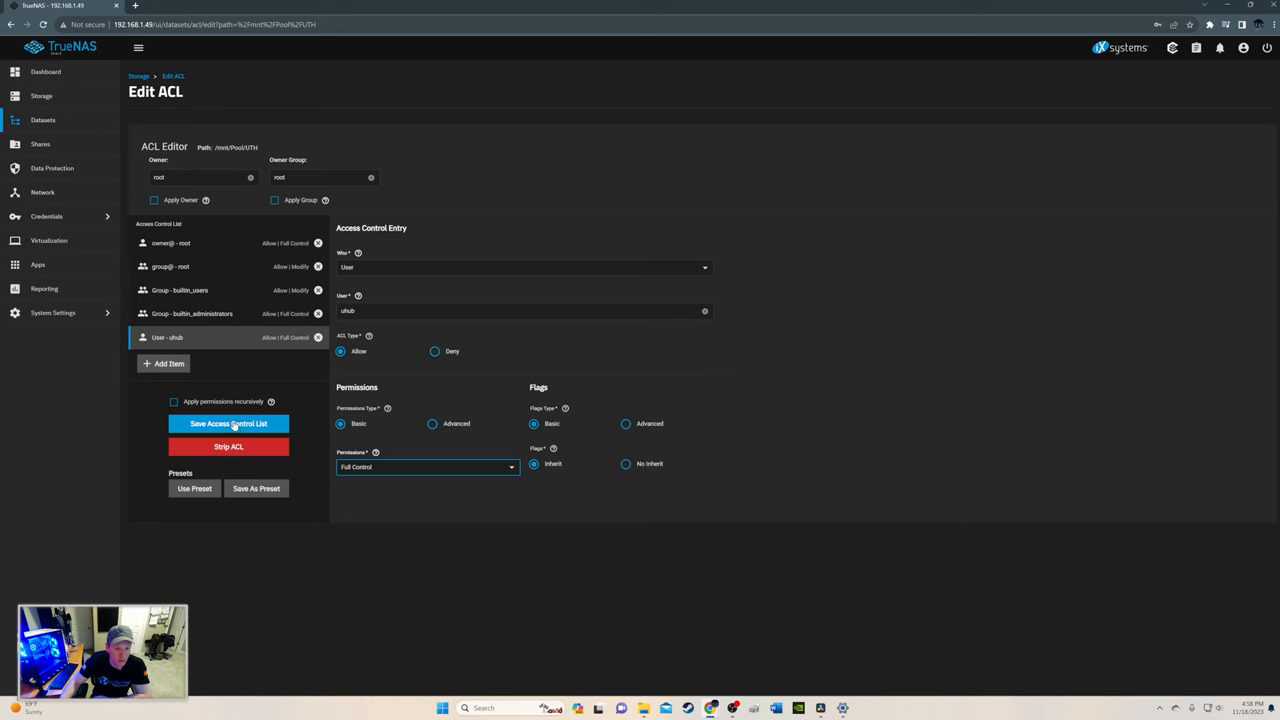
{"action": "left_click", "coordinate": [228, 423]}
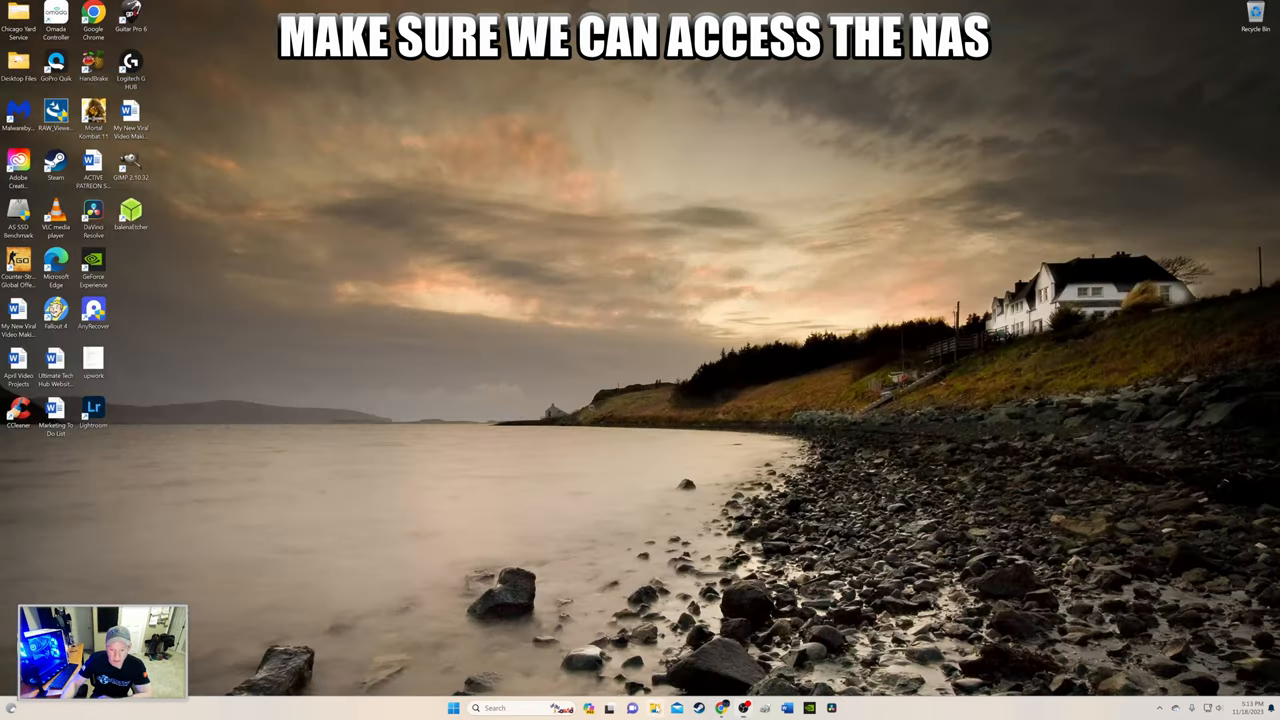
Open \\192.168.1.49 from File Explorer's Network and sign in as uhub.
{"action": "left_click", "coordinate": [654, 708]}
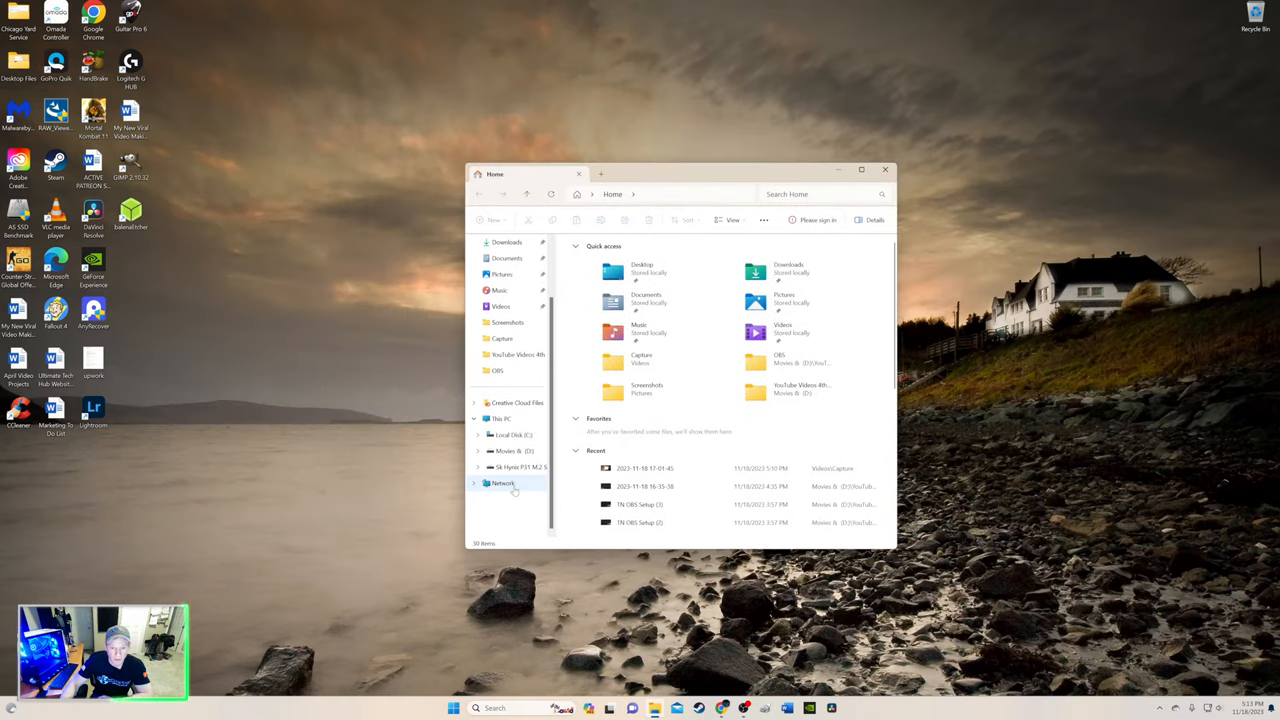
{"action": "left_click", "coordinate": [502, 483]}
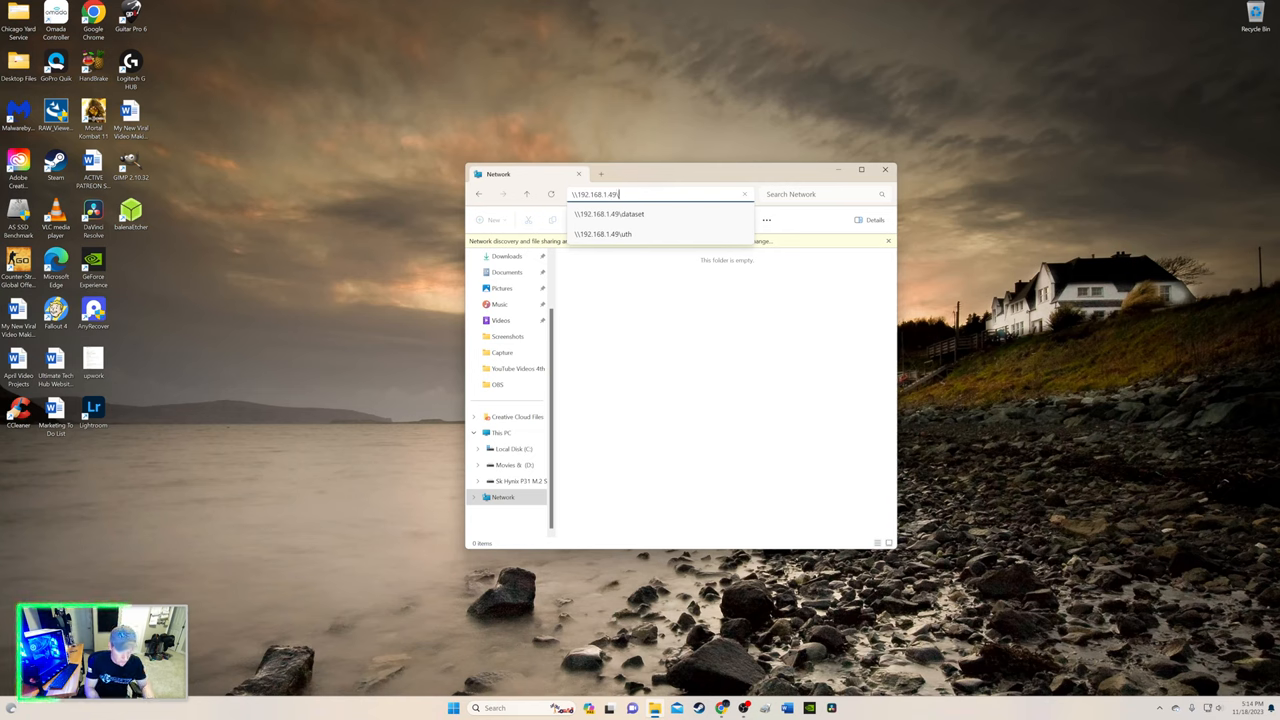
{"action": "left_click", "coordinate": [603, 234]}
{"action": "type", "text": "ut"}
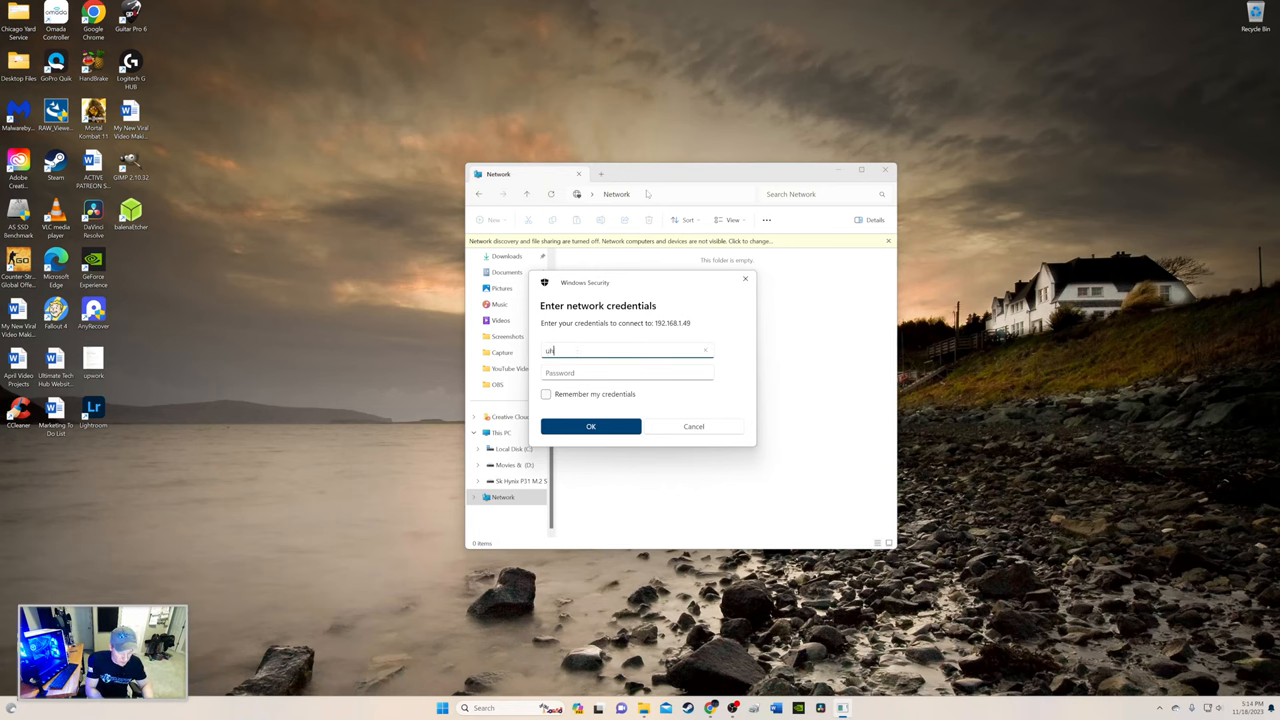
{"action": "type", "text": "hub"}
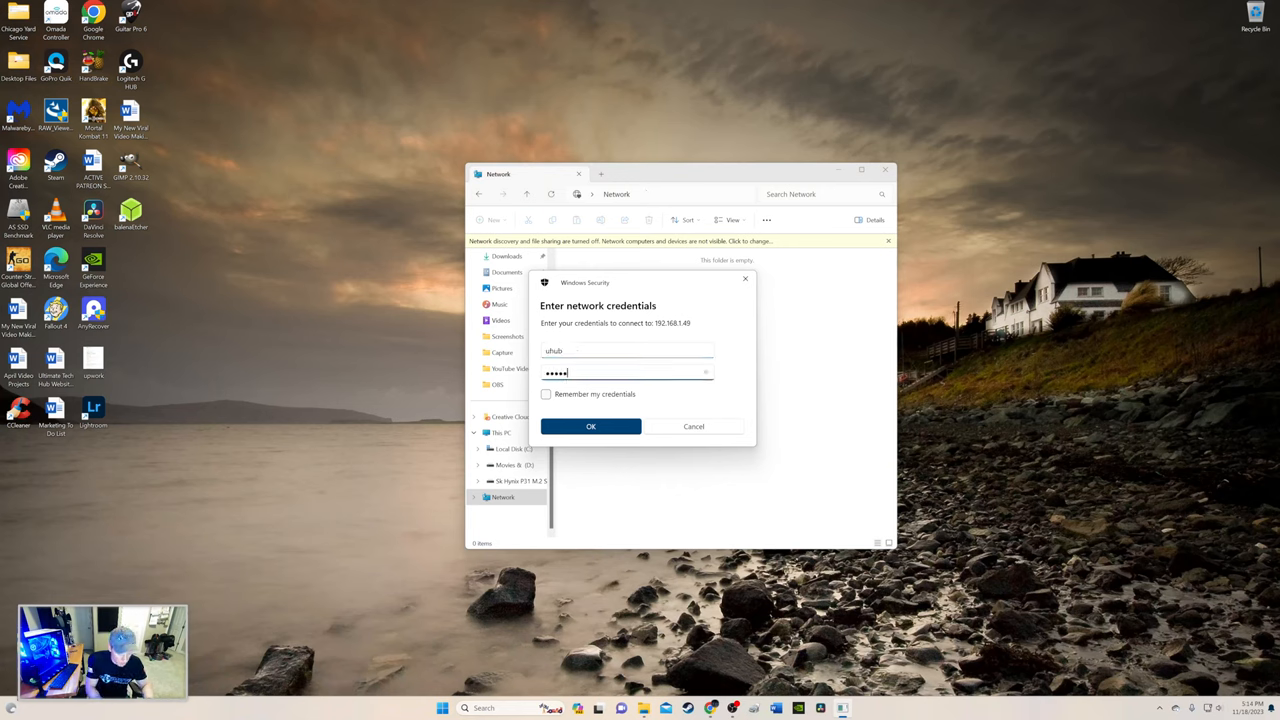
{"action": "left_click", "coordinate": [590, 426]}
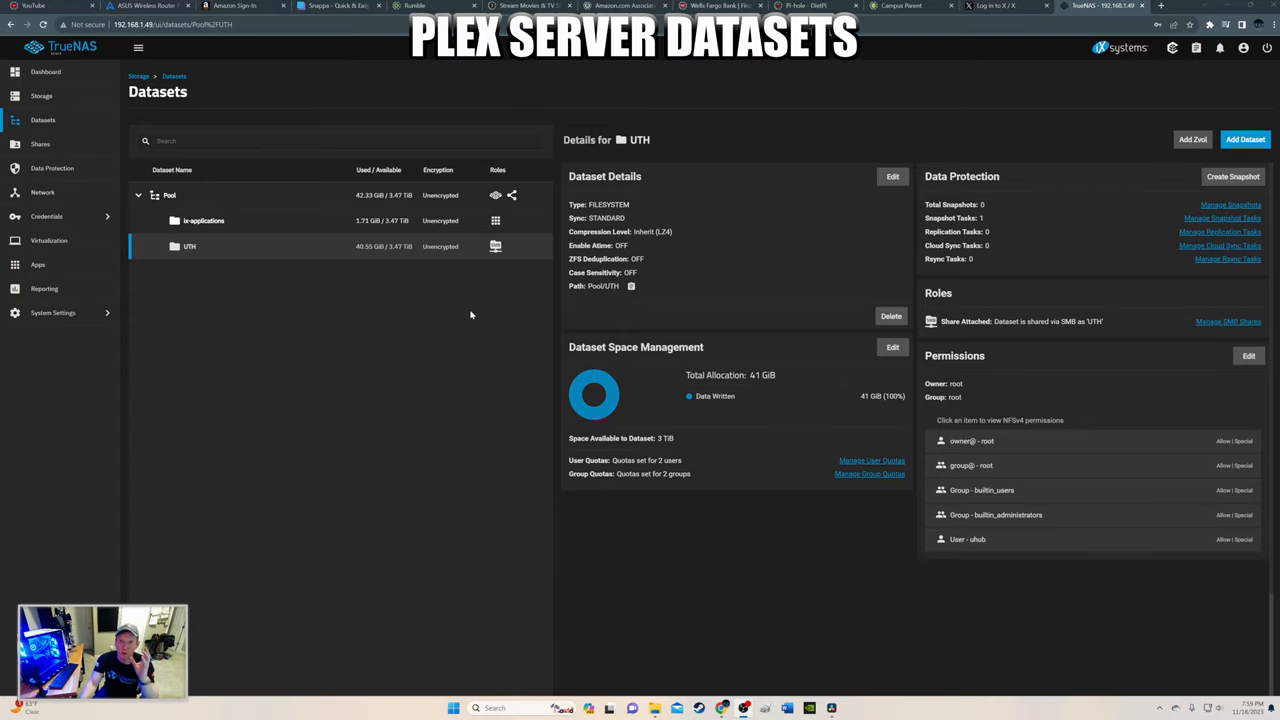
{"action": "mouse_move", "coordinate": [458, 319]}
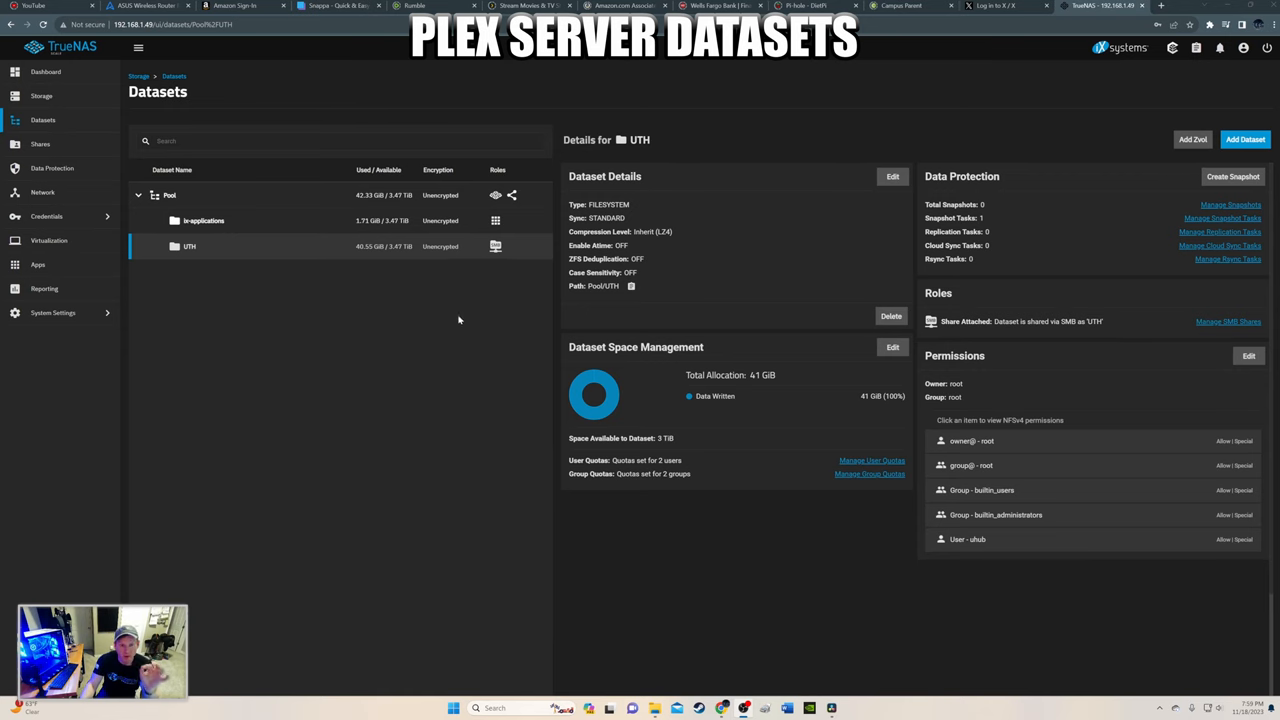
Create a new dataset named Movies inside UTH.
{"action": "left_click", "coordinate": [1245, 139]}
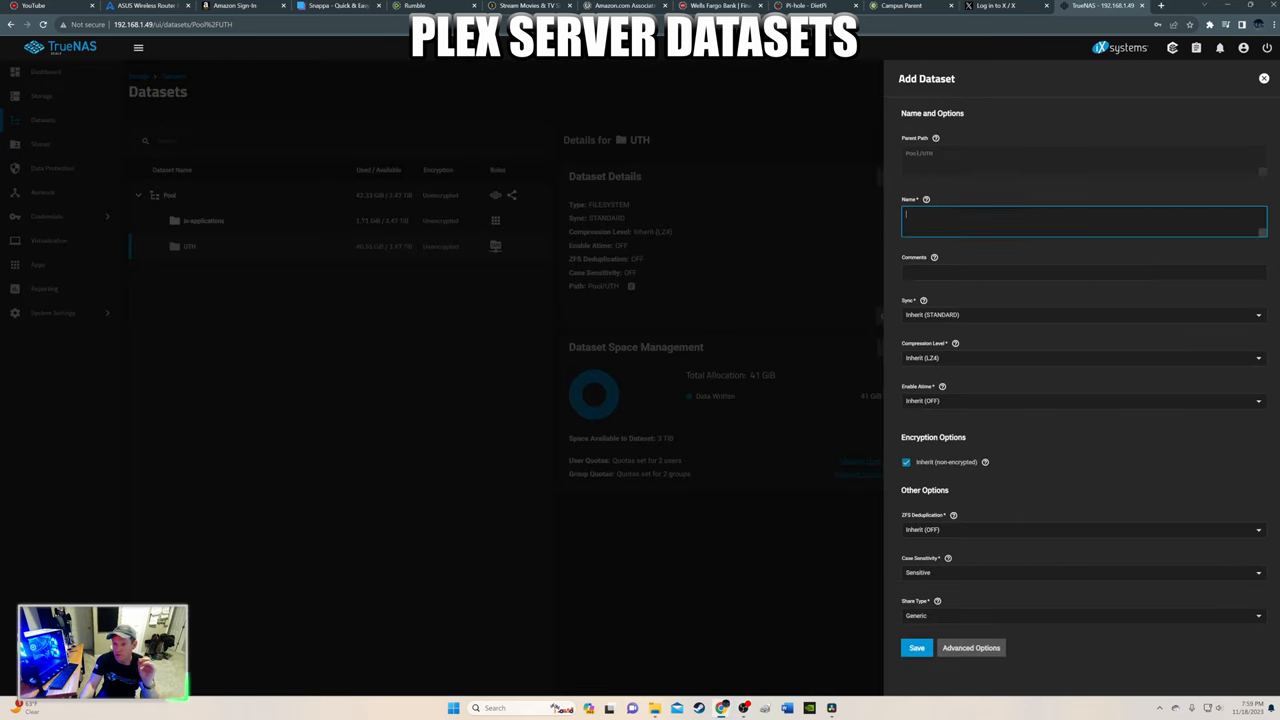
{"action": "type", "text": "Movies"}
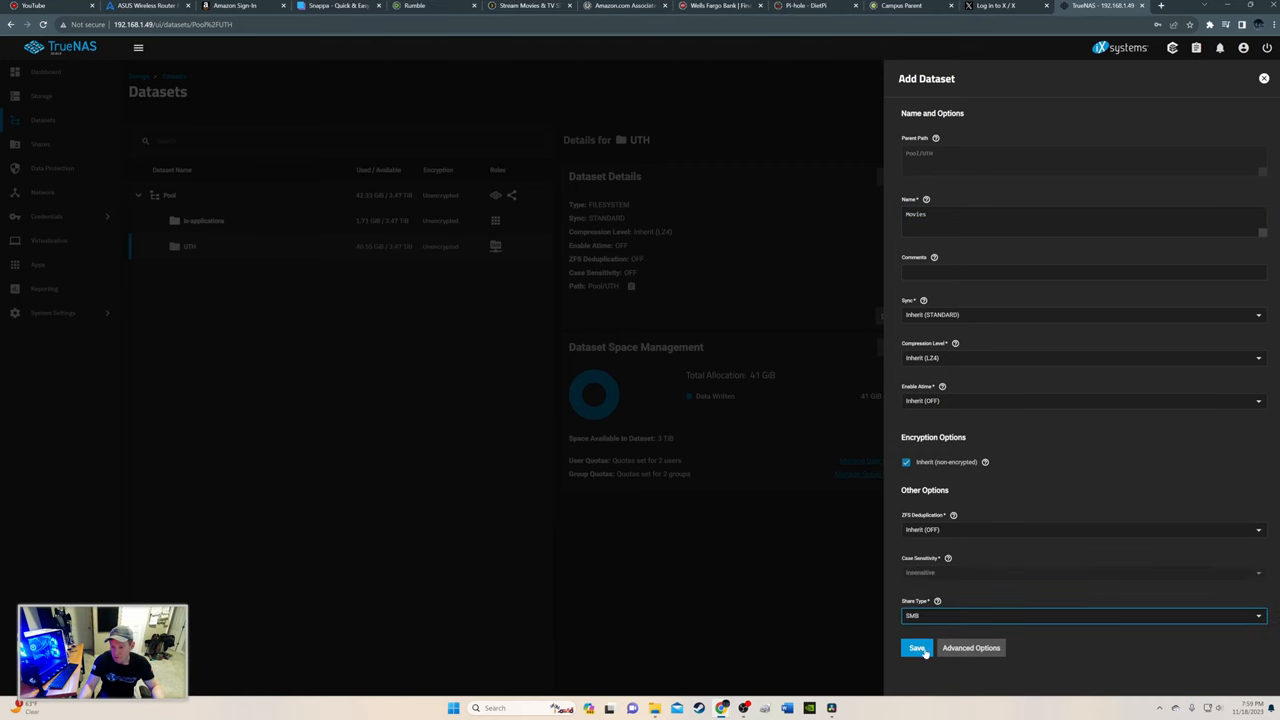
{"action": "left_click", "coordinate": [916, 648]}
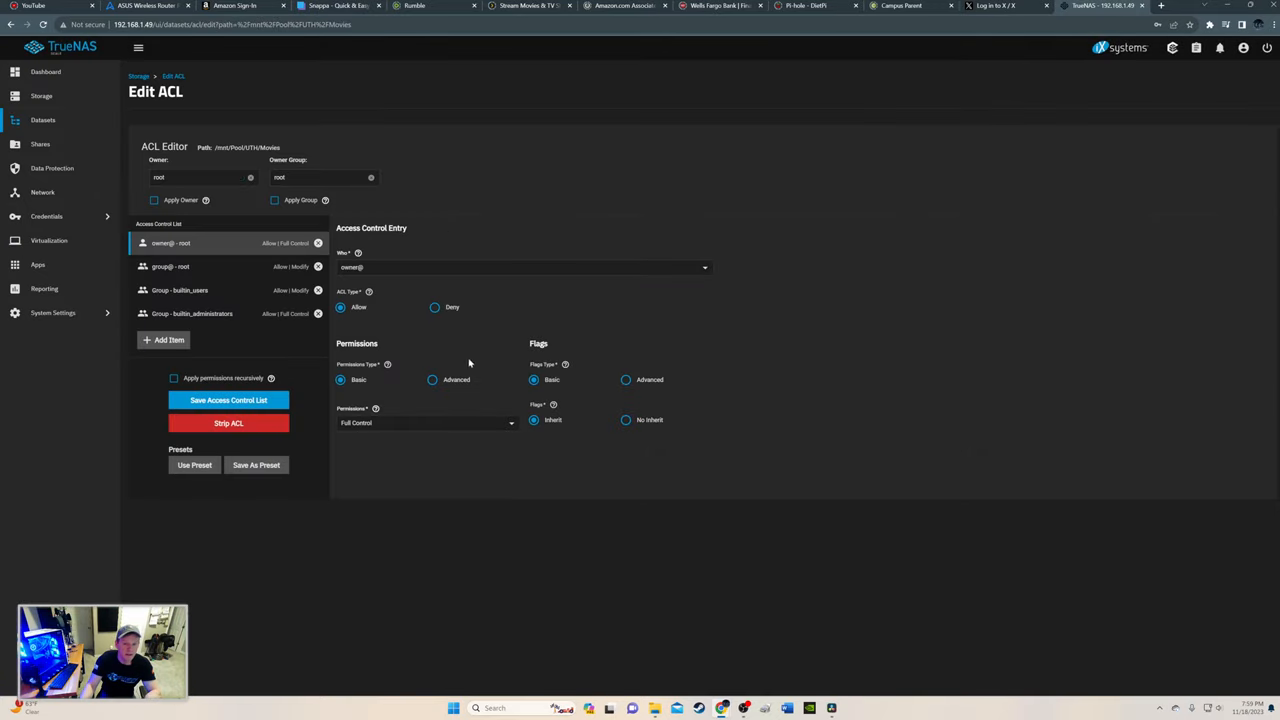
{"action": "mouse_move", "coordinate": [221, 332]}
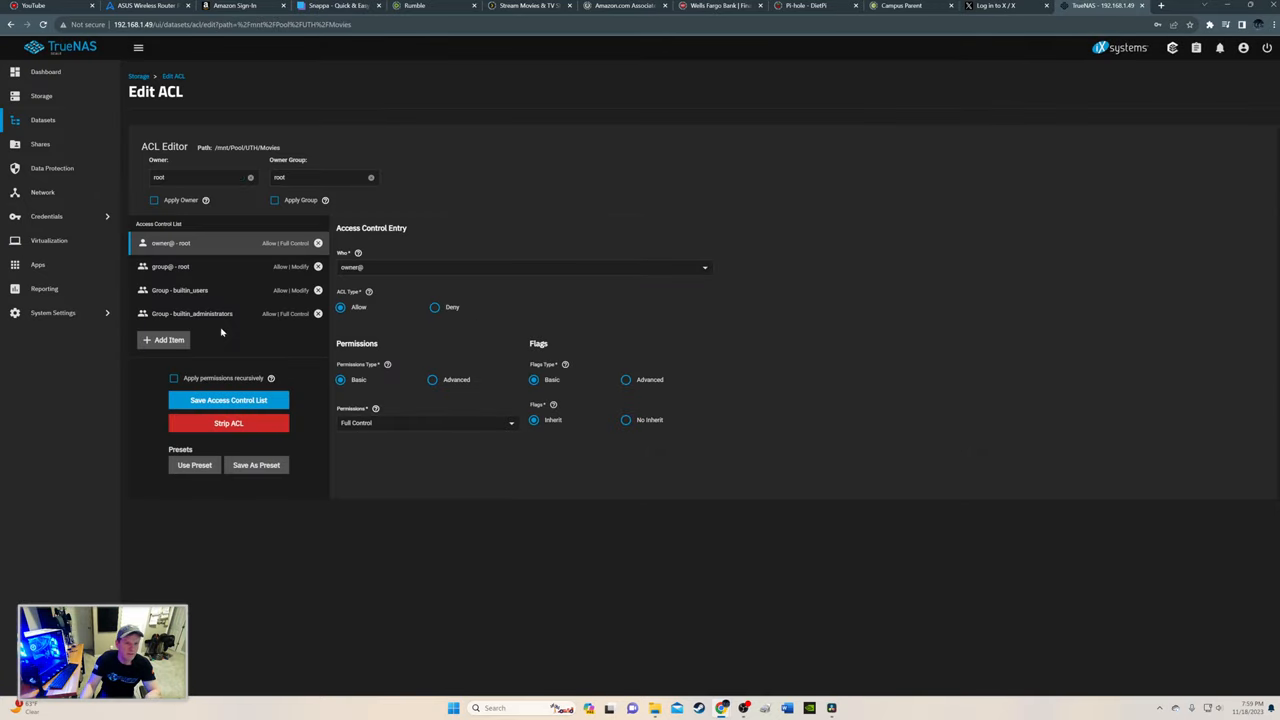
Add an ACL entry giving user uhub Full Control on Movies and save the ACL.
{"action": "left_click", "coordinate": [168, 339]}
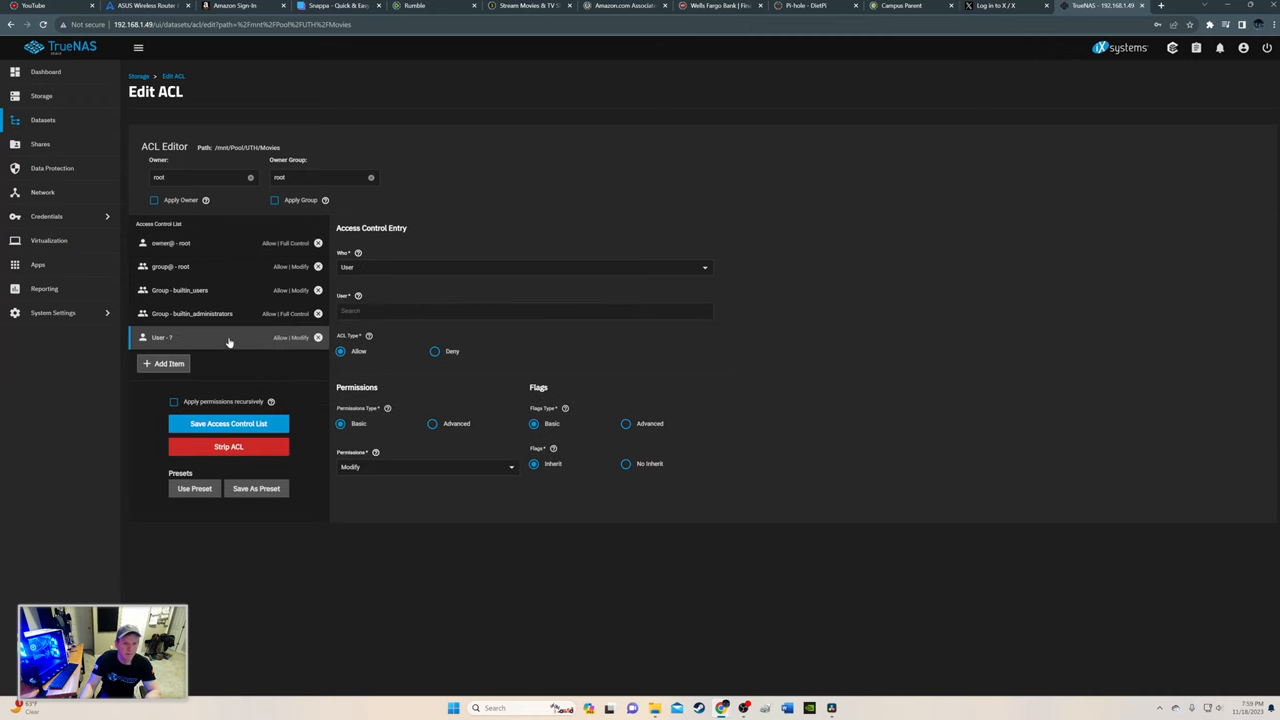
{"action": "left_click", "coordinate": [523, 267]}
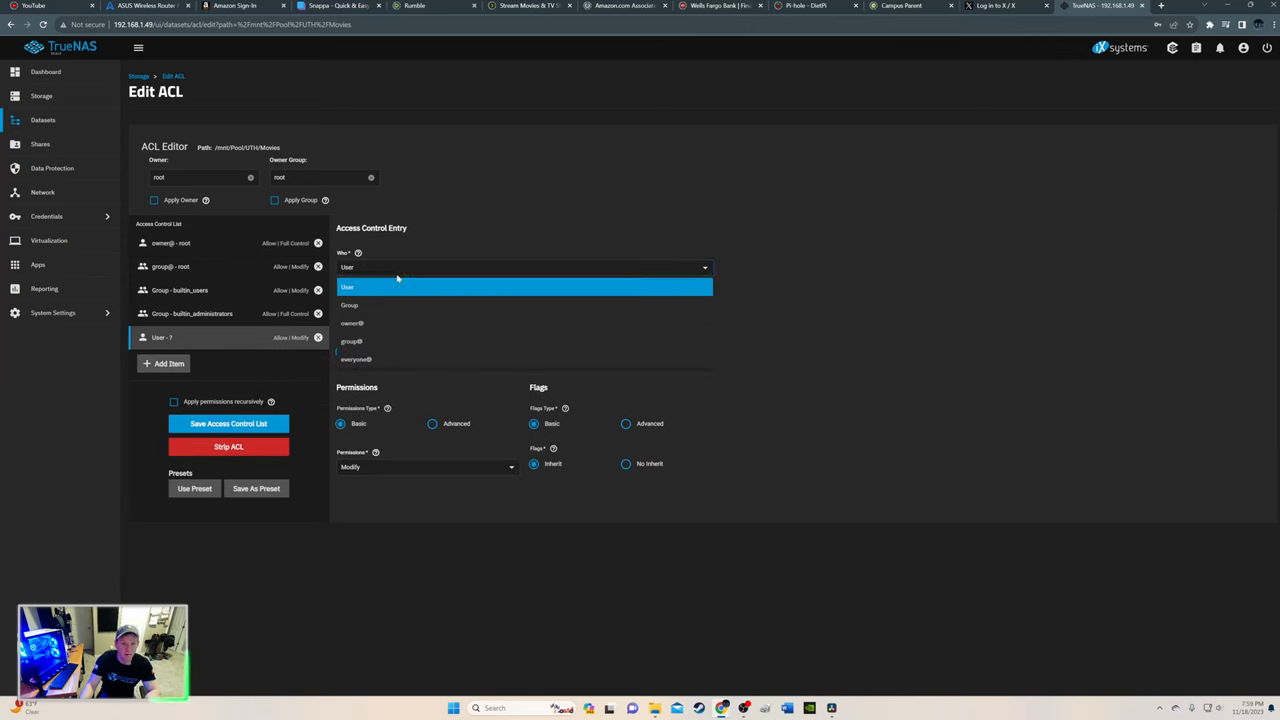
{"action": "type", "text": "uhub"}
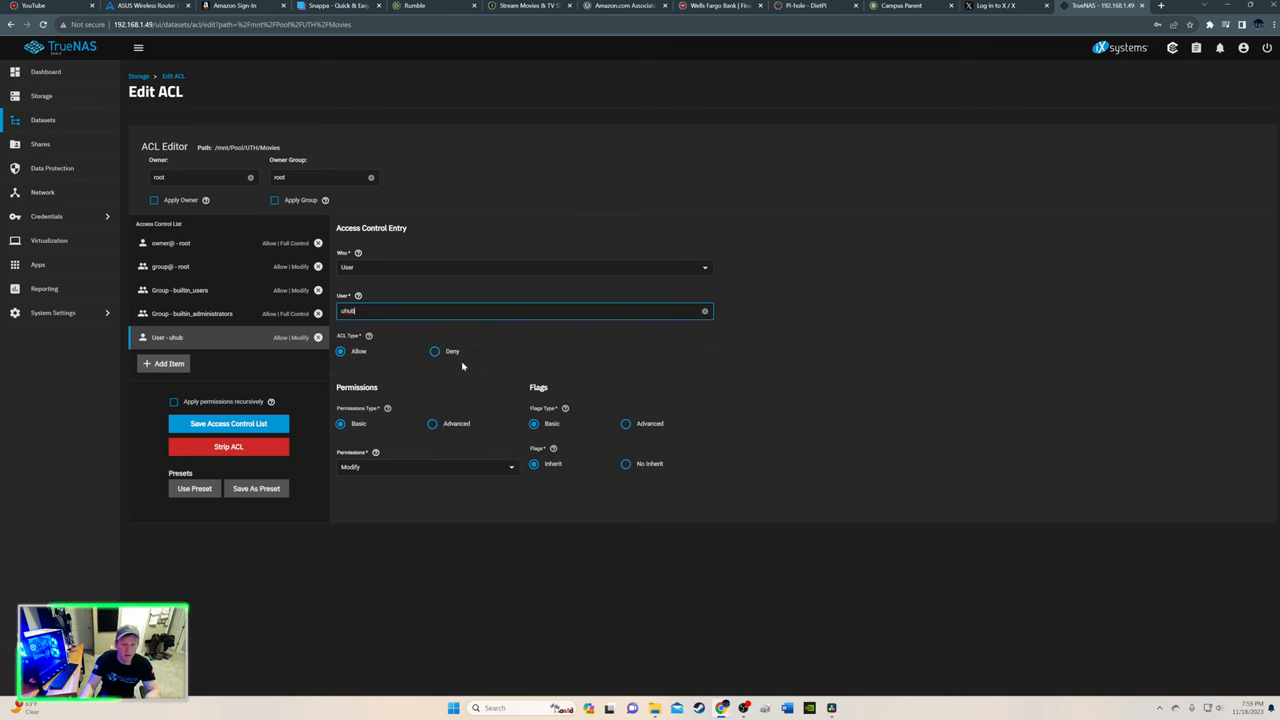
{"action": "left_click", "coordinate": [427, 467]}
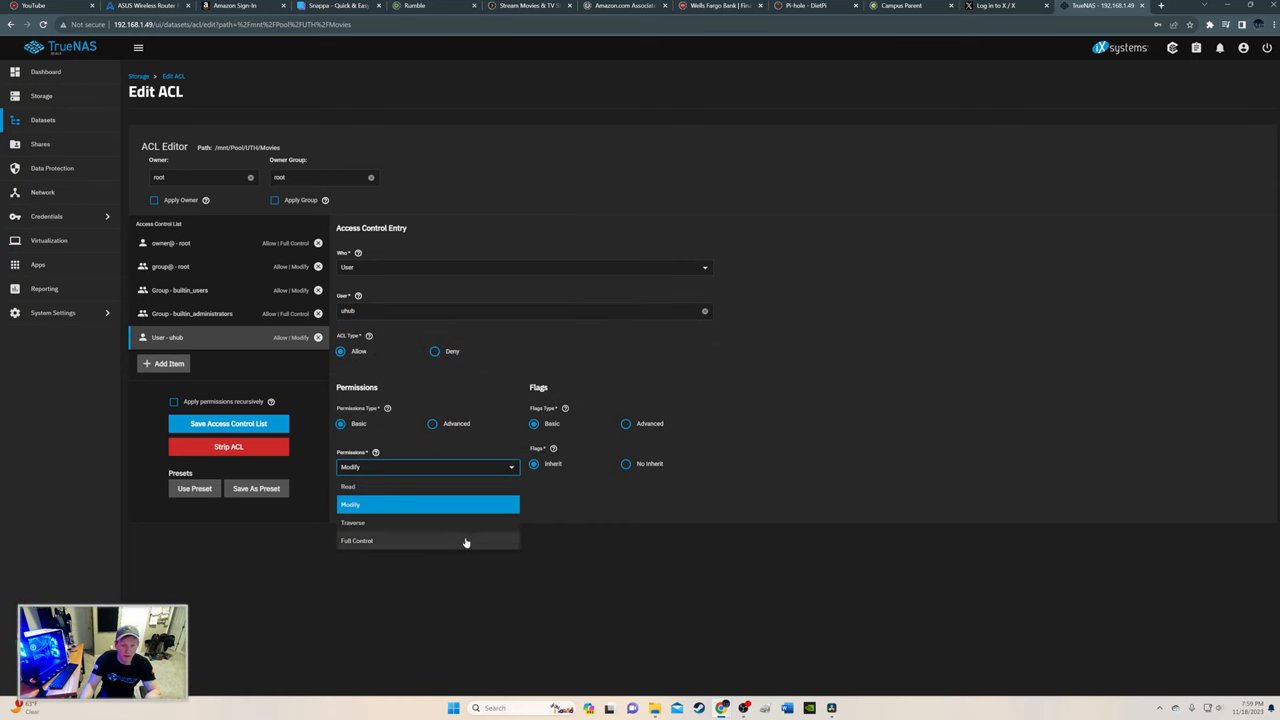
{"action": "left_click", "coordinate": [357, 540]}
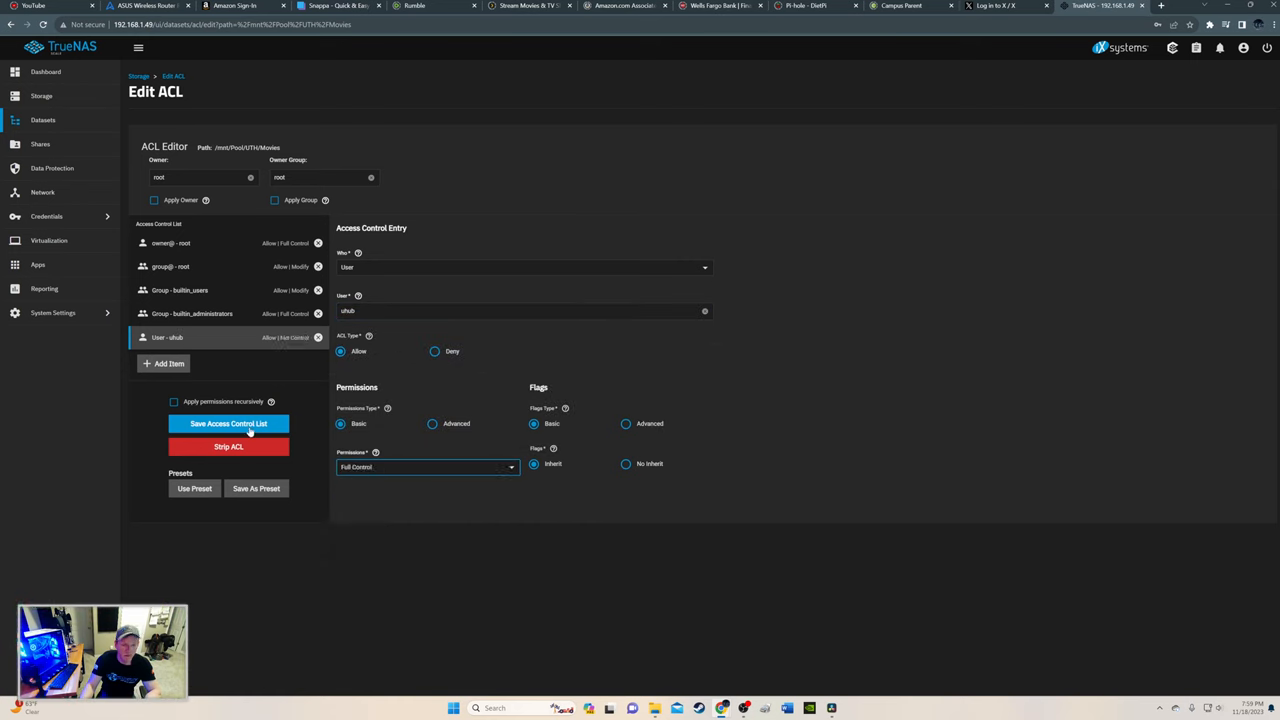
{"action": "left_click", "coordinate": [228, 423]}
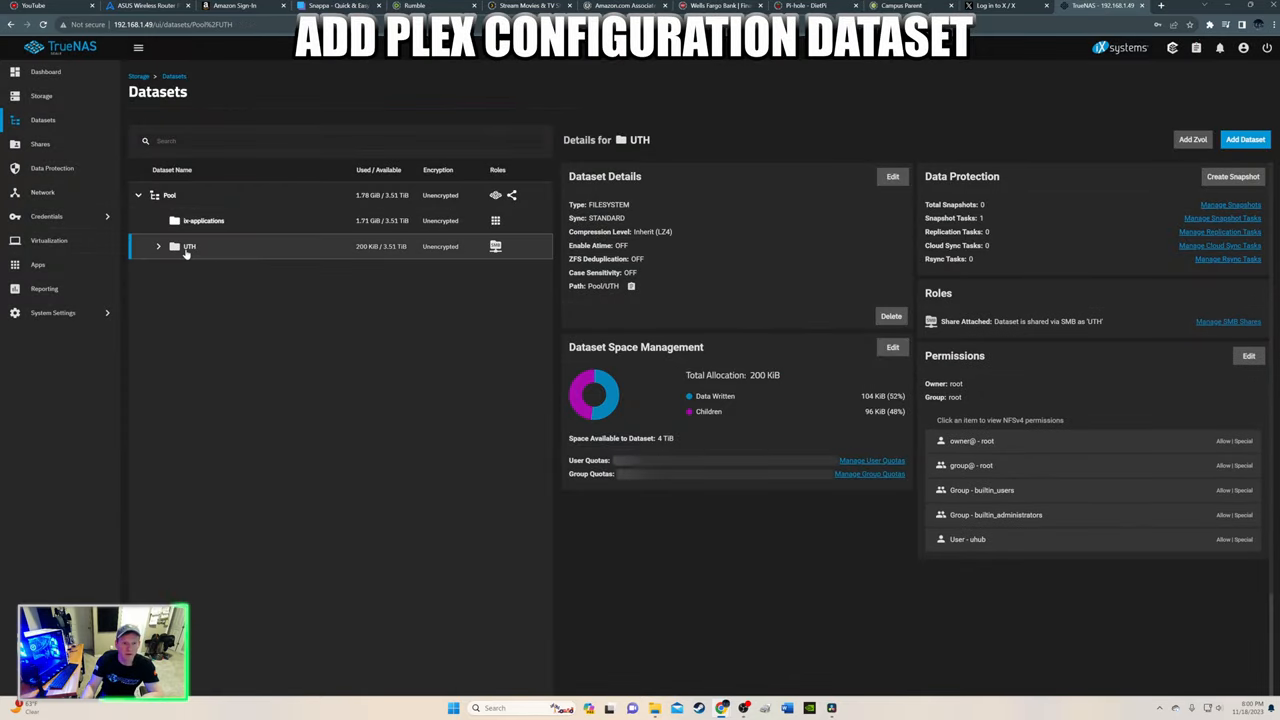
Create the Plex_Config dataset under UTH with SMB share type.
{"action": "left_click", "coordinate": [1245, 139]}
{"action": "type", "text": "Plex_Config"}
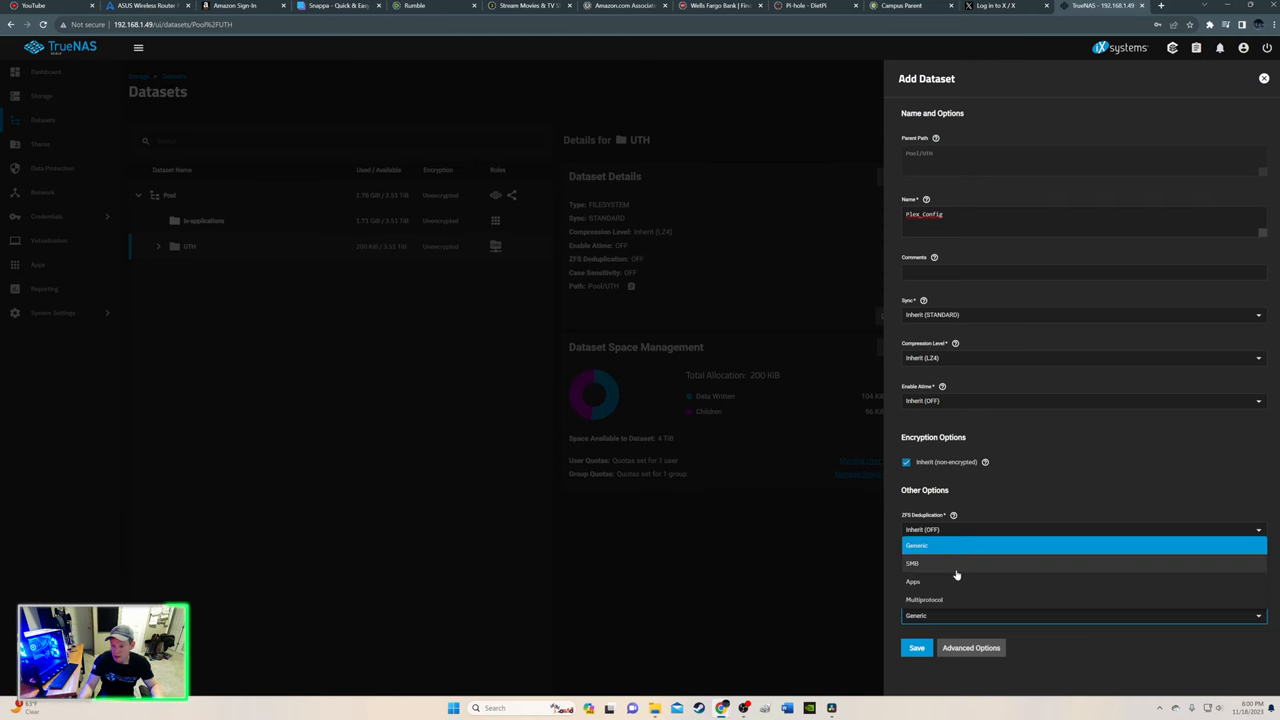
{"action": "left_click", "coordinate": [912, 563]}
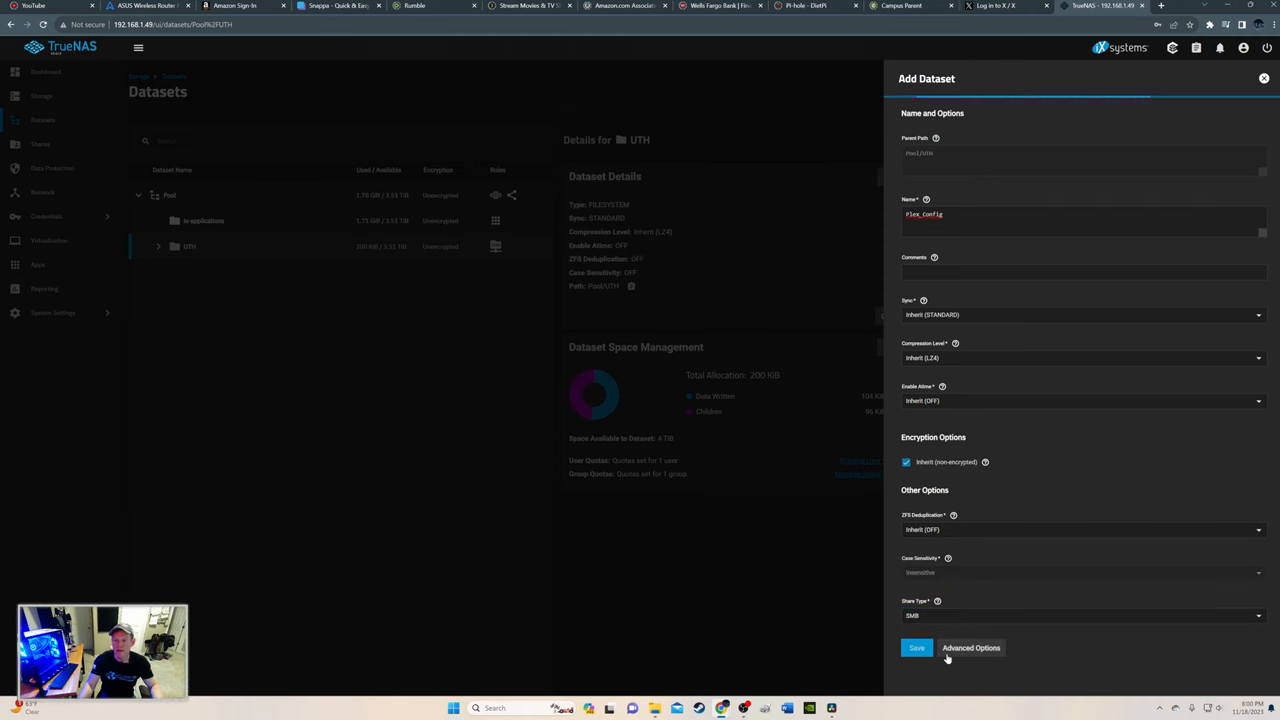
{"action": "left_click", "coordinate": [916, 648]}
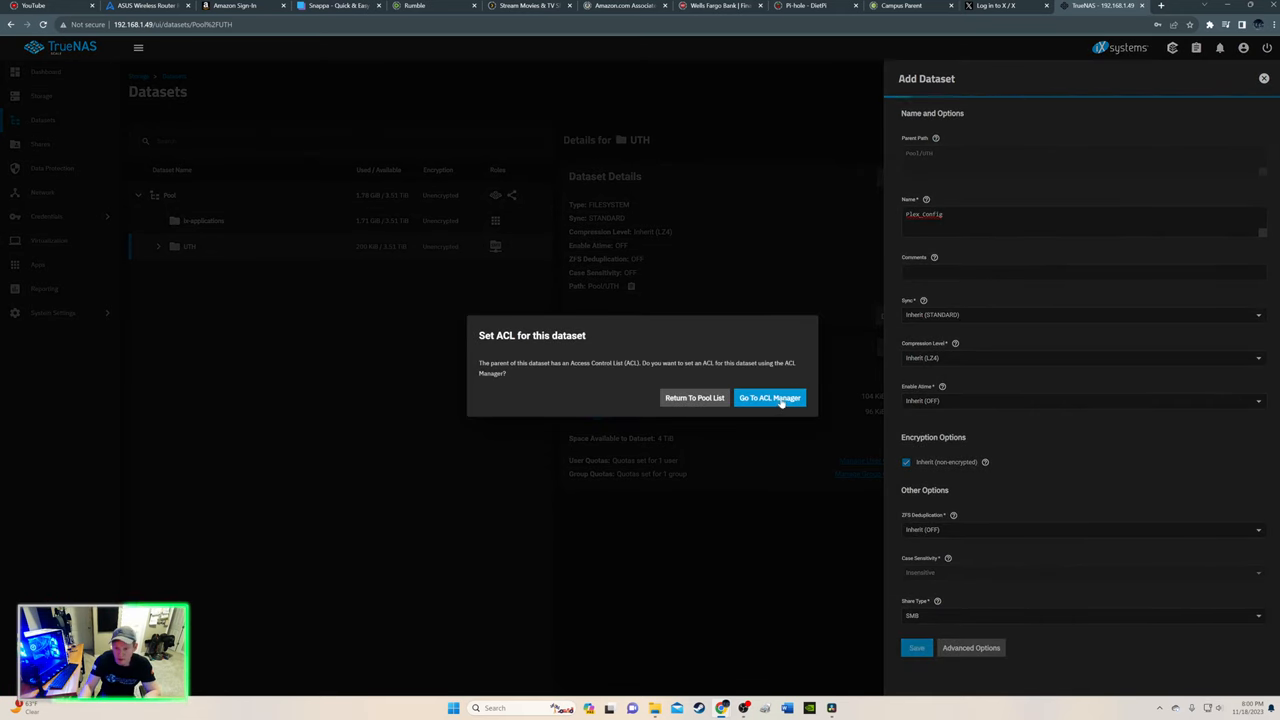
Add a uhub entry to Plex_Config's access control list and save it.
{"action": "left_click", "coordinate": [770, 398]}
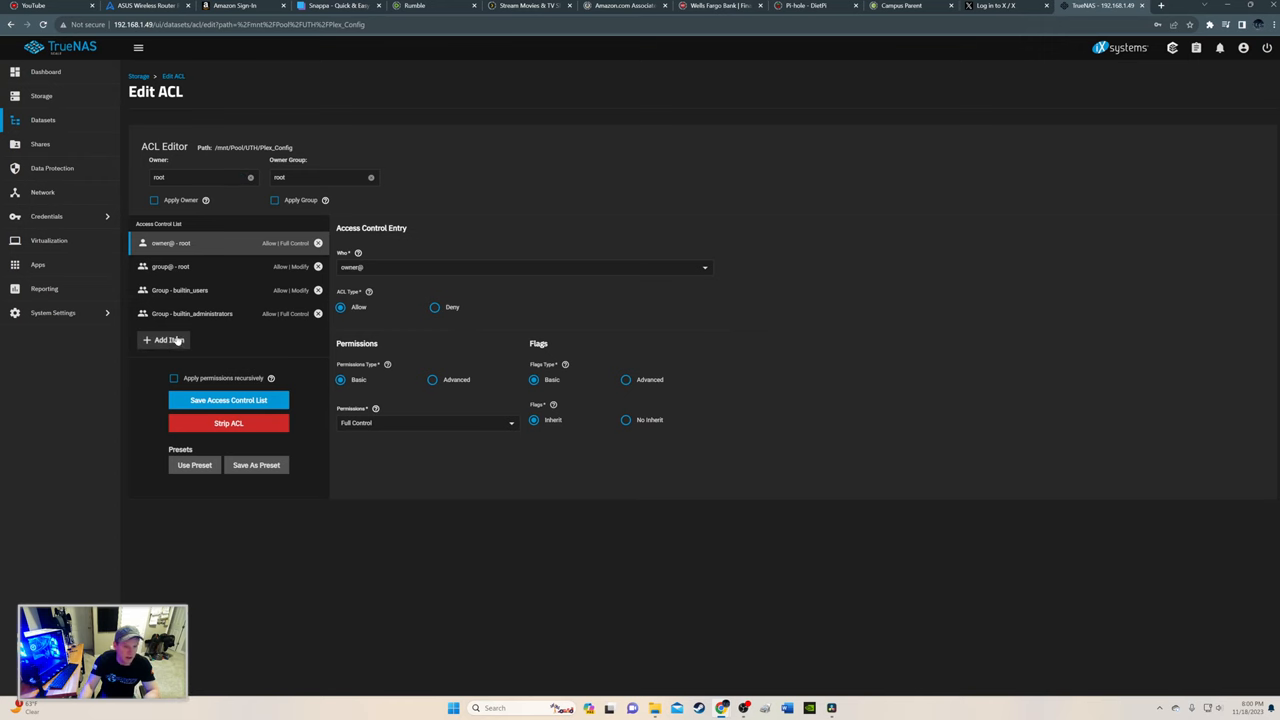
{"action": "left_click", "coordinate": [168, 340]}
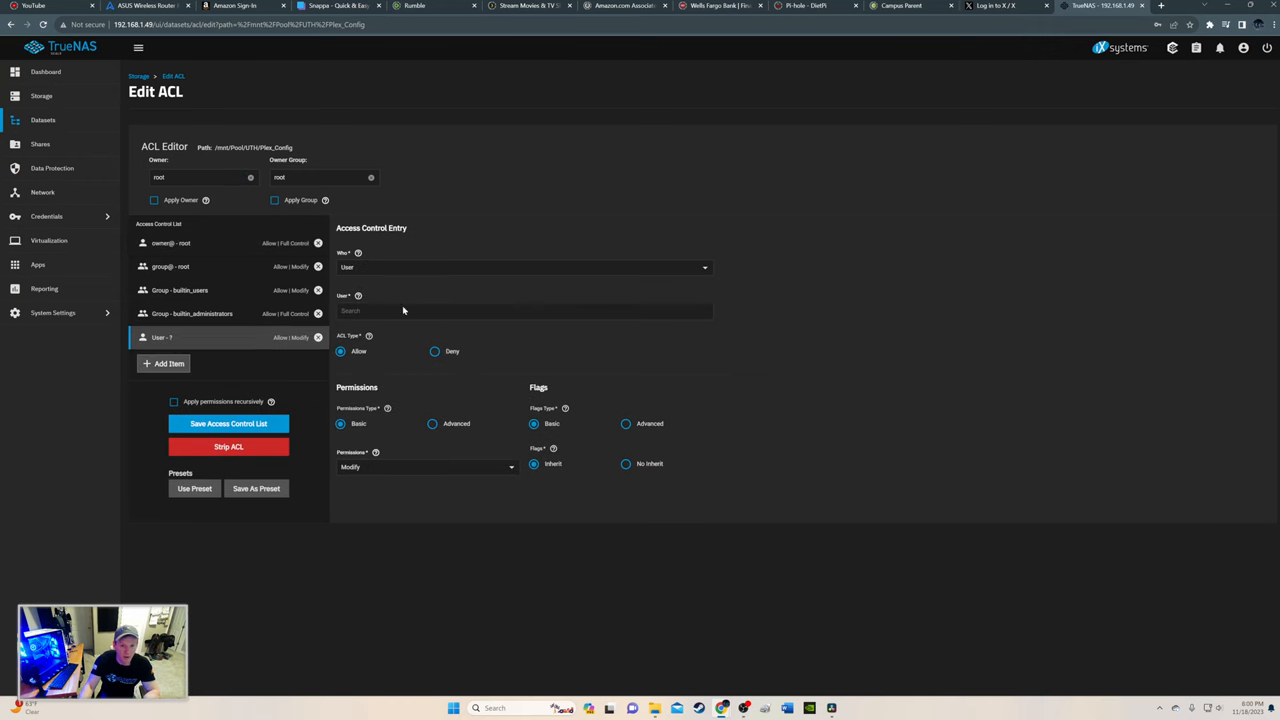
{"action": "type", "text": "uhub"}
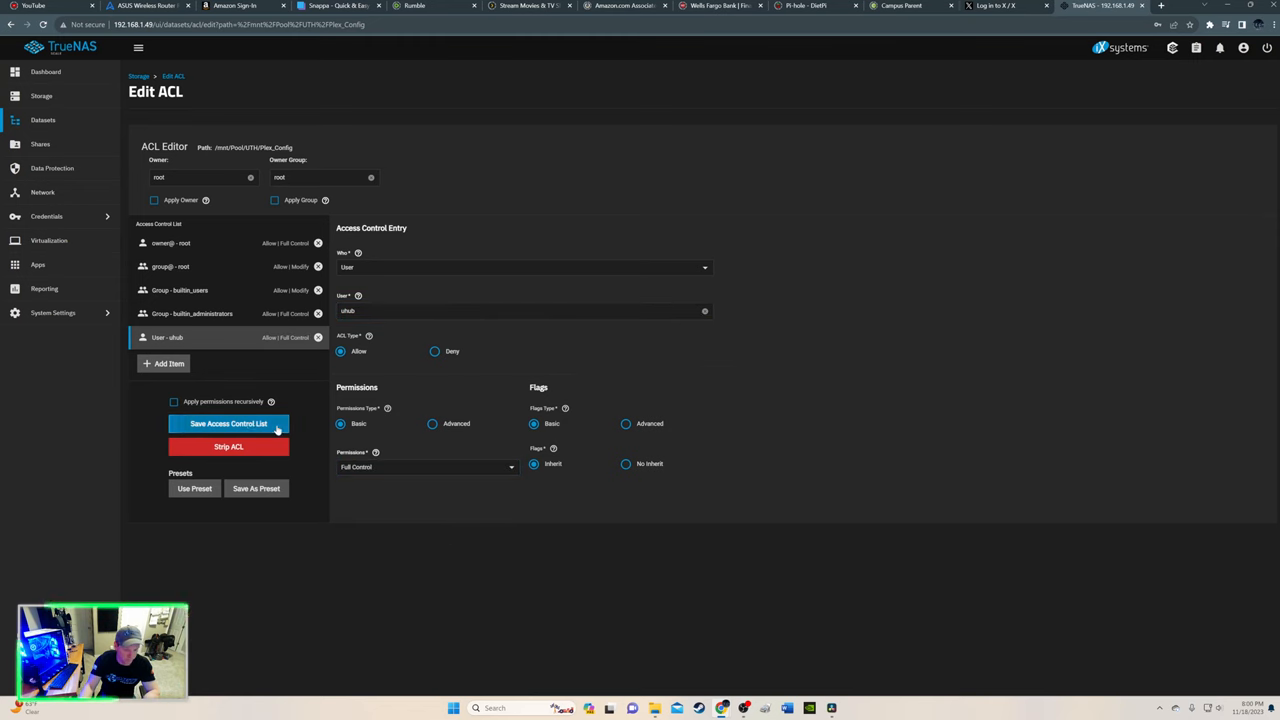
{"action": "left_click", "coordinate": [228, 423]}
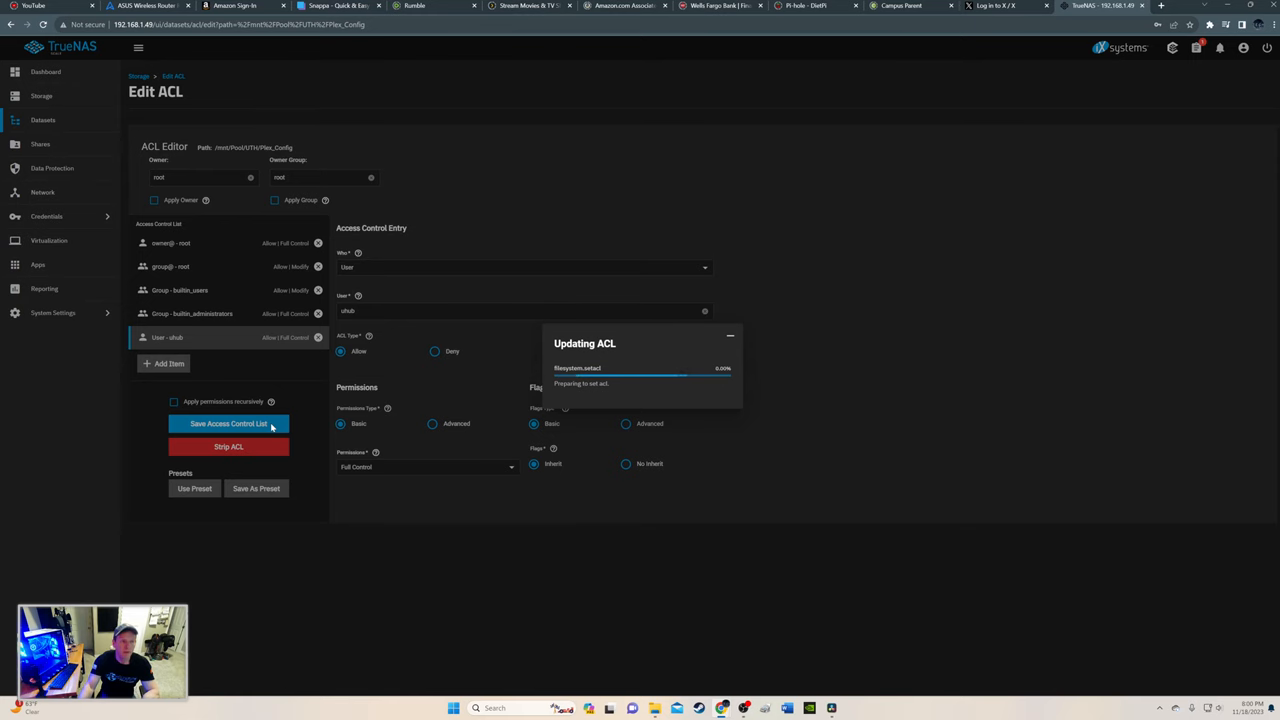
{"action": "left_click", "coordinate": [38, 264]}
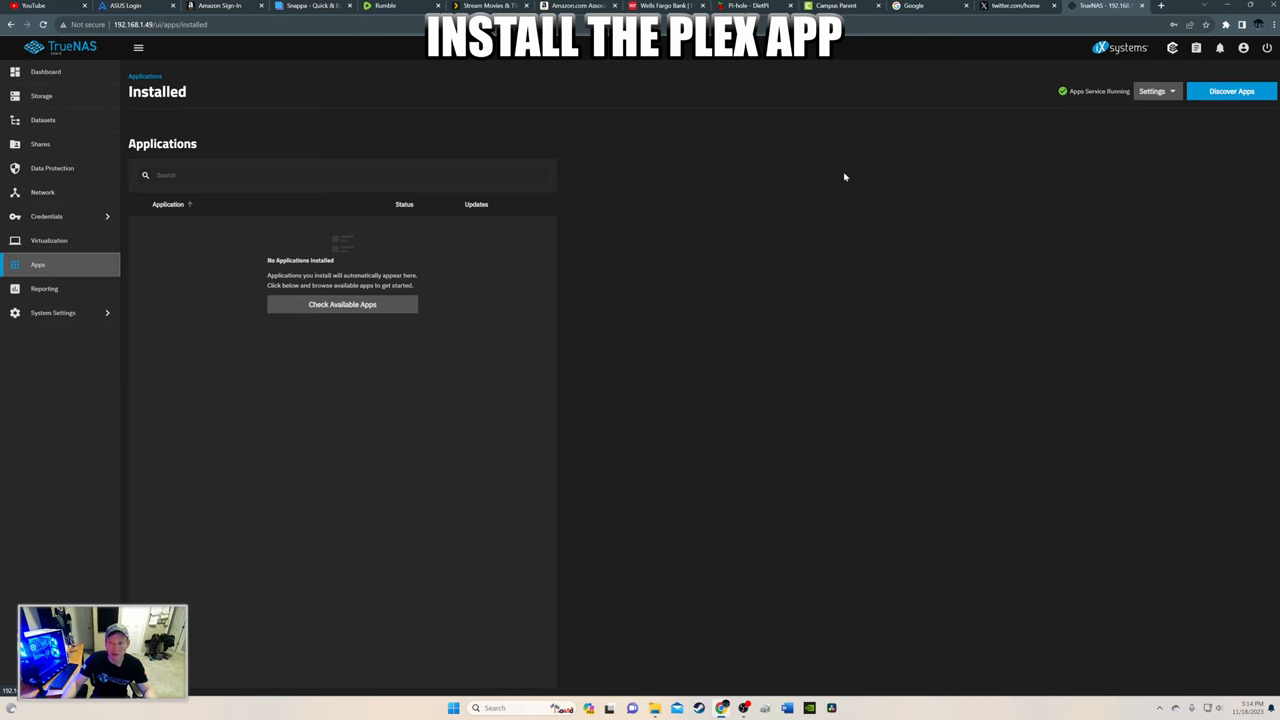
Open Plex from the Discover Apps catalog and review the default Install Plex form.
{"action": "left_click", "coordinate": [1231, 91]}
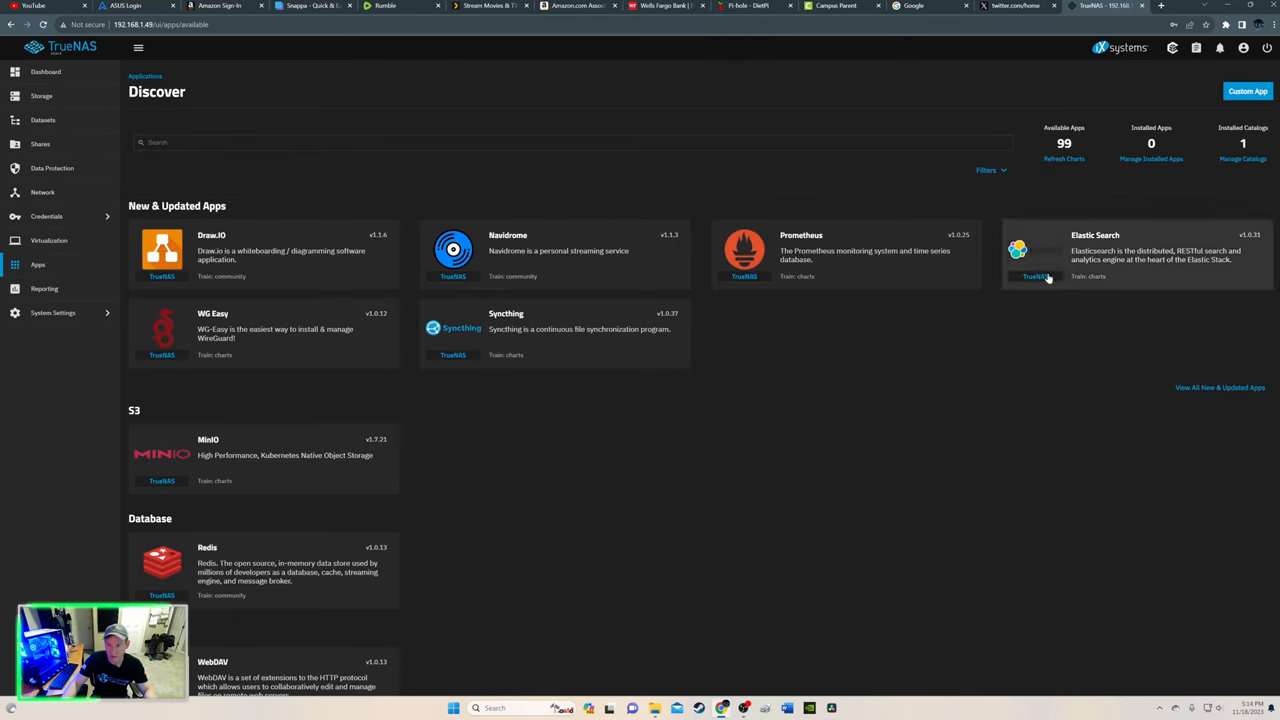
{"action": "mouse_move", "coordinate": [625, 417]}
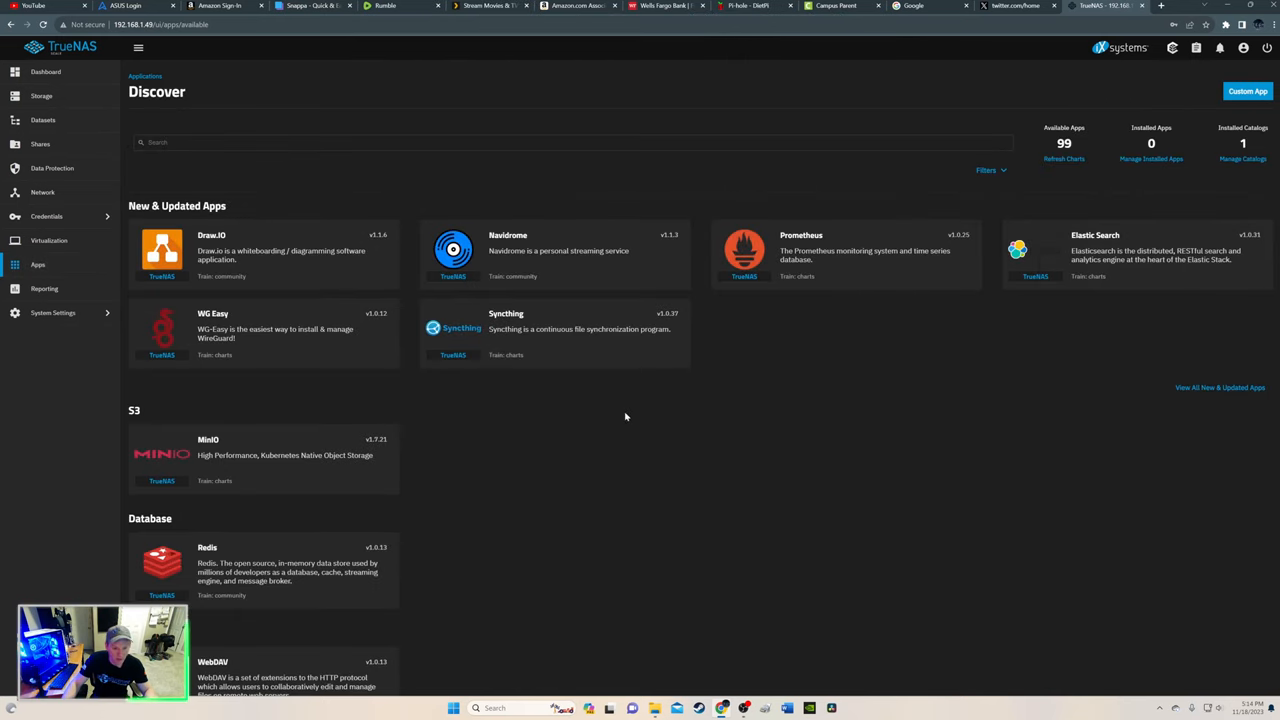
{"action": "scroll", "scroll_direction": "down", "scroll_amount": 3}
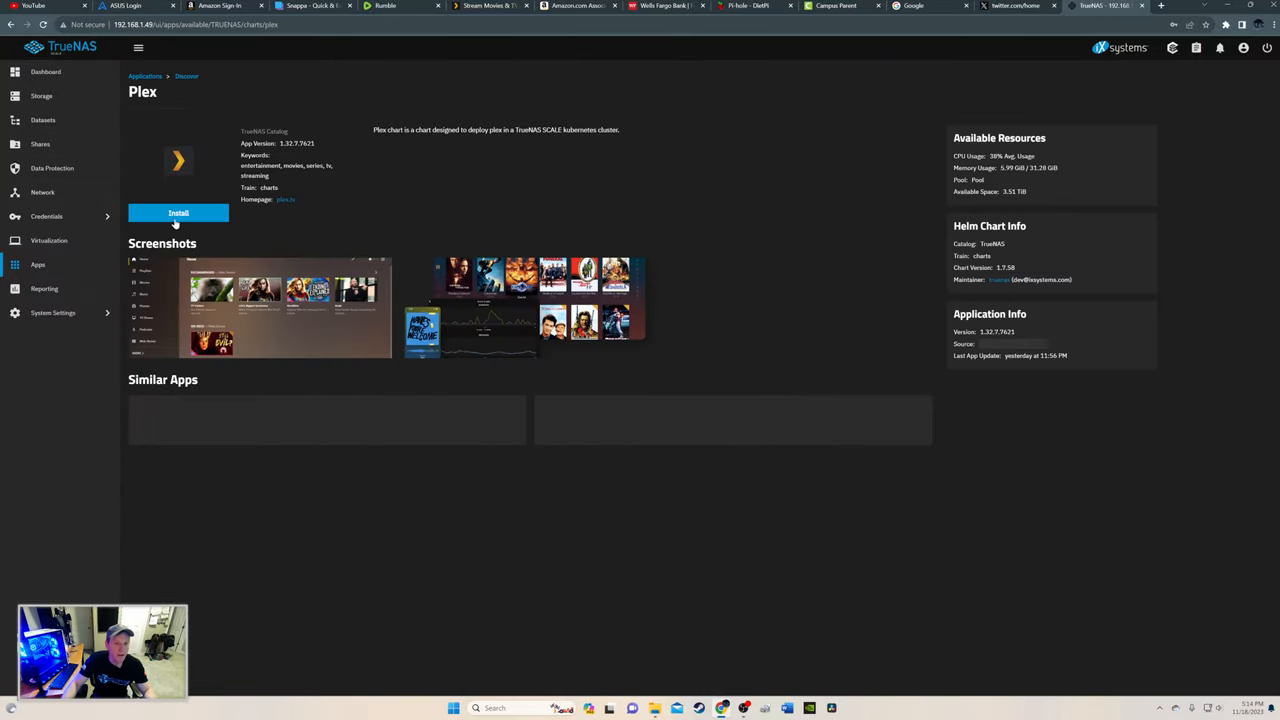
{"action": "left_click", "coordinate": [178, 213]}
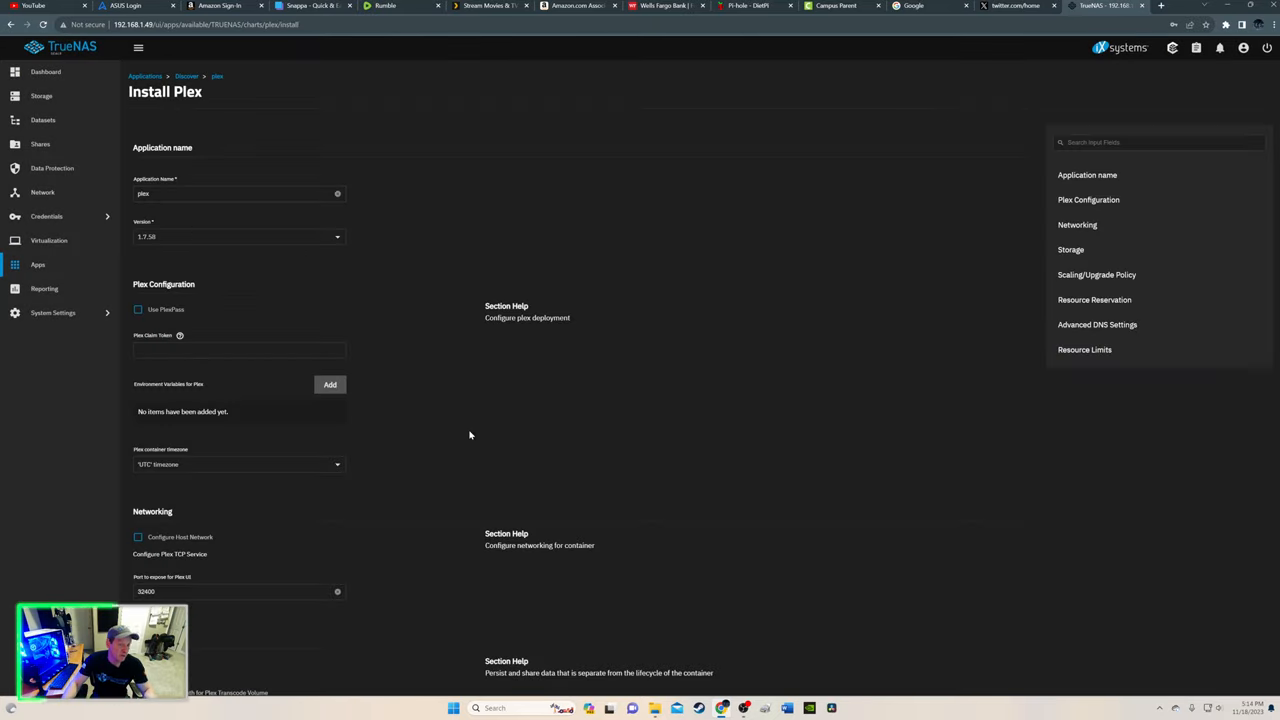
{"action": "scroll", "scroll_direction": "down", "scroll_amount": 3}
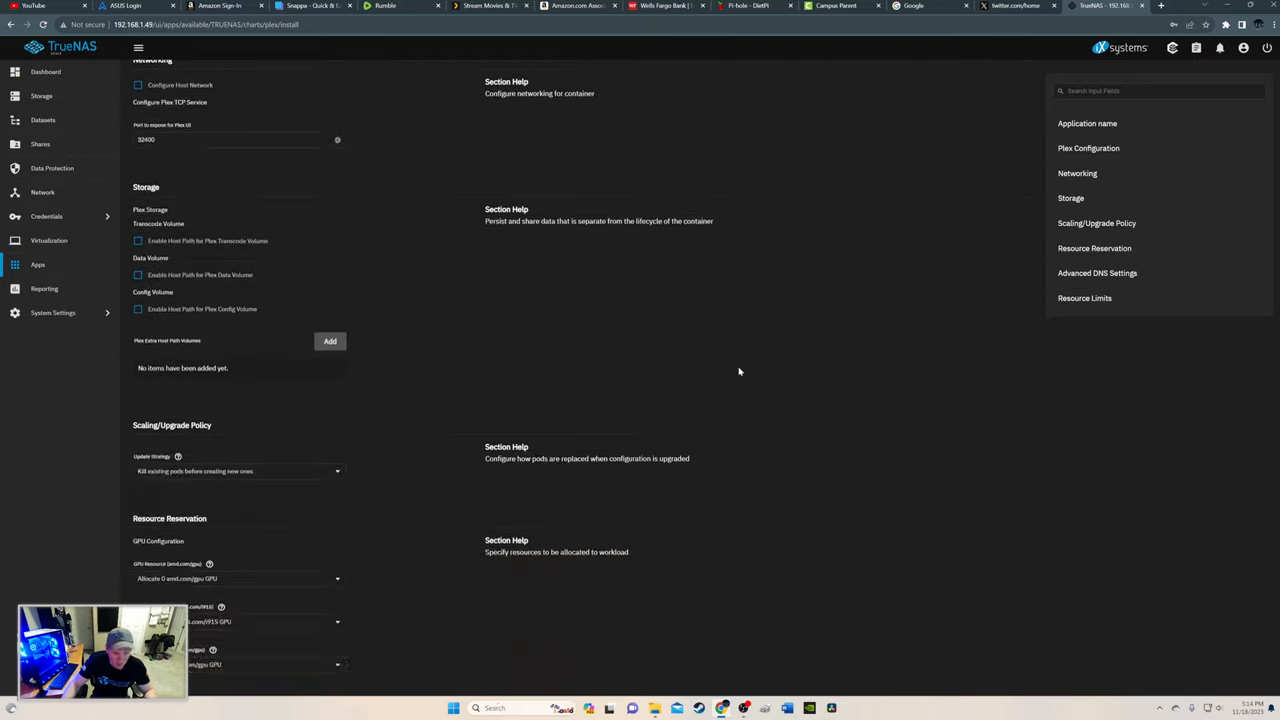
{"action": "scroll", "scroll_direction": "down", "scroll_amount": 3}
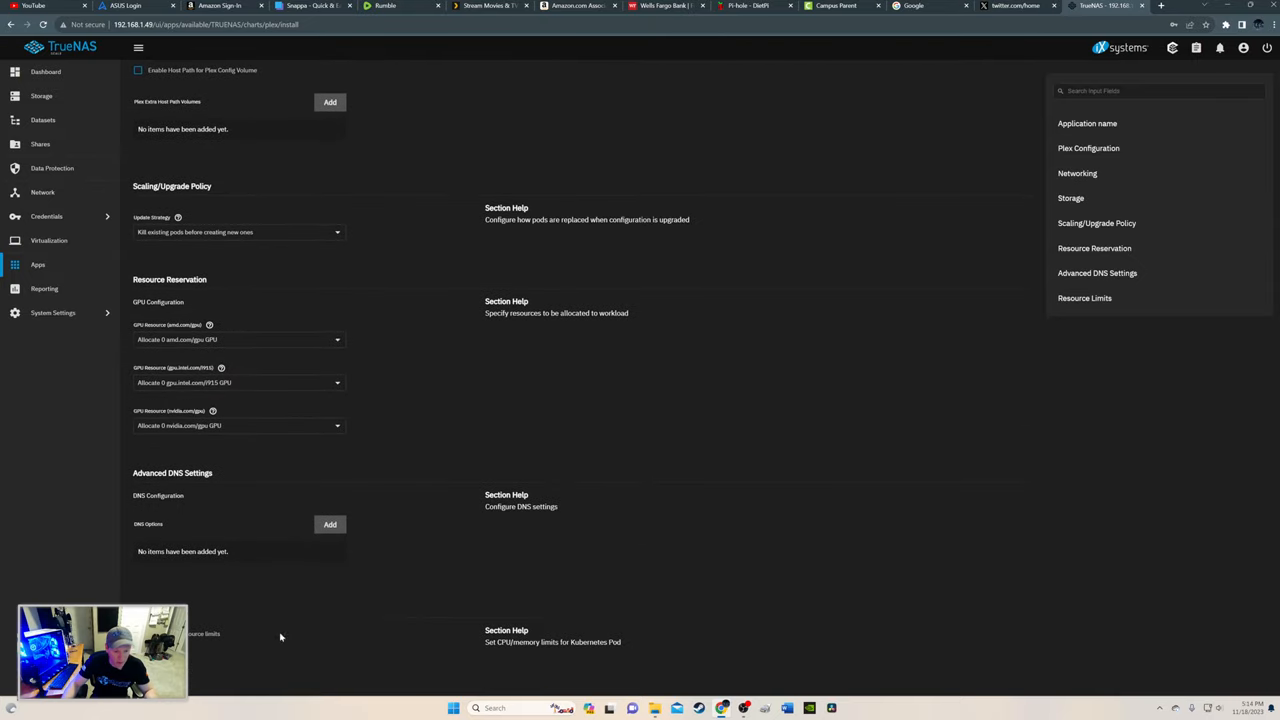
{"action": "mouse_move", "coordinate": [240, 660]}
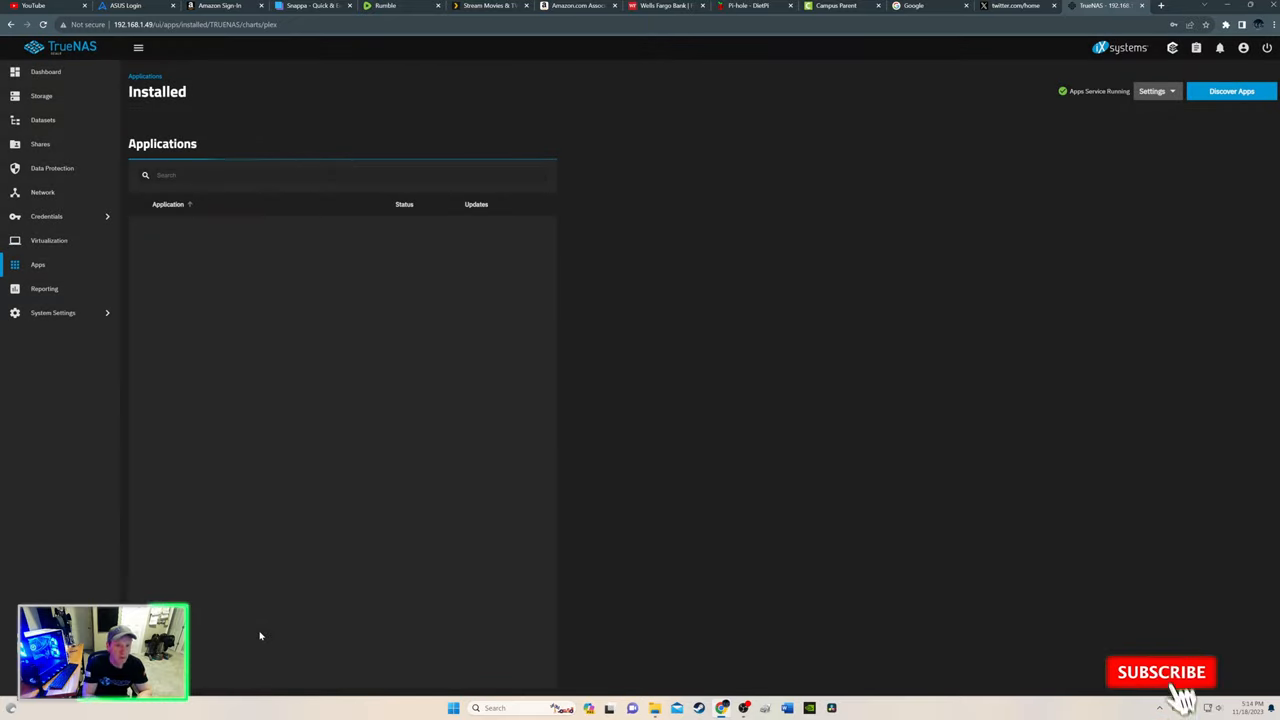
Edit the Plex app and set the transcode volume host path to /mnt/Pool/UTH/Movies.
{"action": "left_click", "coordinate": [196, 229]}
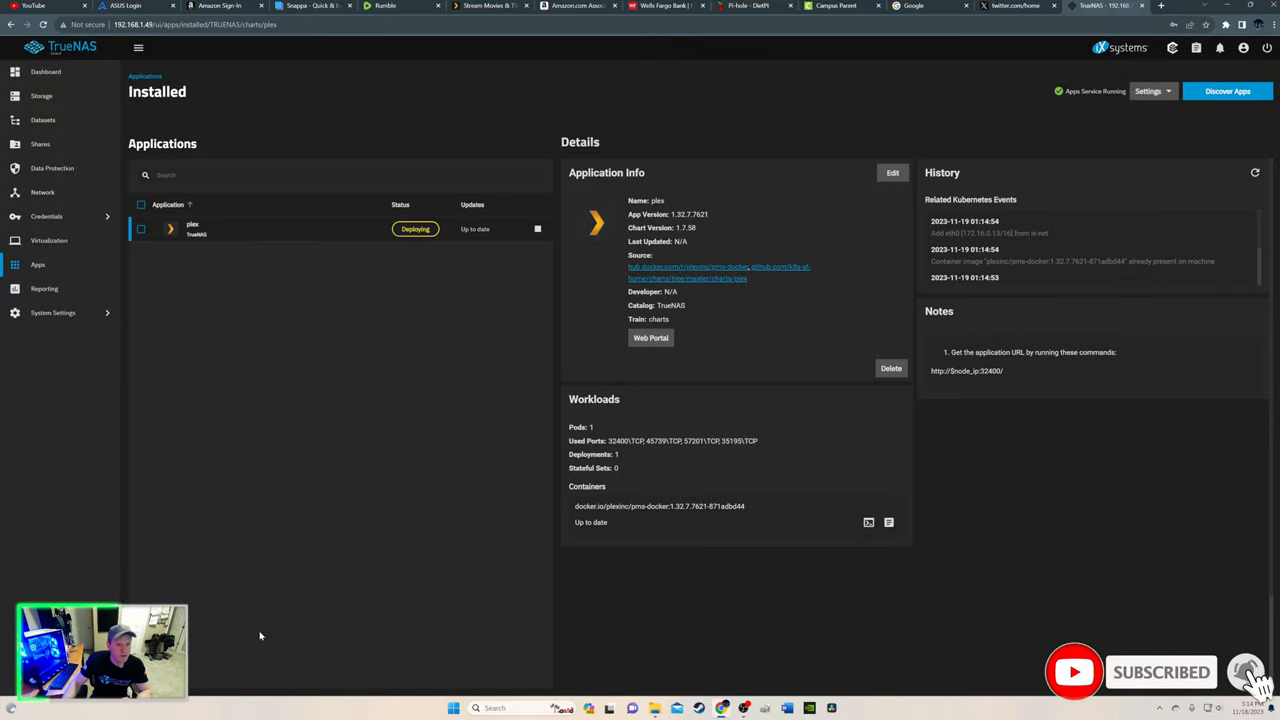
{"action": "left_click", "coordinate": [891, 172]}
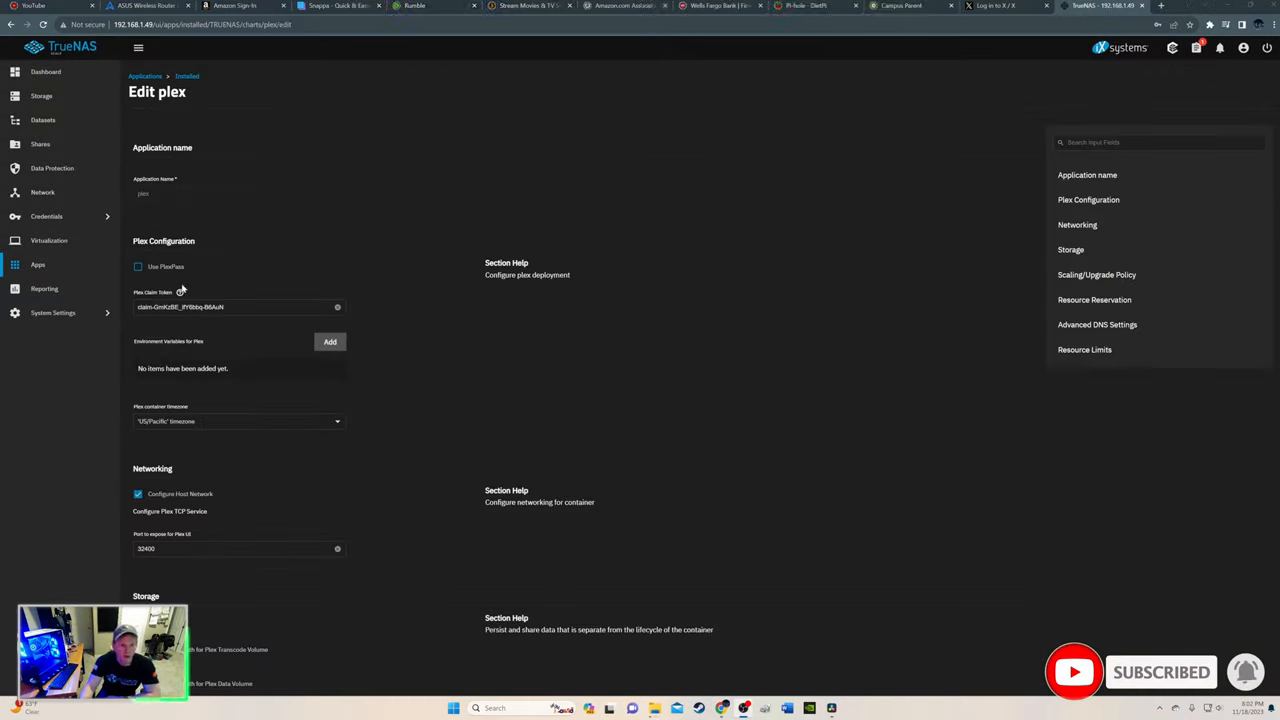
{"action": "scroll", "scroll_direction": "down", "scroll_amount": 3}
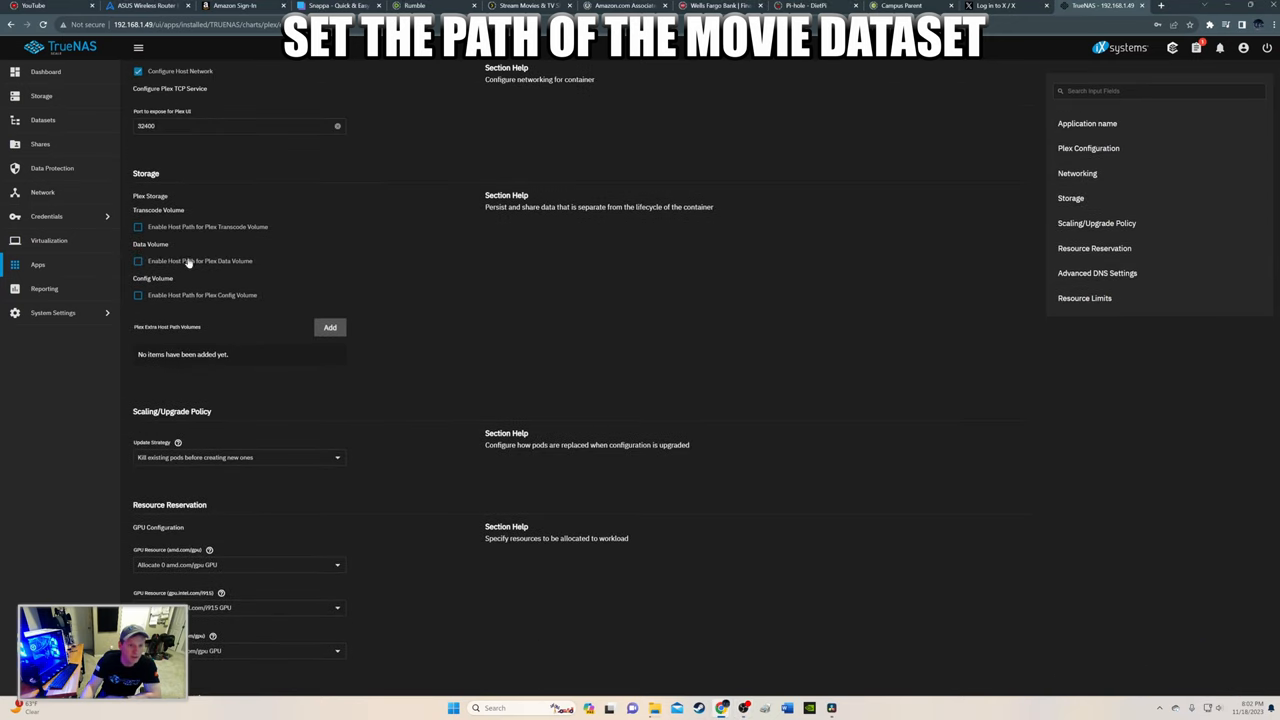
{"action": "left_click", "coordinate": [138, 226]}
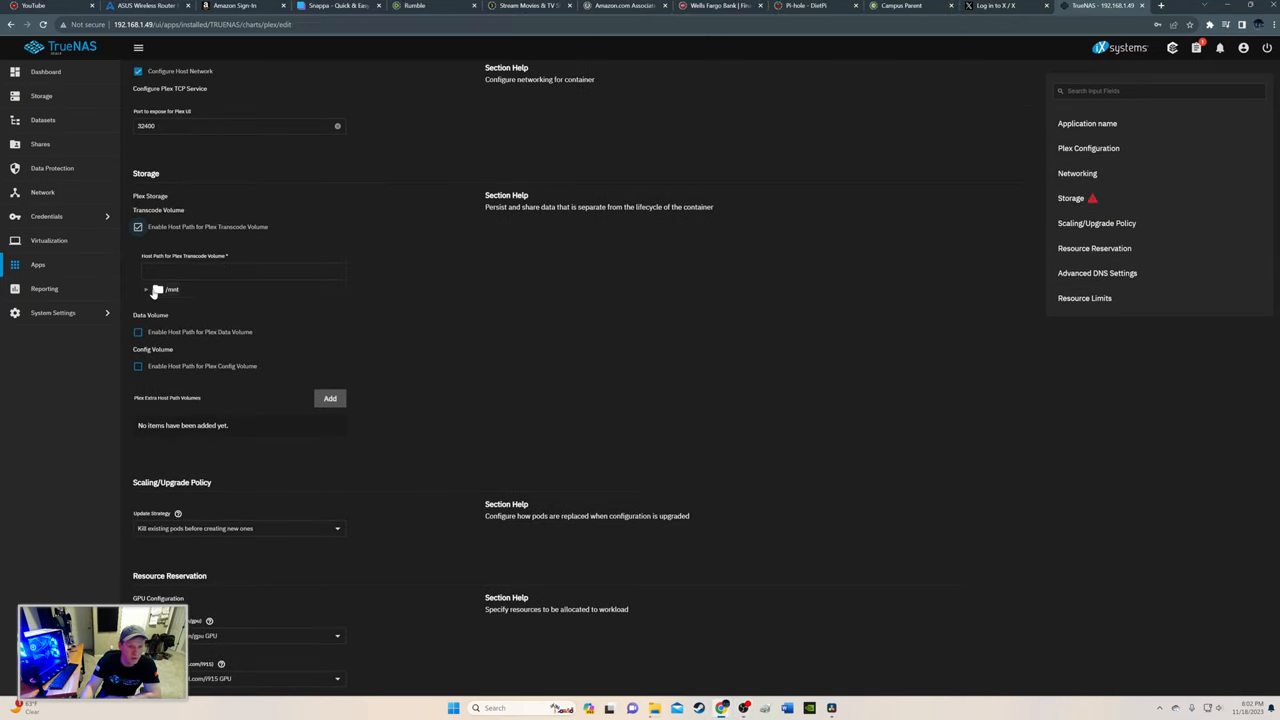
{"action": "left_click", "coordinate": [147, 290]}
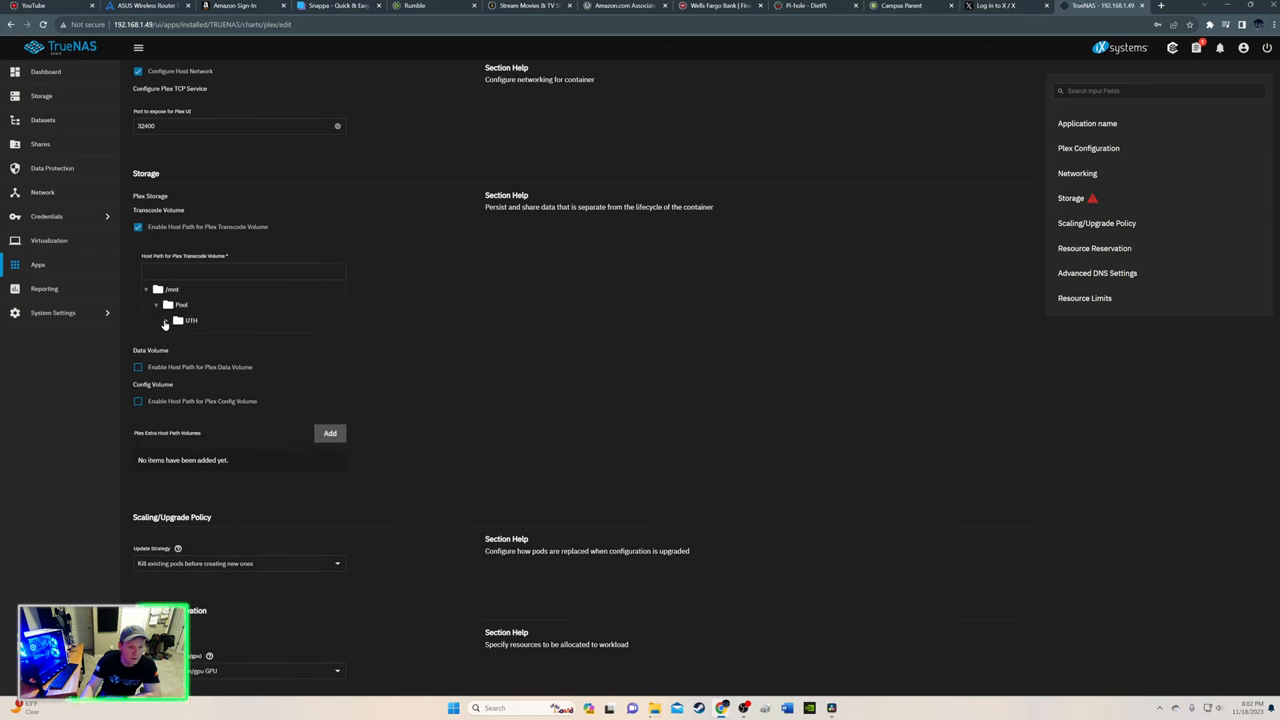
{"action": "left_click", "coordinate": [178, 320]}
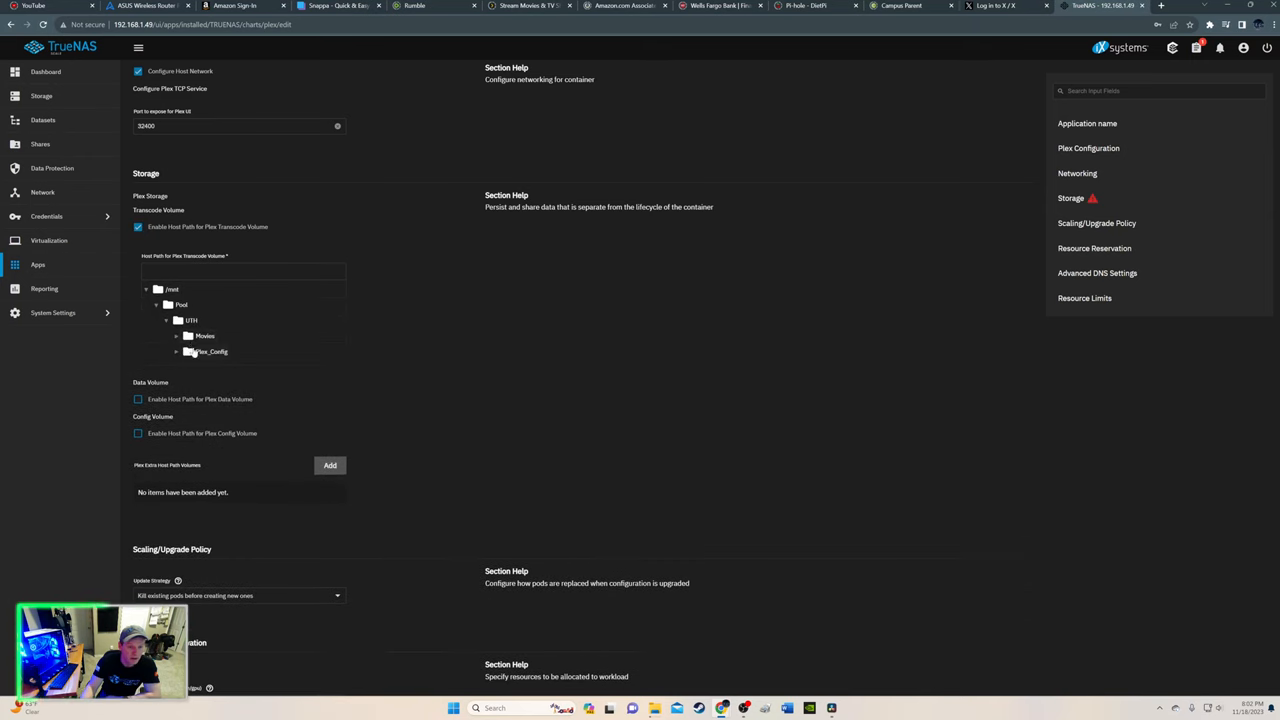
{"action": "left_click", "coordinate": [204, 335]}
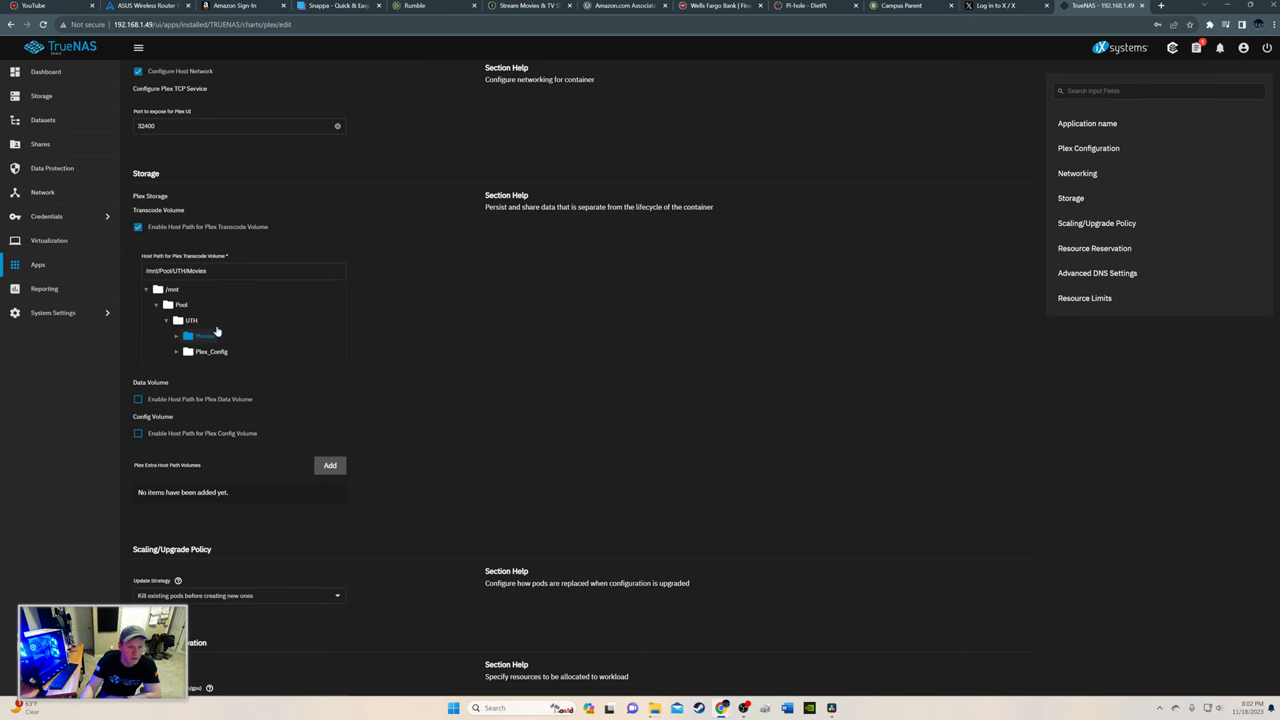
{"action": "mouse_move", "coordinate": [357, 406]}
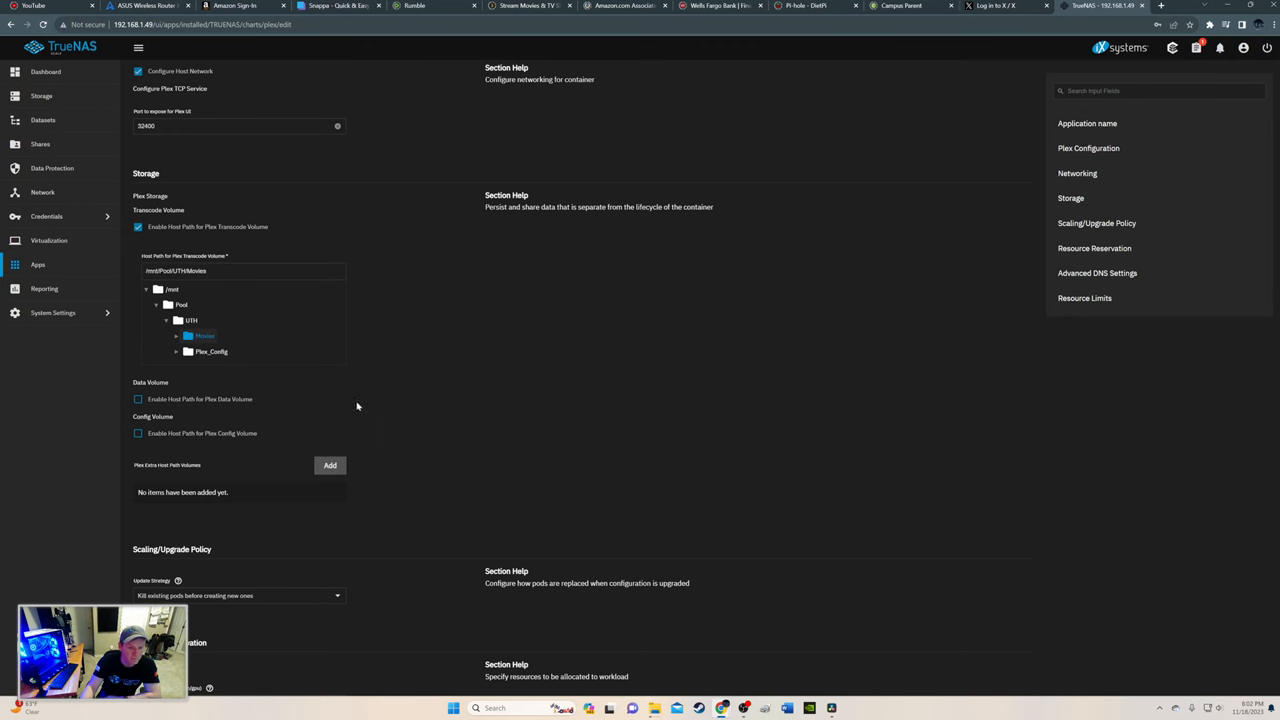
Set the data volume host path to Movies and browse Pool toward Plex_Config for config.
{"action": "left_click", "coordinate": [138, 399]}
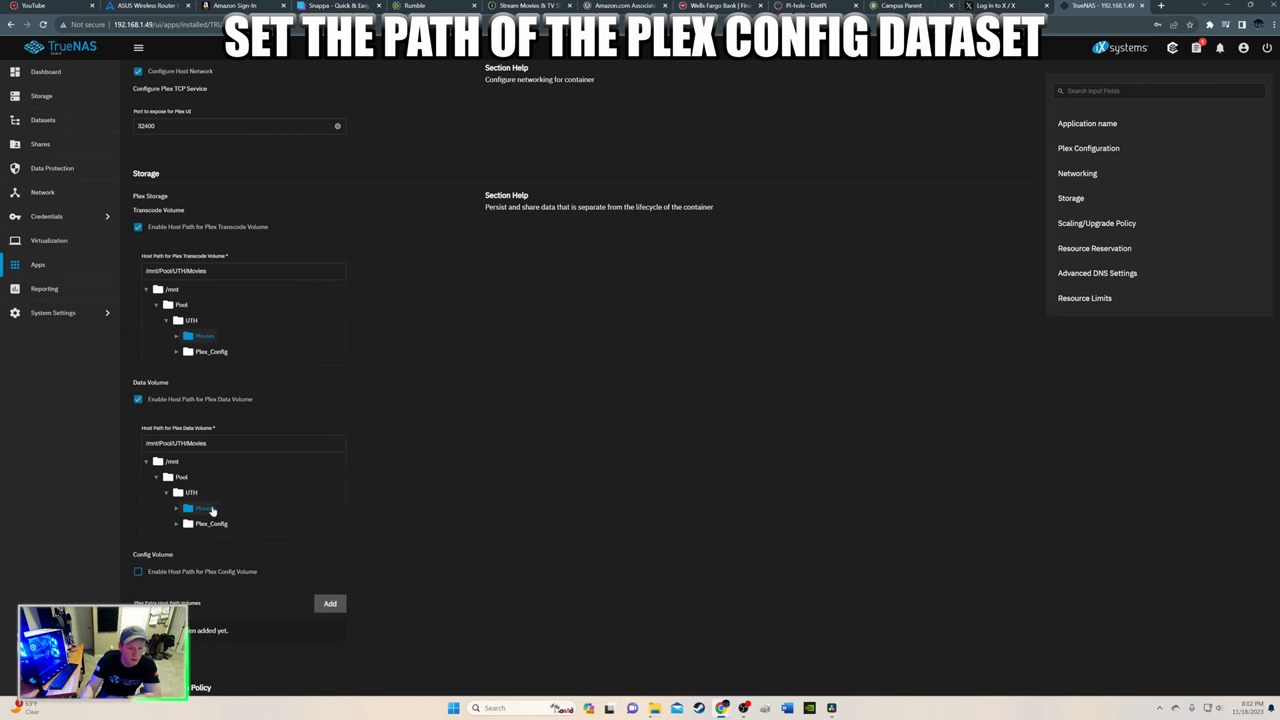
{"action": "left_click", "coordinate": [138, 571]}
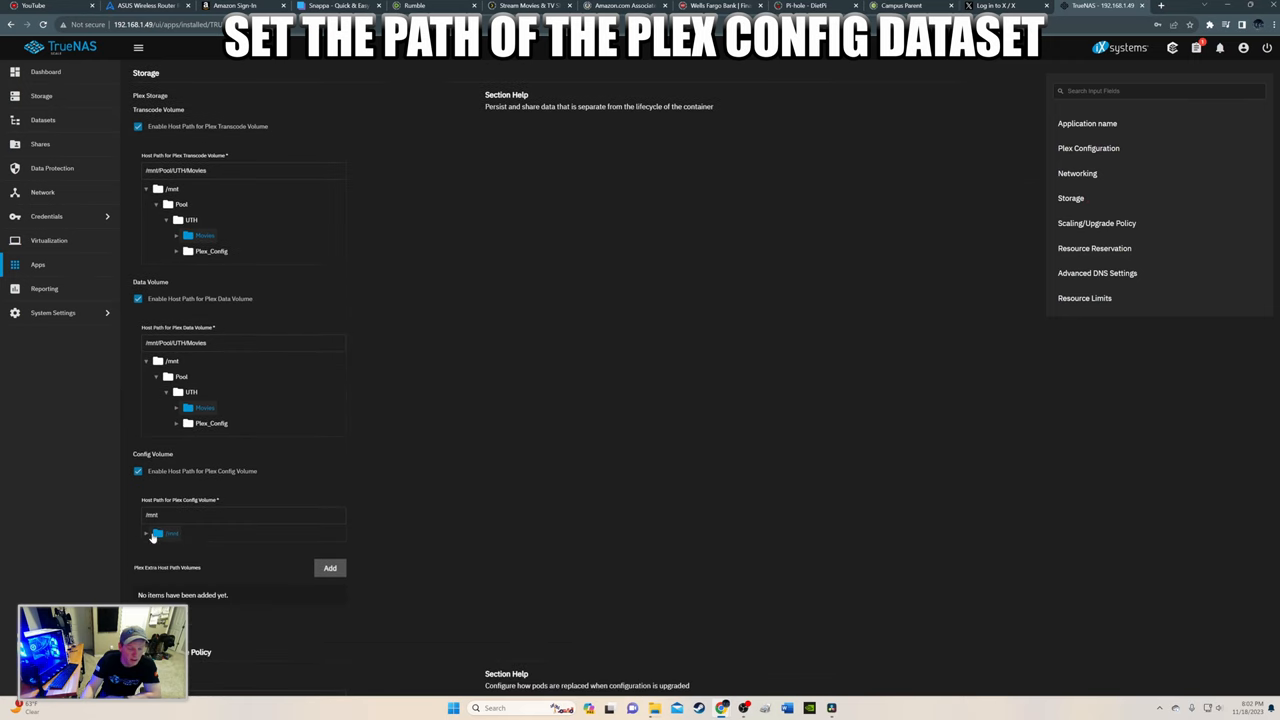
{"action": "left_click", "coordinate": [146, 533]}
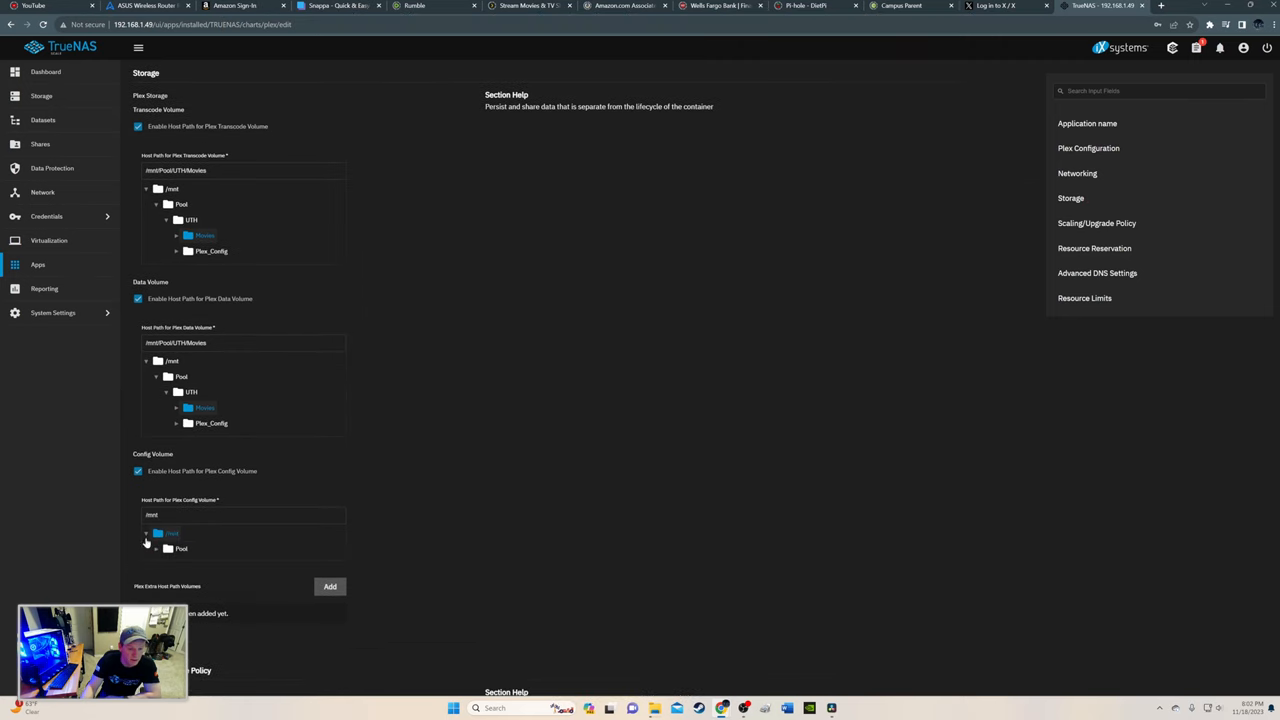
{"action": "left_click", "coordinate": [155, 548]}
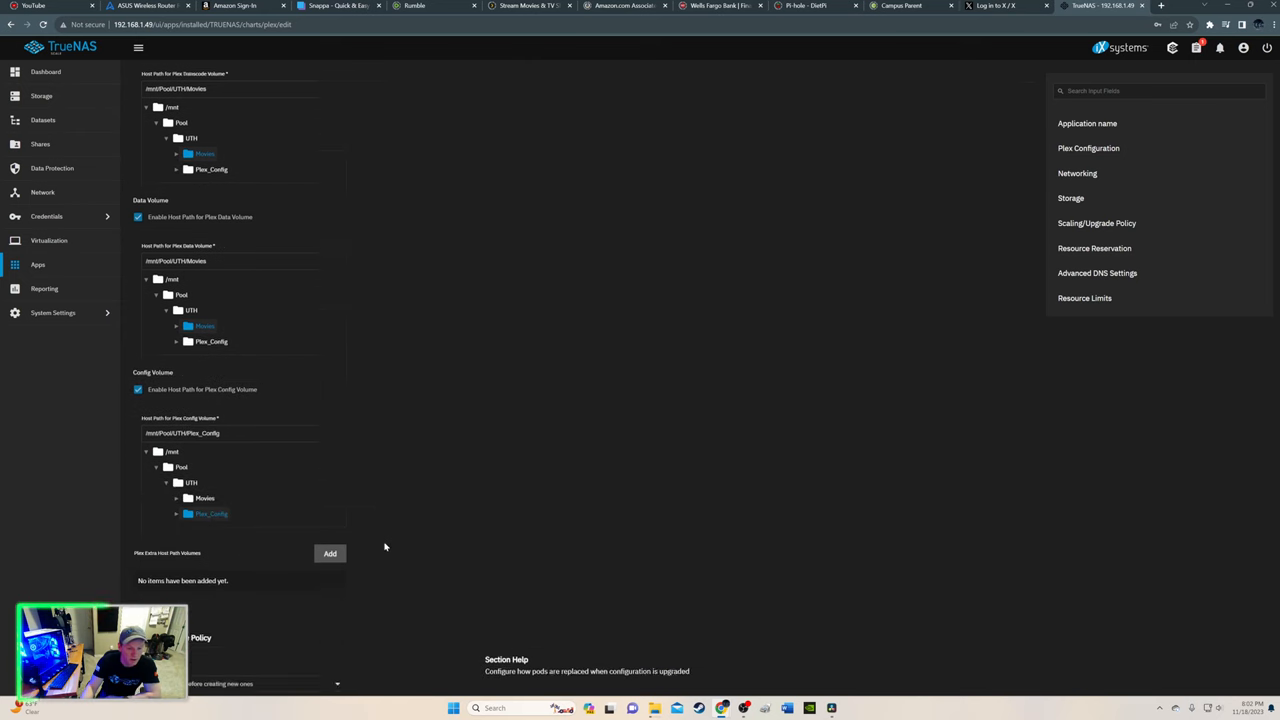
{"action": "scroll", "scroll_direction": "down", "scroll_amount": 3}
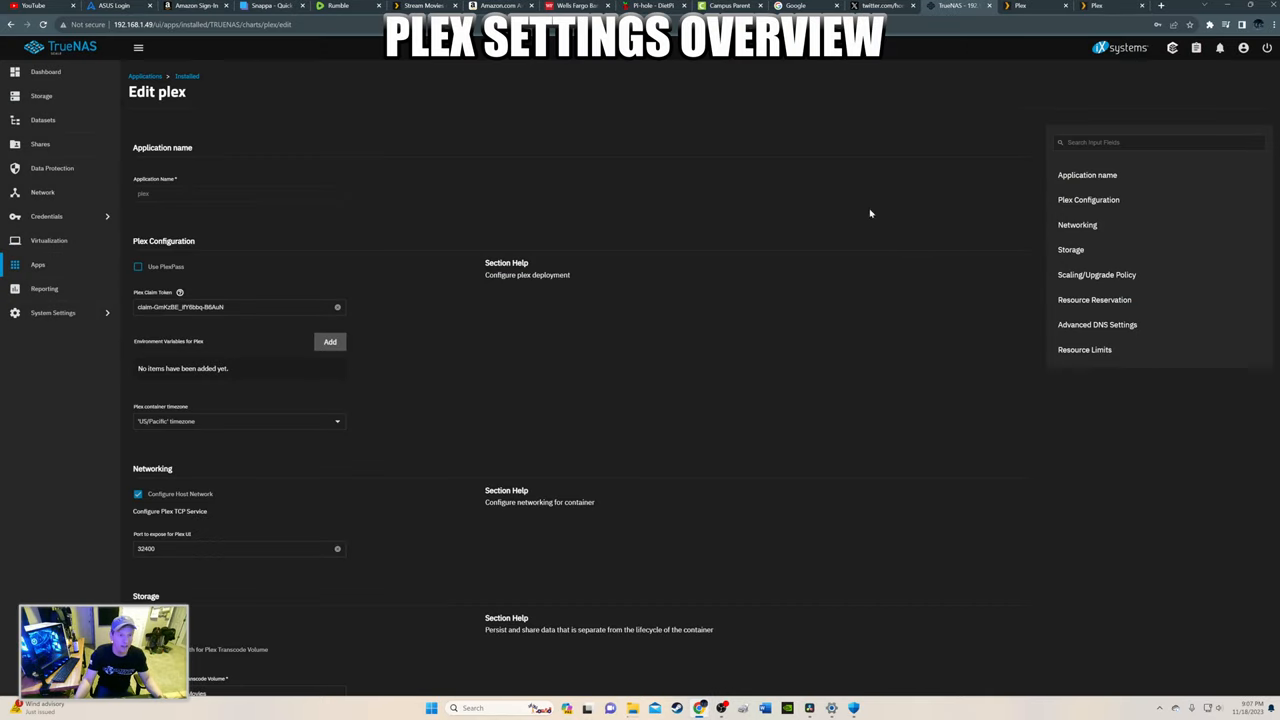
{"action": "mouse_move", "coordinate": [789, 264]}
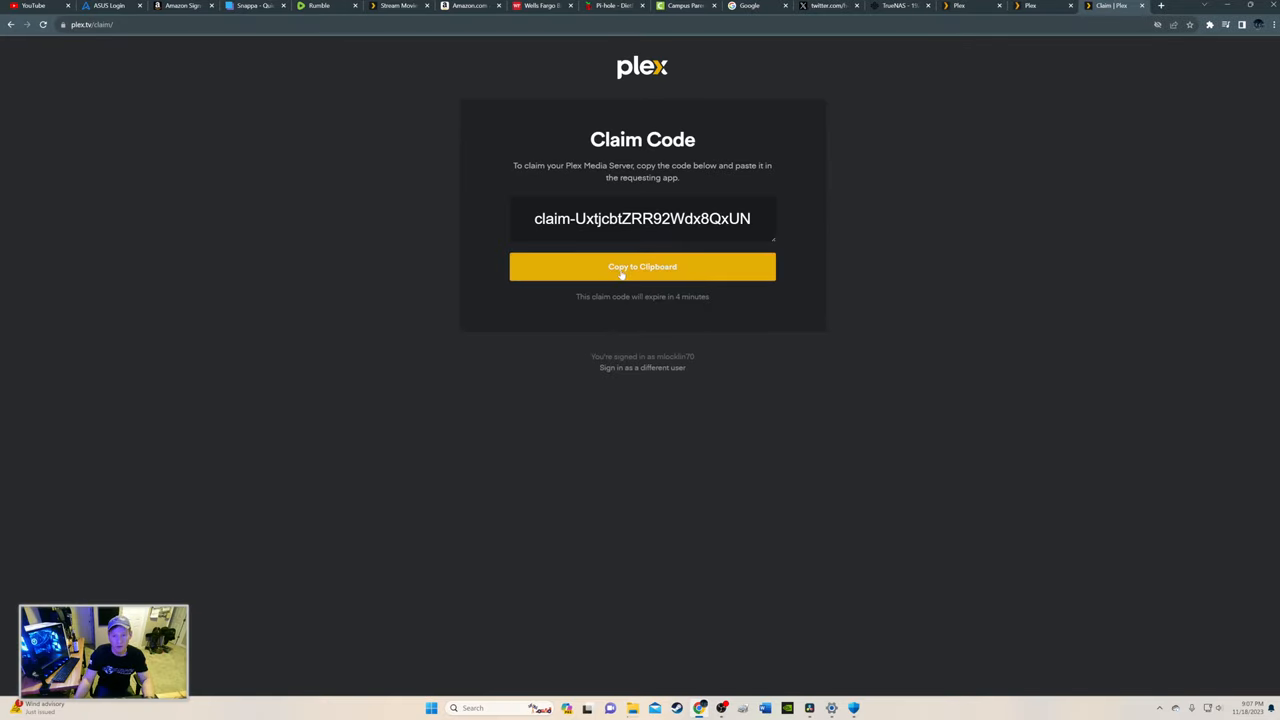
Copy a fresh Plex claim token and review the port 32400 networking and storage paths.
{"action": "left_click", "coordinate": [642, 266]}
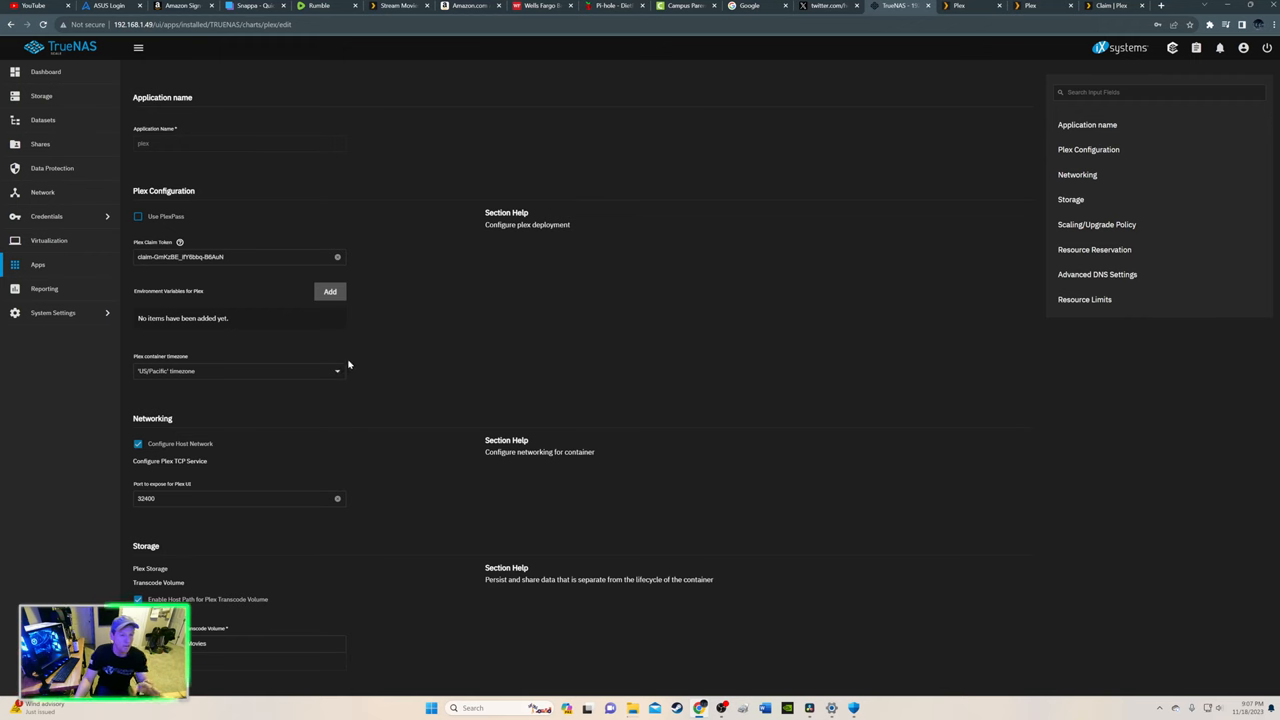
{"action": "scroll", "scroll_direction": "down", "scroll_amount": 3}
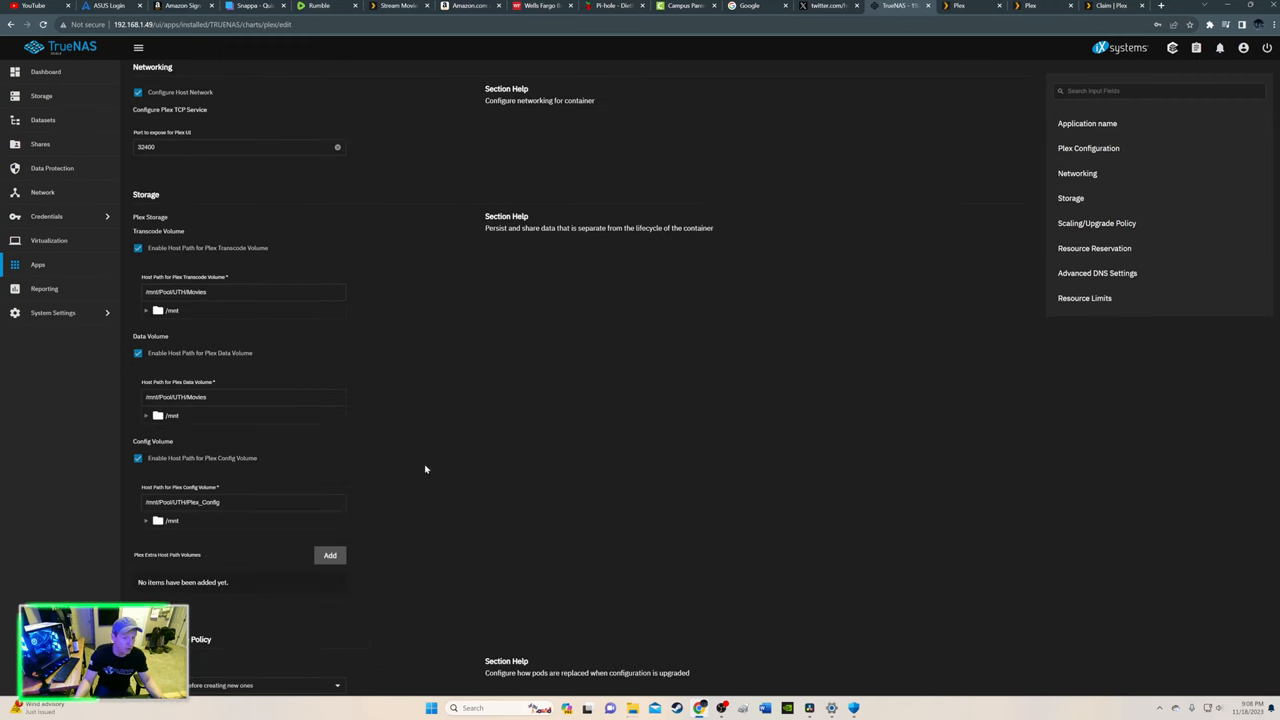
{"action": "scroll", "scroll_direction": "down", "scroll_amount": 3}
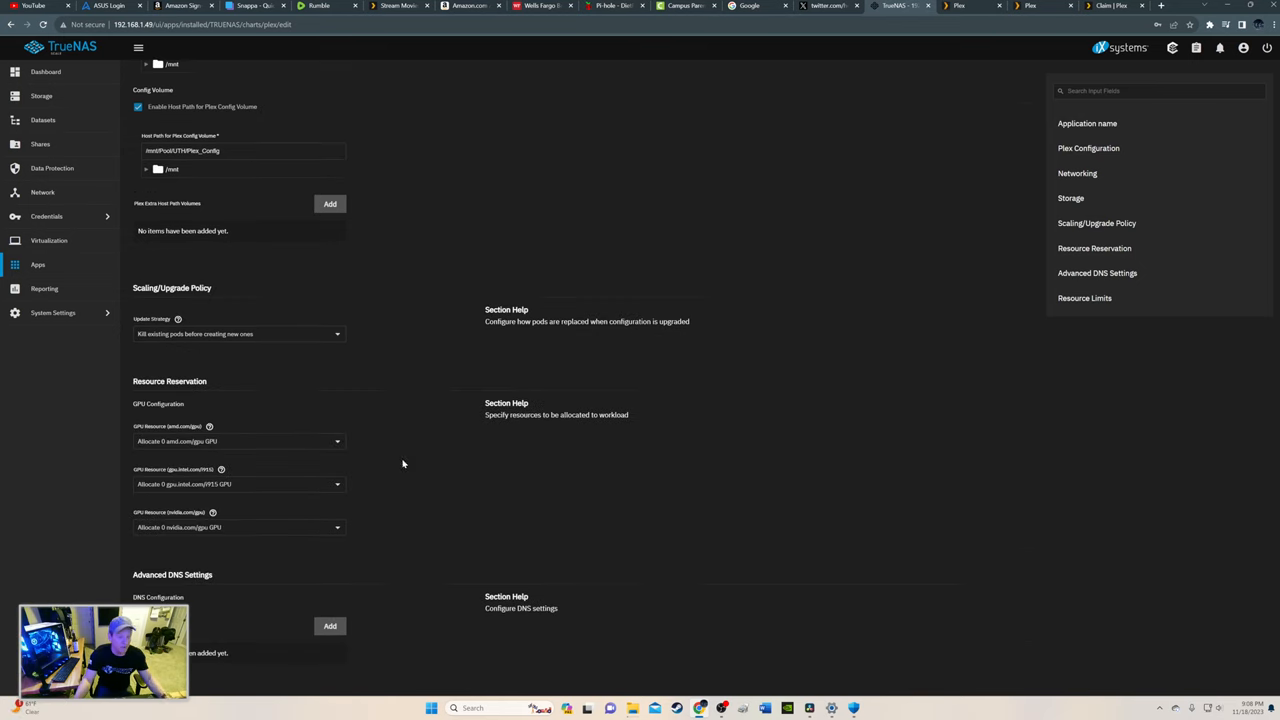
{"action": "mouse_move", "coordinate": [340, 531]}
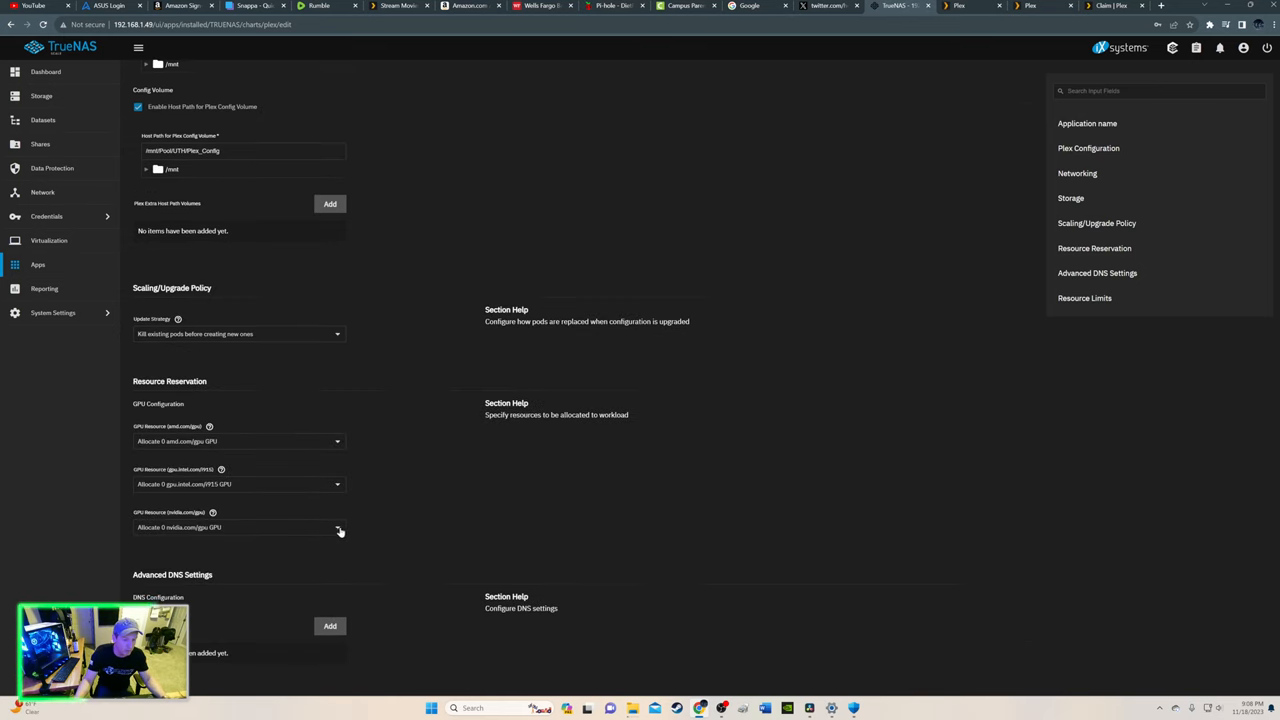
{"action": "scroll", "scroll_direction": "down", "scroll_amount": 3}
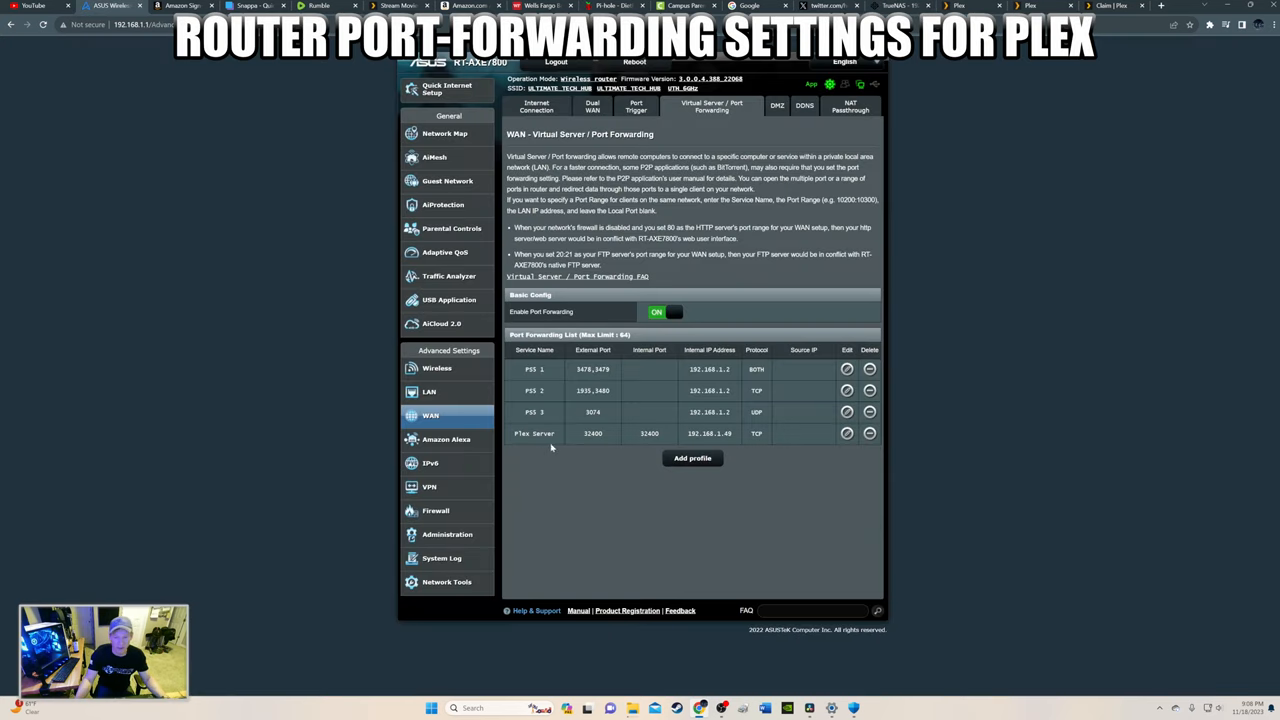
{"action": "mouse_move", "coordinate": [564, 457]}
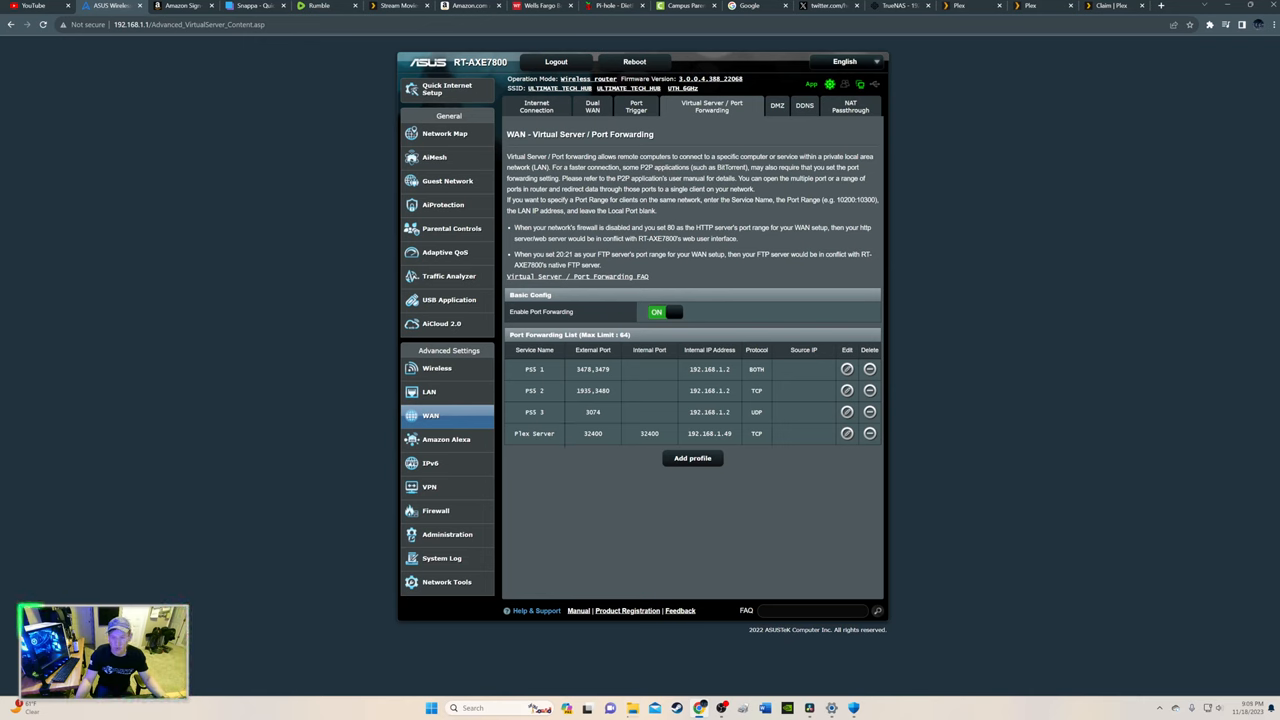
{"action": "mouse_move", "coordinate": [740, 443]}
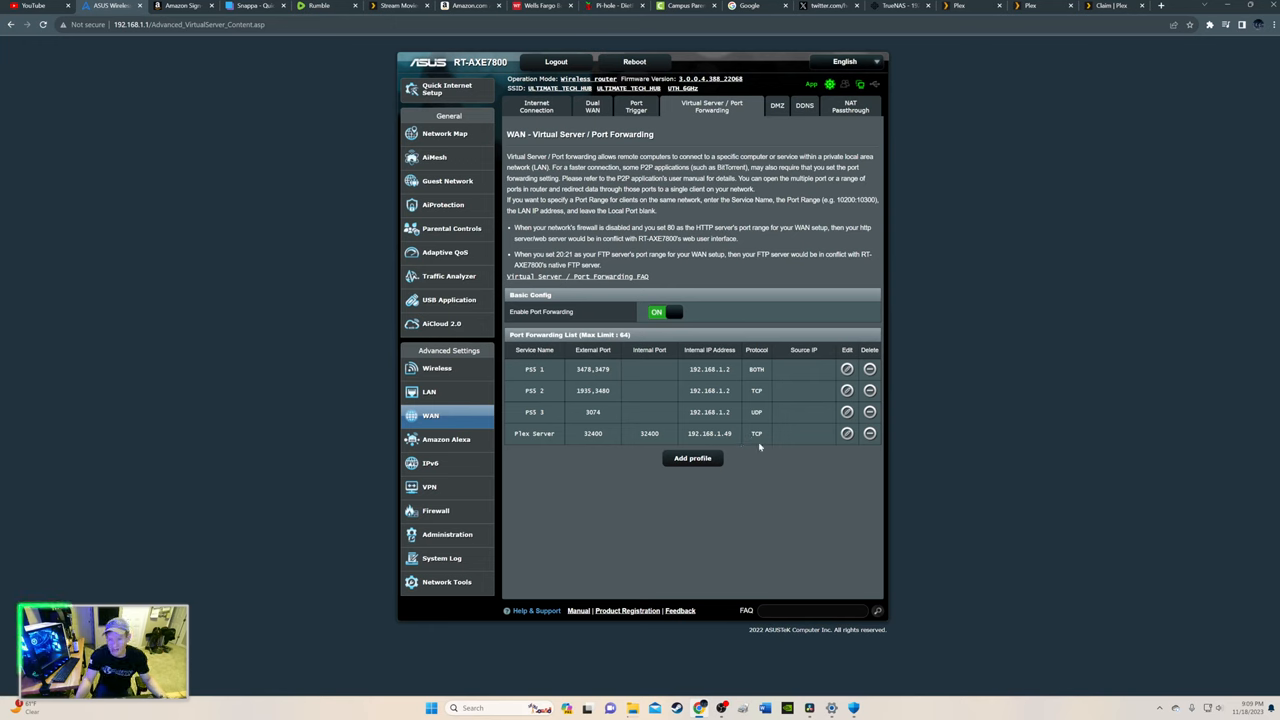
{"action": "mouse_move", "coordinate": [755, 451]}
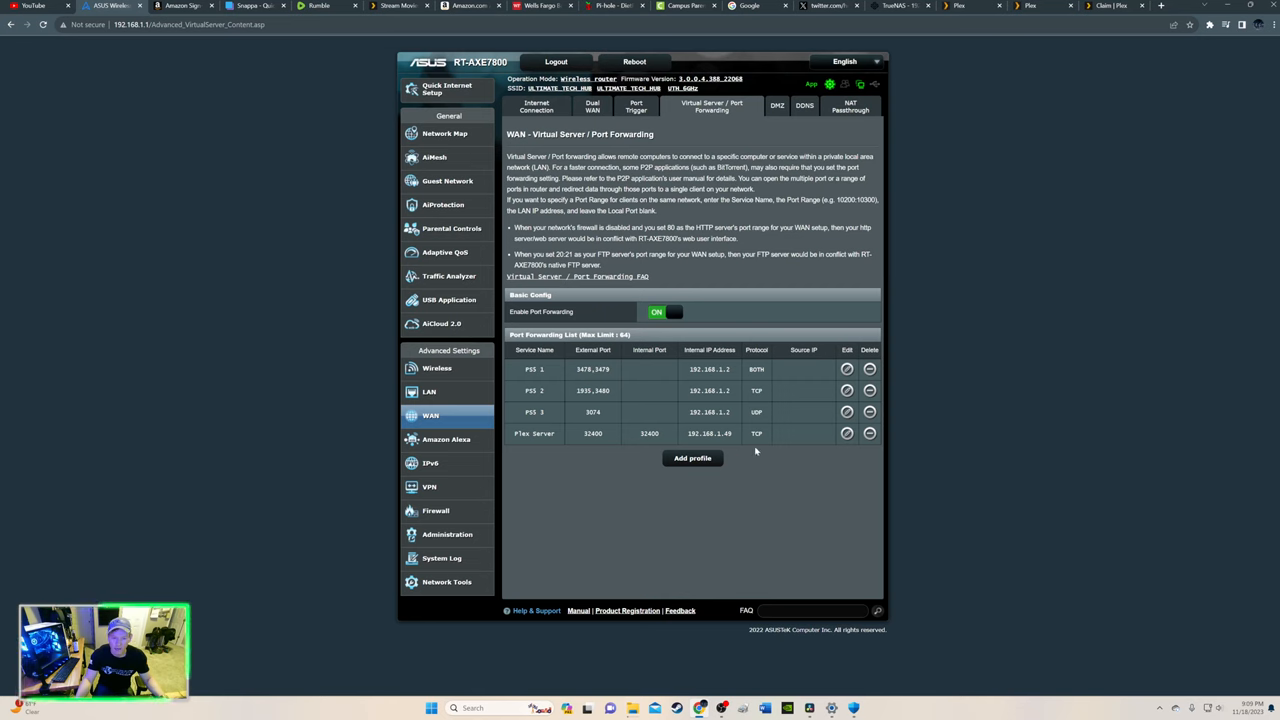
{"action": "mouse_move", "coordinate": [789, 486]}
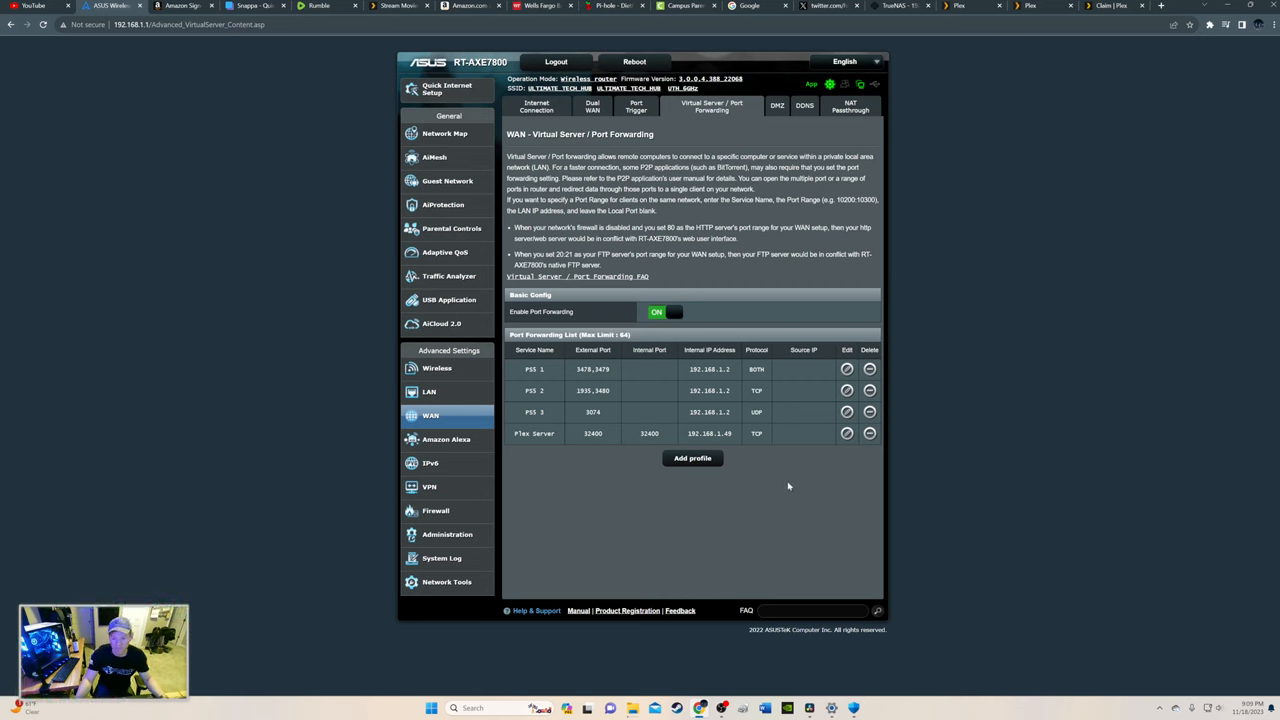
{"action": "mouse_move", "coordinate": [963, 146]}
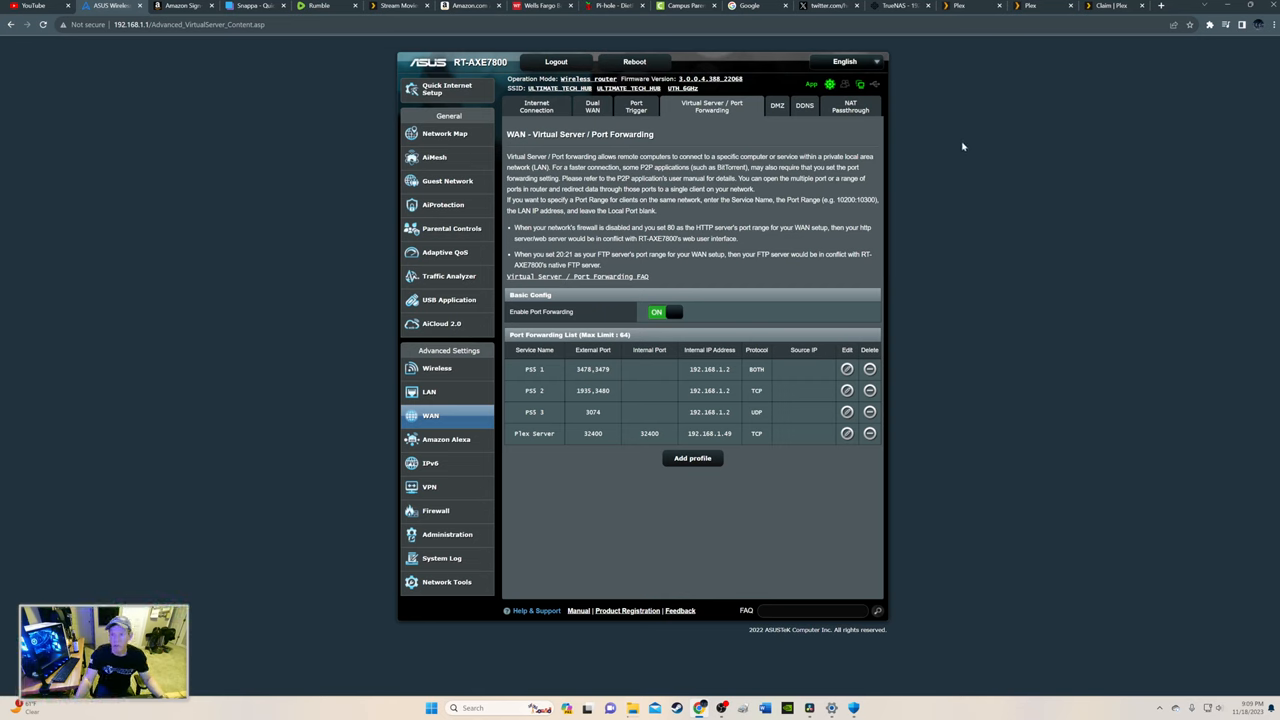
{"action": "mouse_move", "coordinate": [918, 178]}
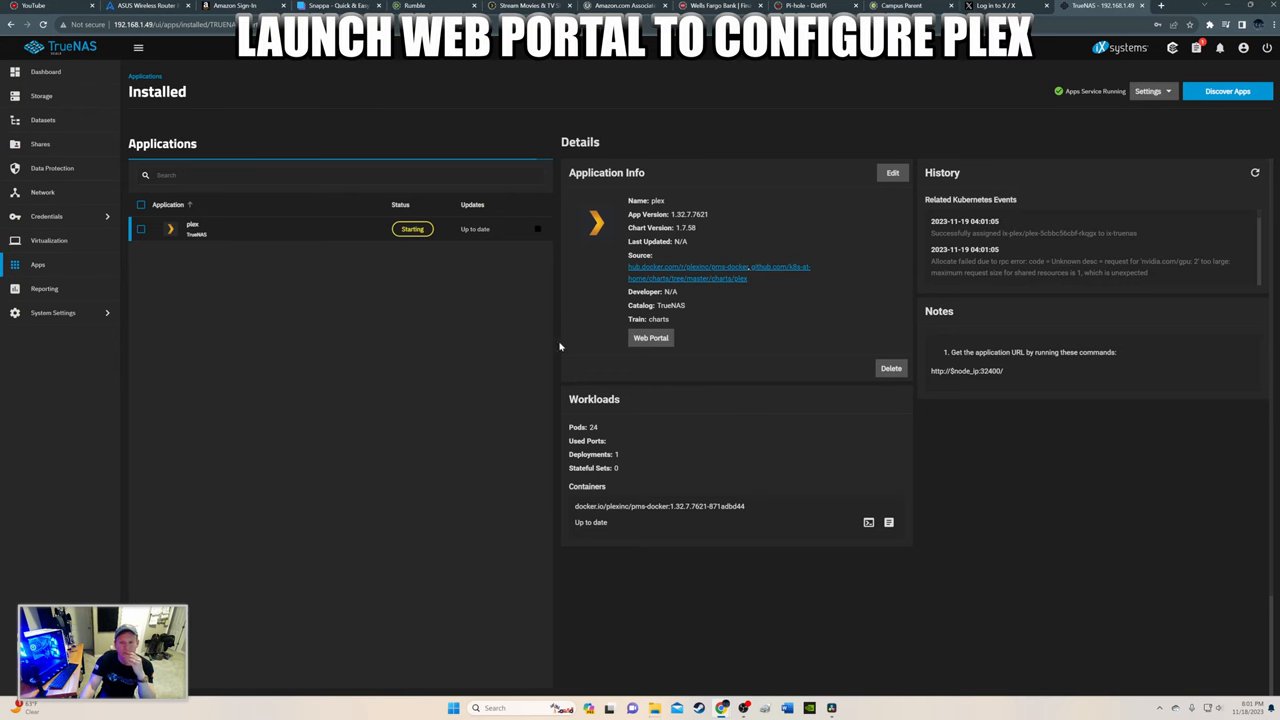
{"action": "mouse_move", "coordinate": [607, 359]}
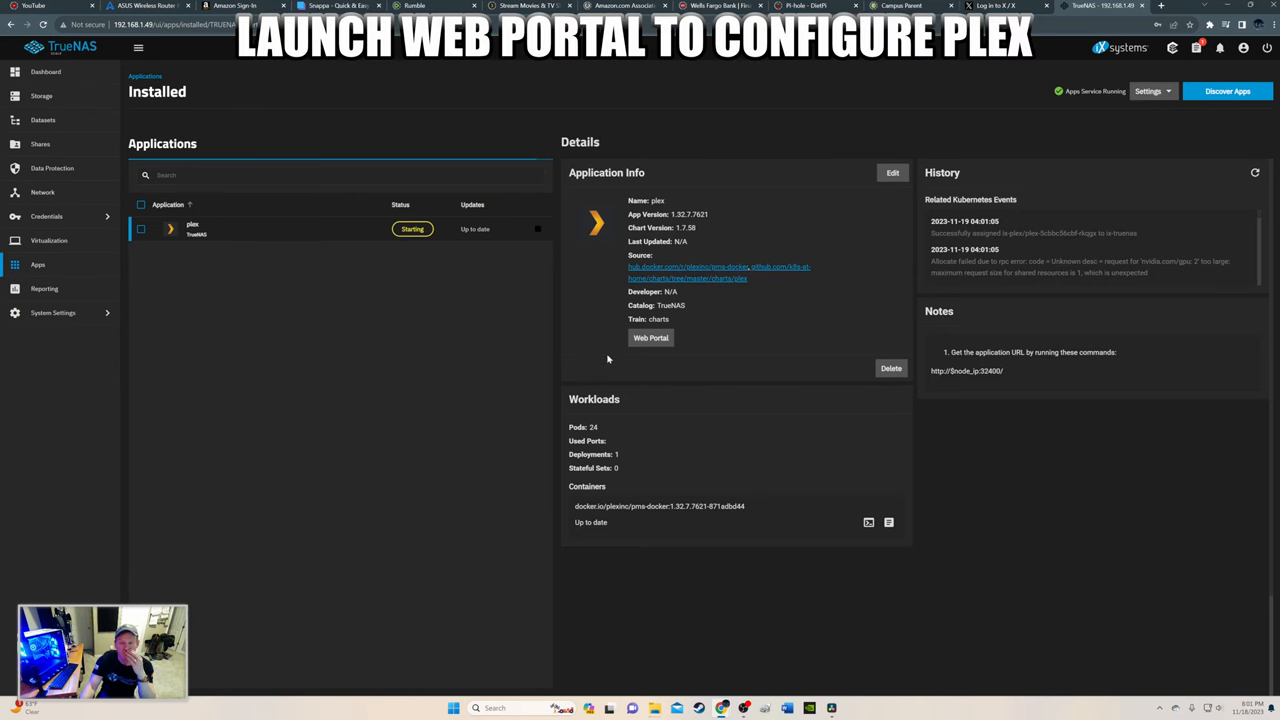
Launch the Plex app's Web Portal from TrueNAS Installed Apps.
{"action": "left_click", "coordinate": [651, 337]}
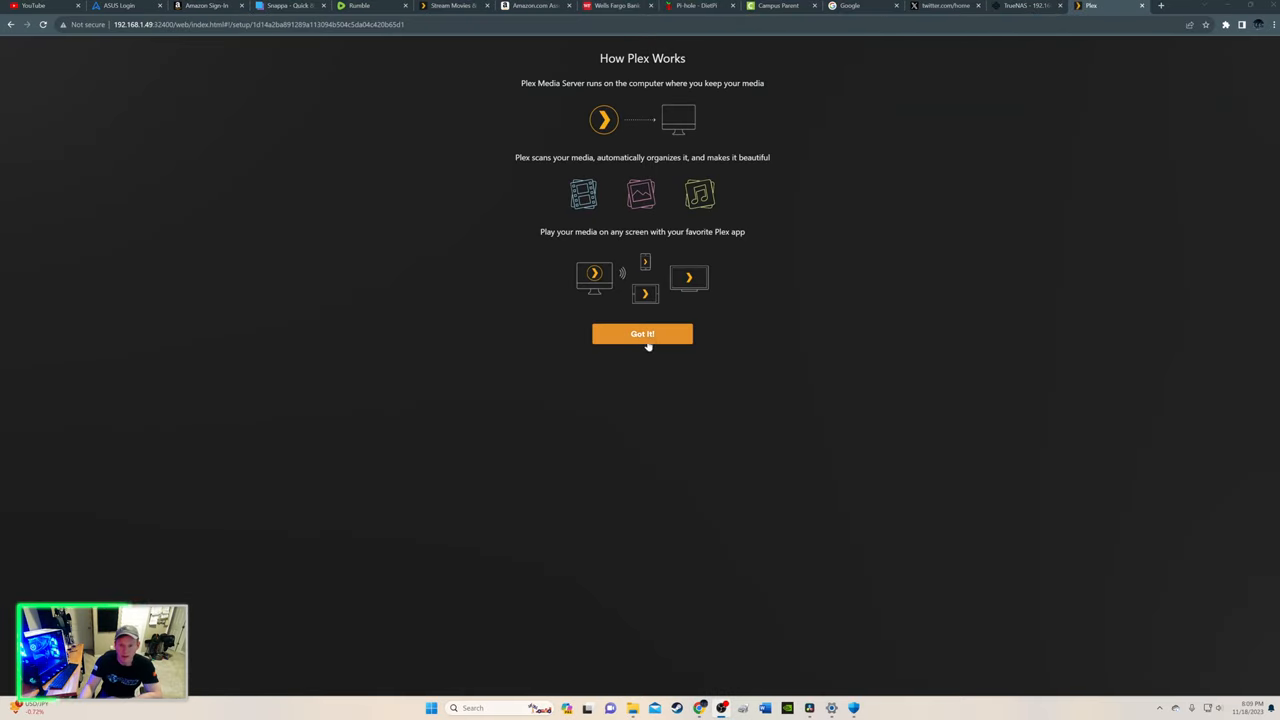
Dismiss the intro and Plex Pass offer, keeping UltimateTechHub with outside access enabled.
{"action": "left_click", "coordinate": [642, 333]}
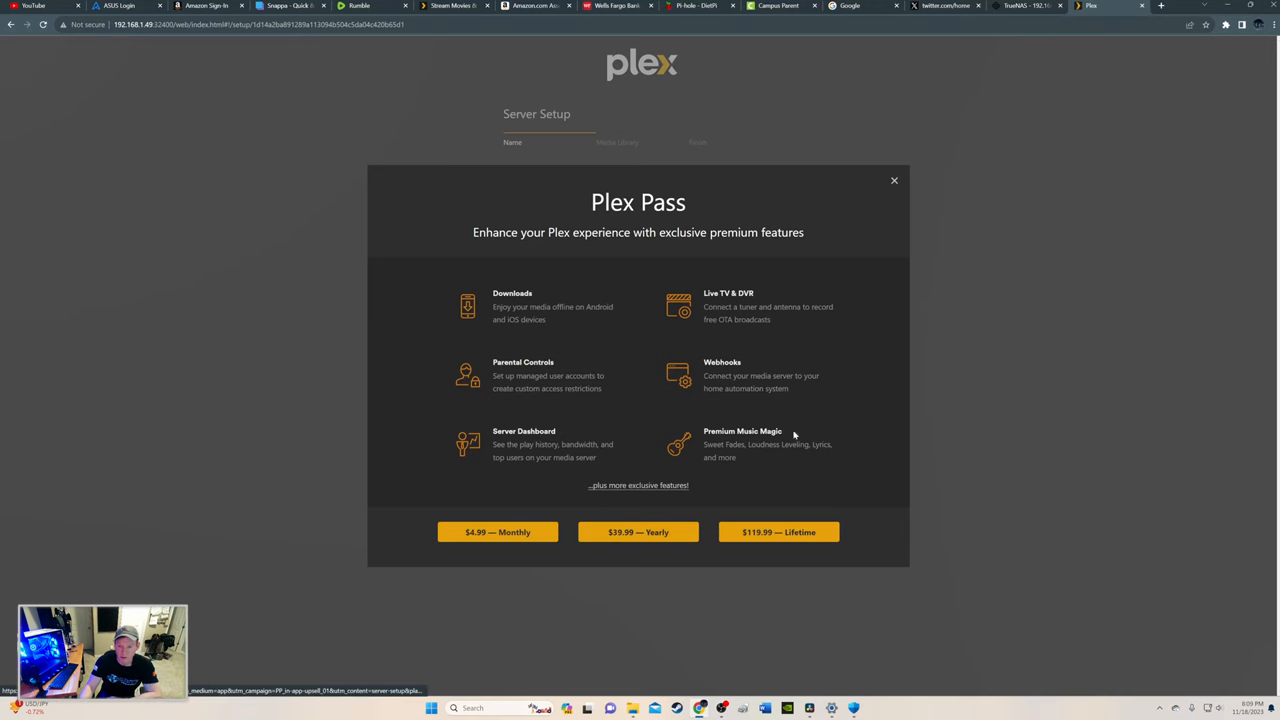
{"action": "left_click", "coordinate": [893, 180]}
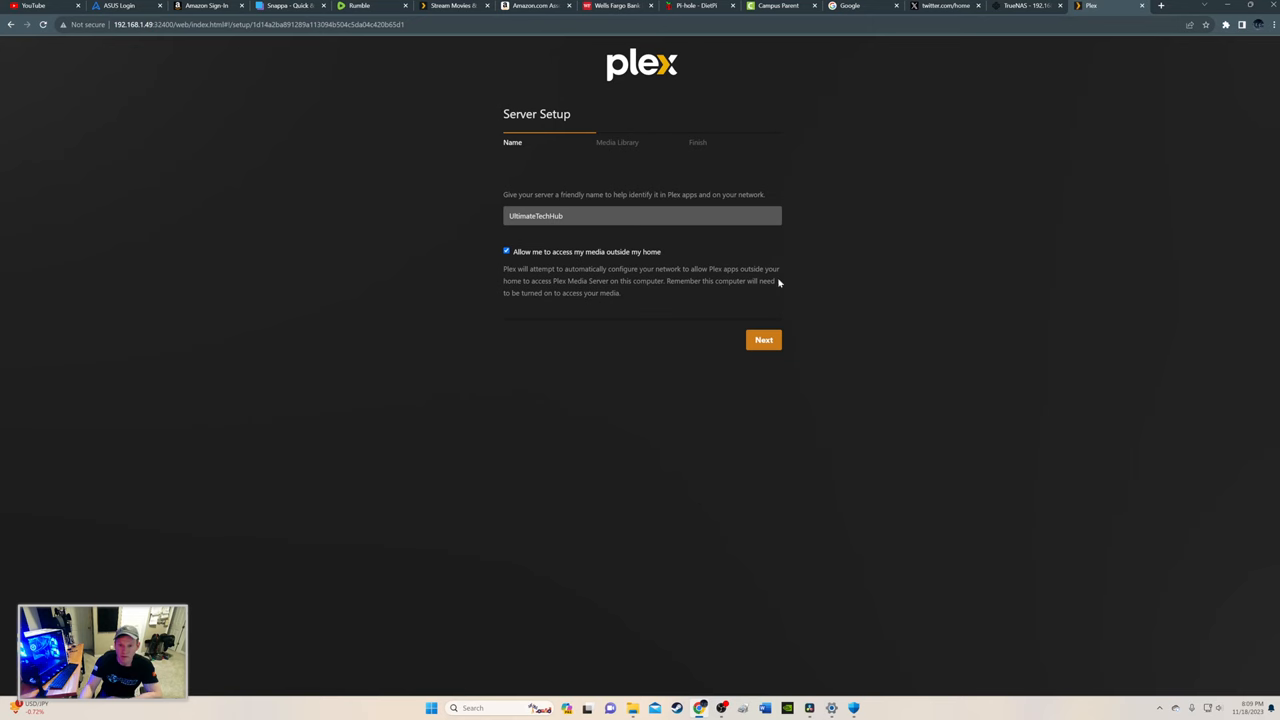
{"action": "left_click", "coordinate": [763, 339]}
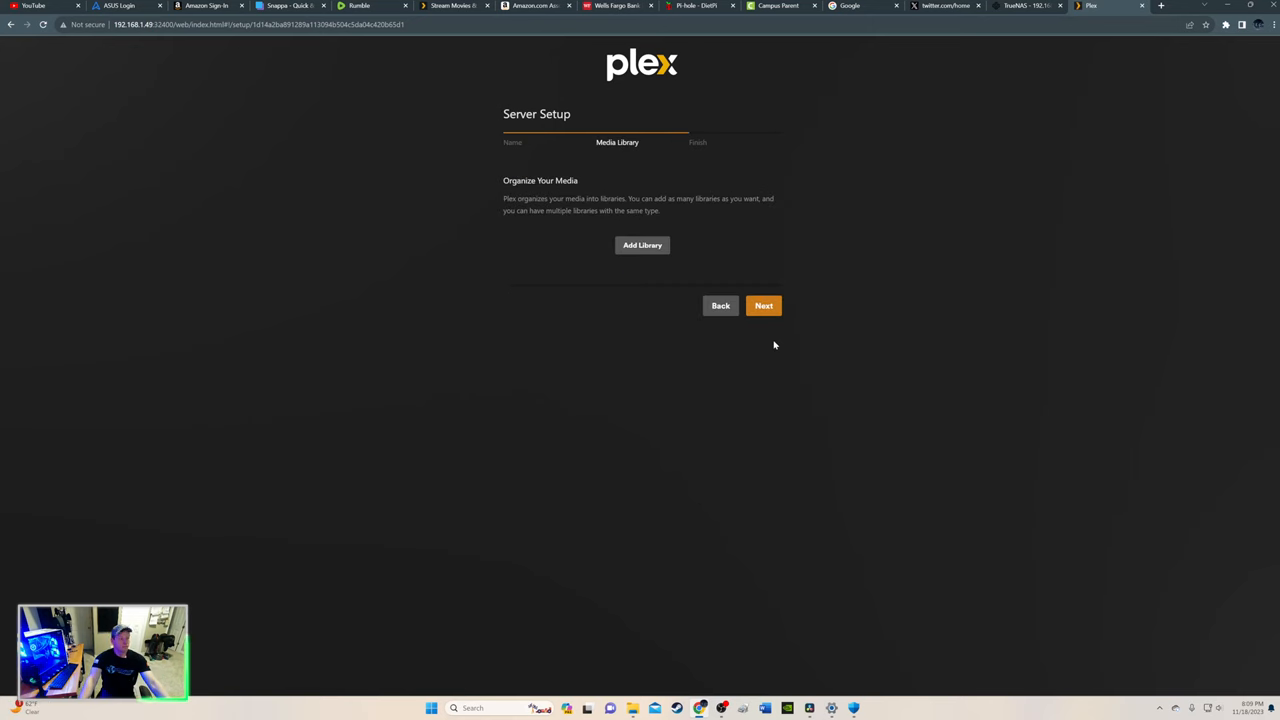
Add a Movies library using the /data folder, then continue past Media Library.
{"action": "left_click", "coordinate": [641, 245]}
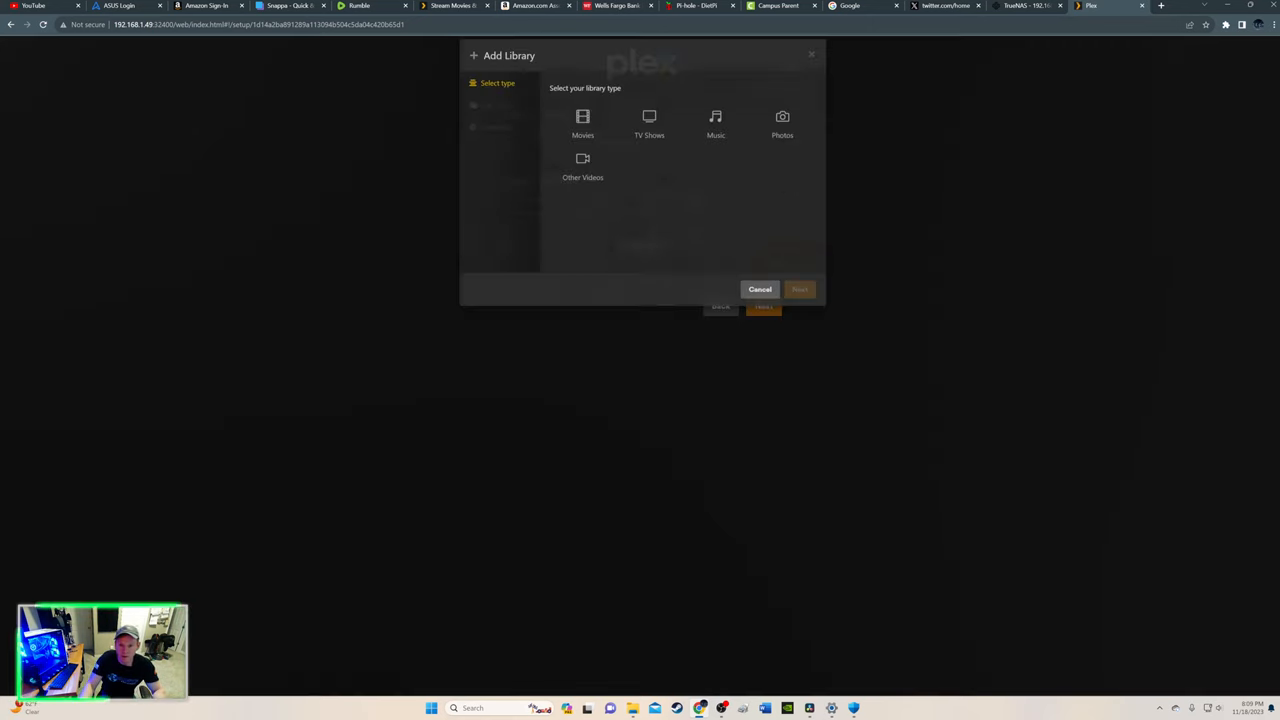
{"action": "left_click", "coordinate": [583, 122]}
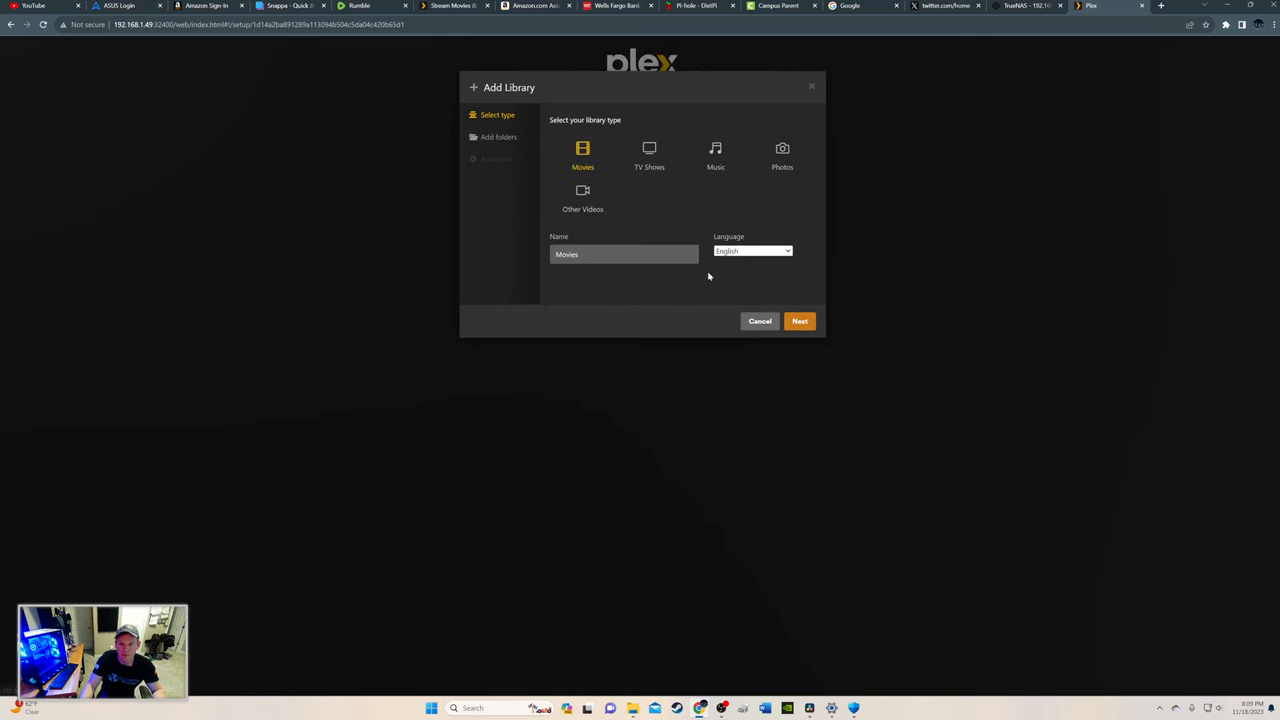
{"action": "left_click", "coordinate": [799, 321]}
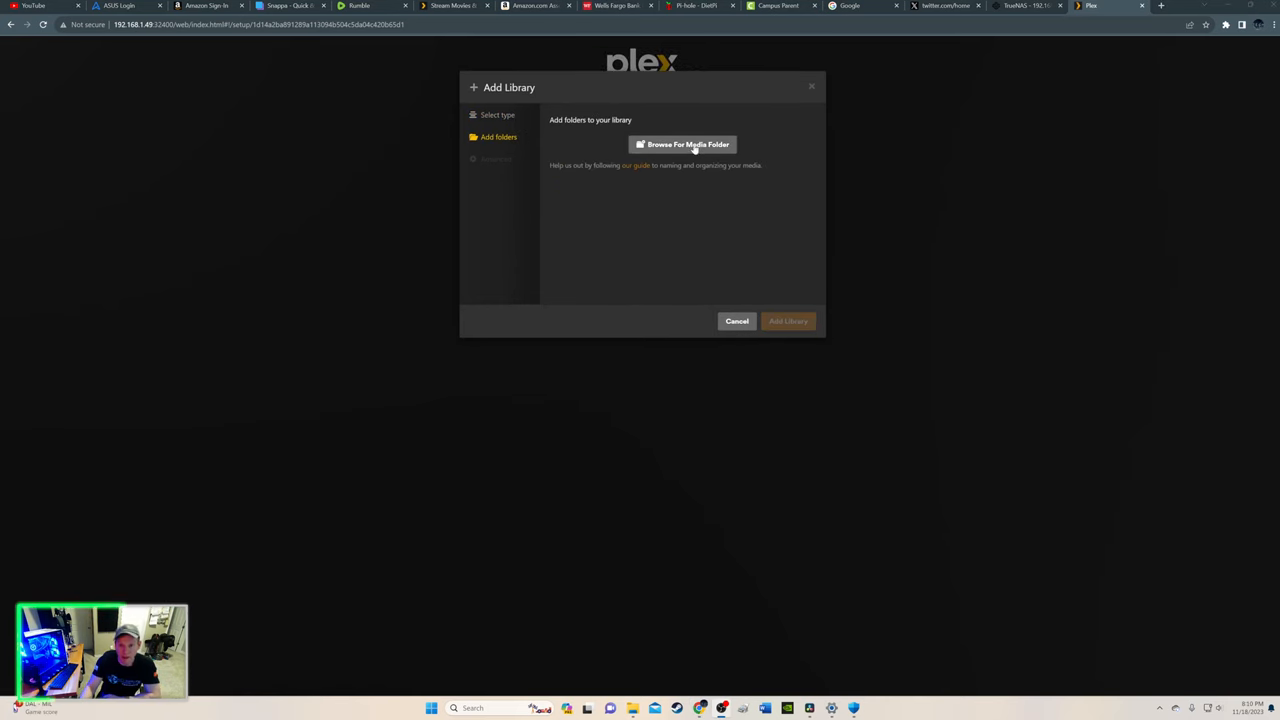
{"action": "left_click", "coordinate": [683, 144]}
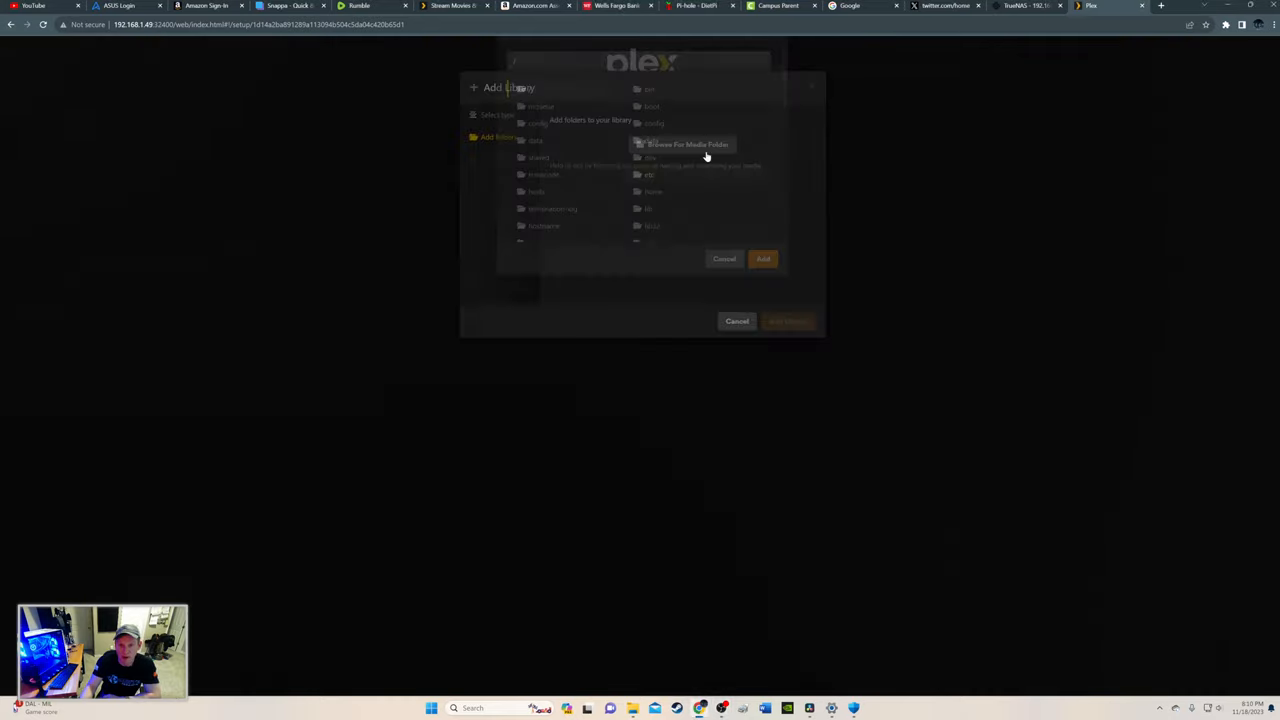
{"action": "left_click", "coordinate": [686, 144]}
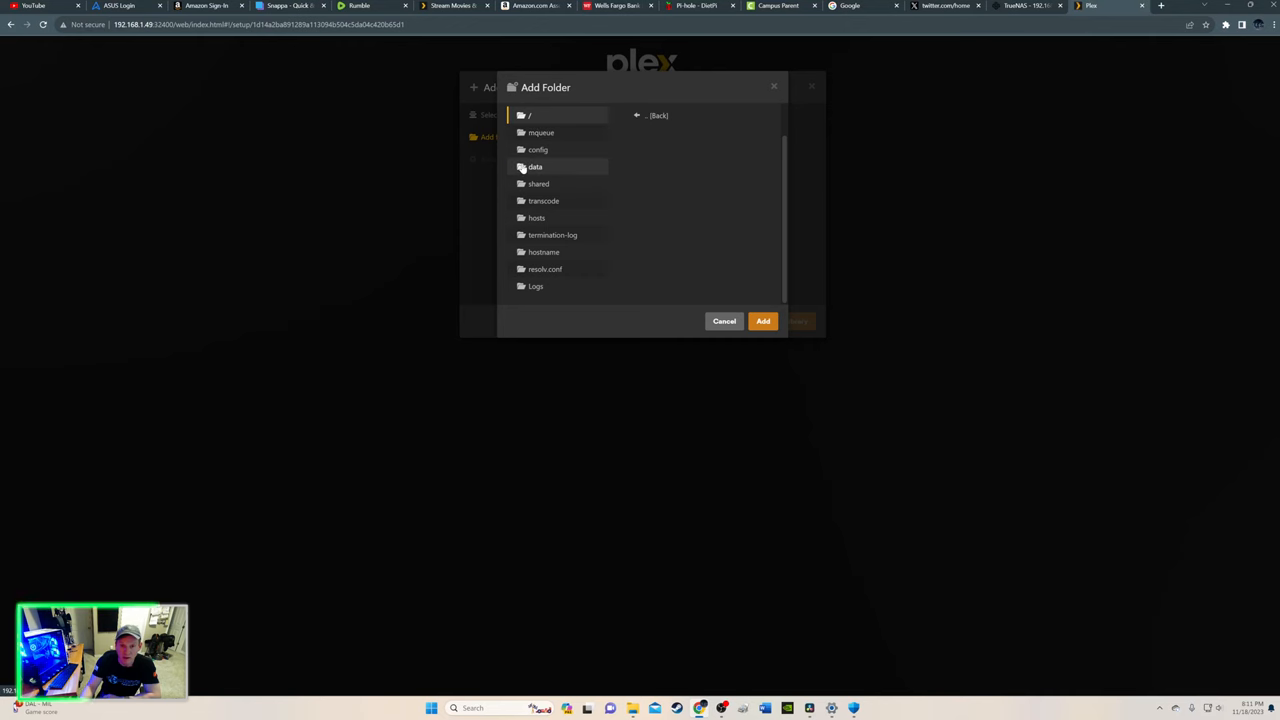
{"action": "left_click", "coordinate": [536, 167]}
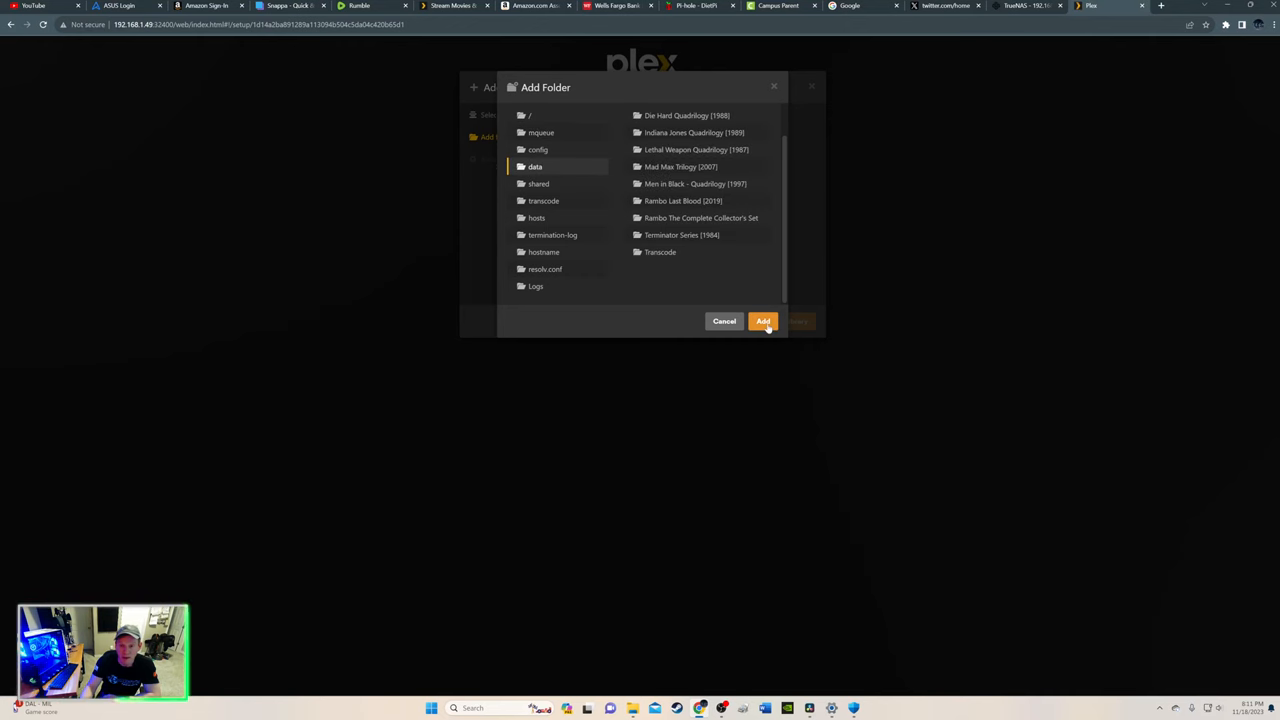
{"action": "left_click", "coordinate": [762, 321]}
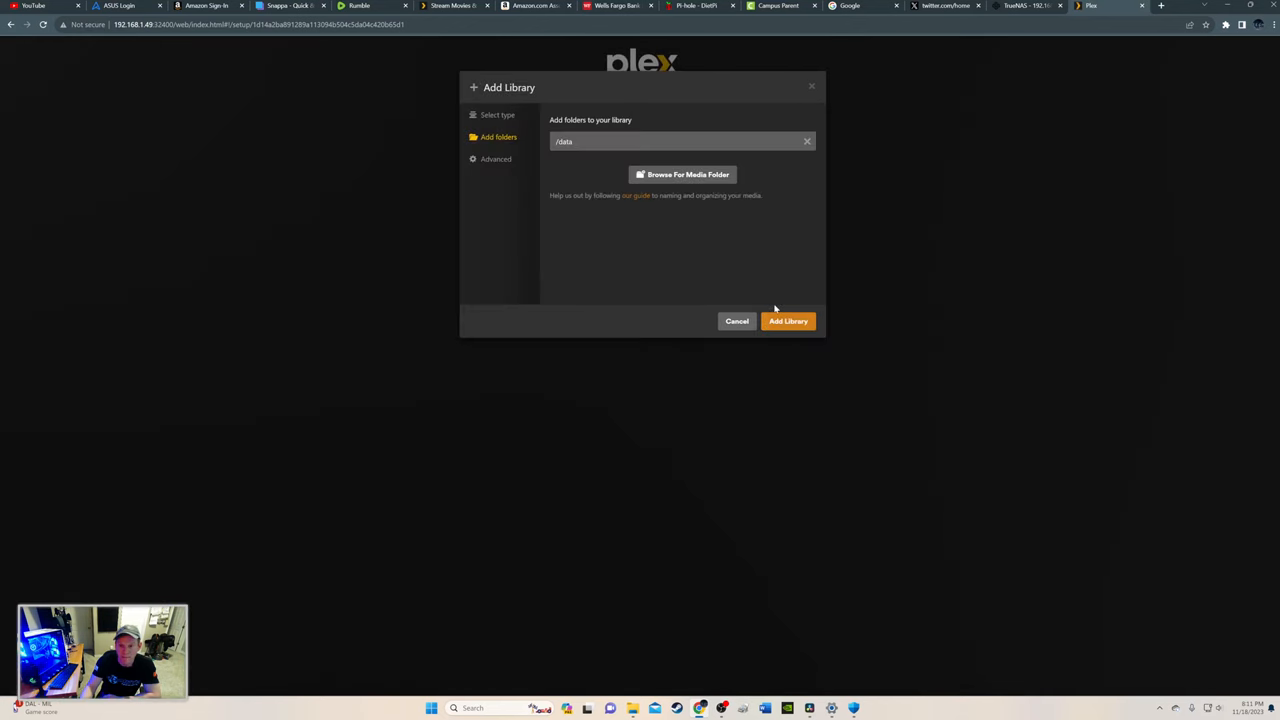
{"action": "left_click", "coordinate": [788, 321]}
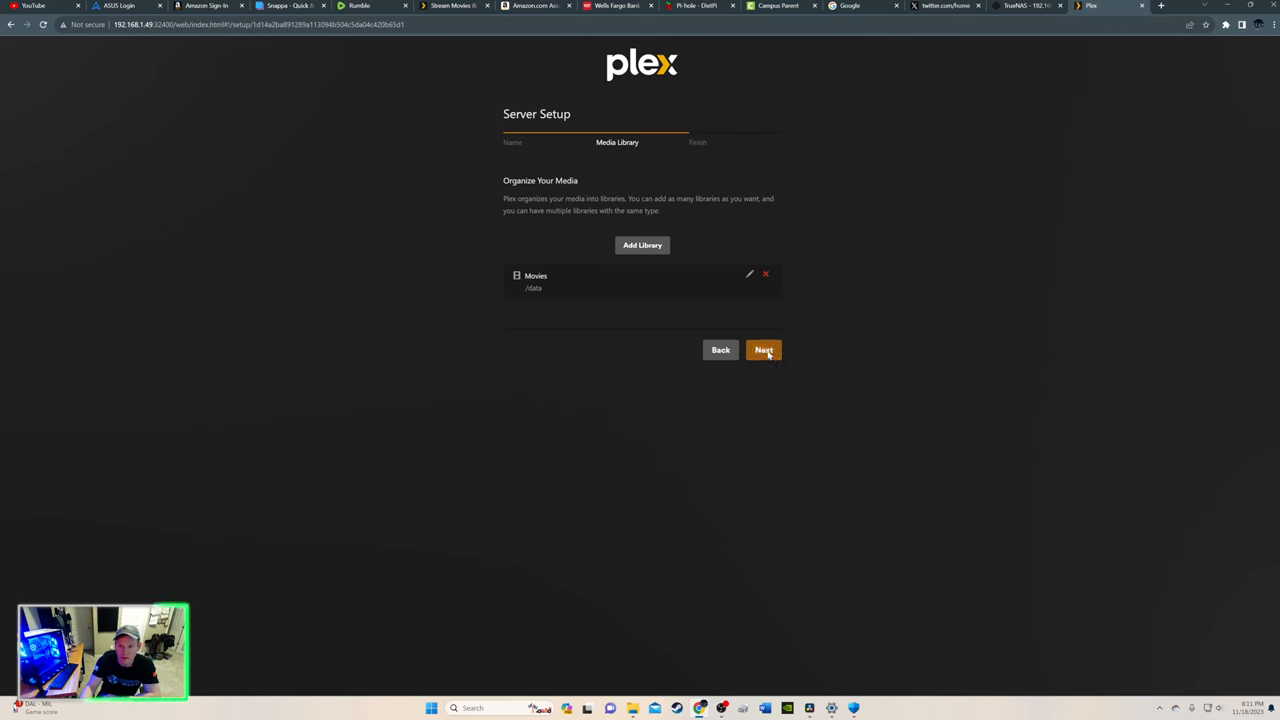
{"action": "left_click", "coordinate": [763, 350]}
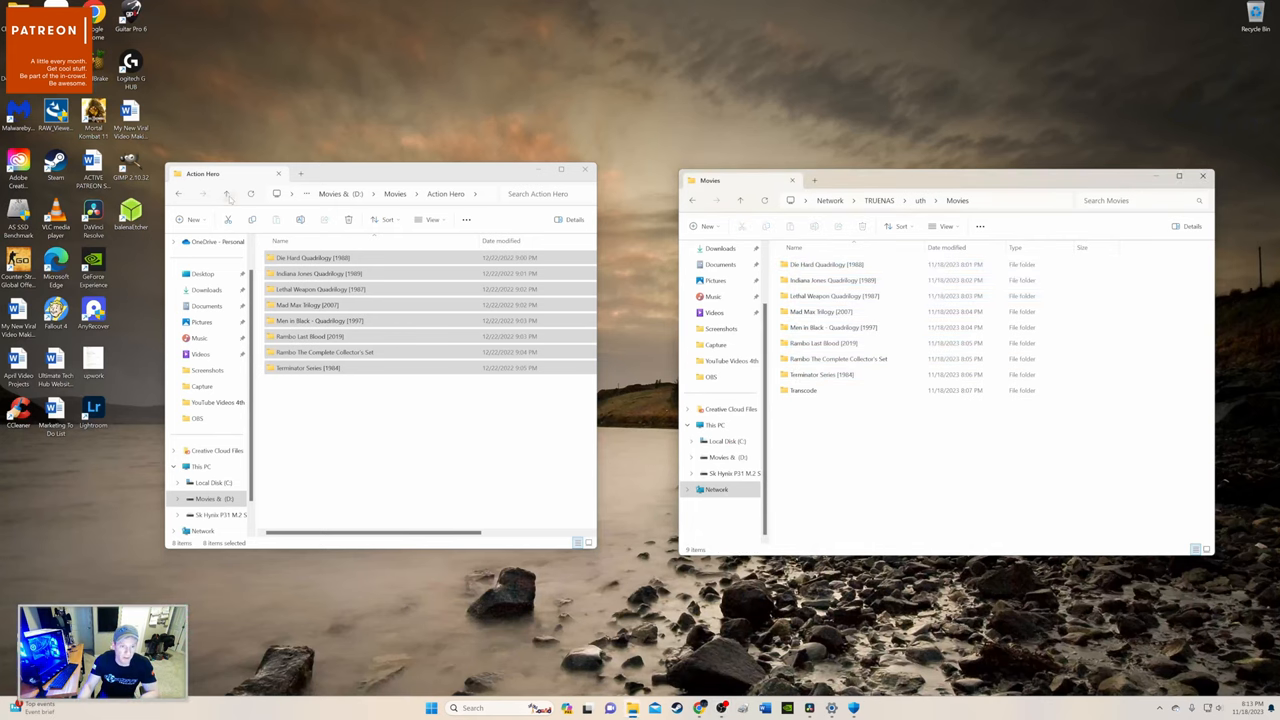
Open D:\Movies\Family Movies and select all its movie folders.
{"action": "left_click", "coordinate": [226, 193]}
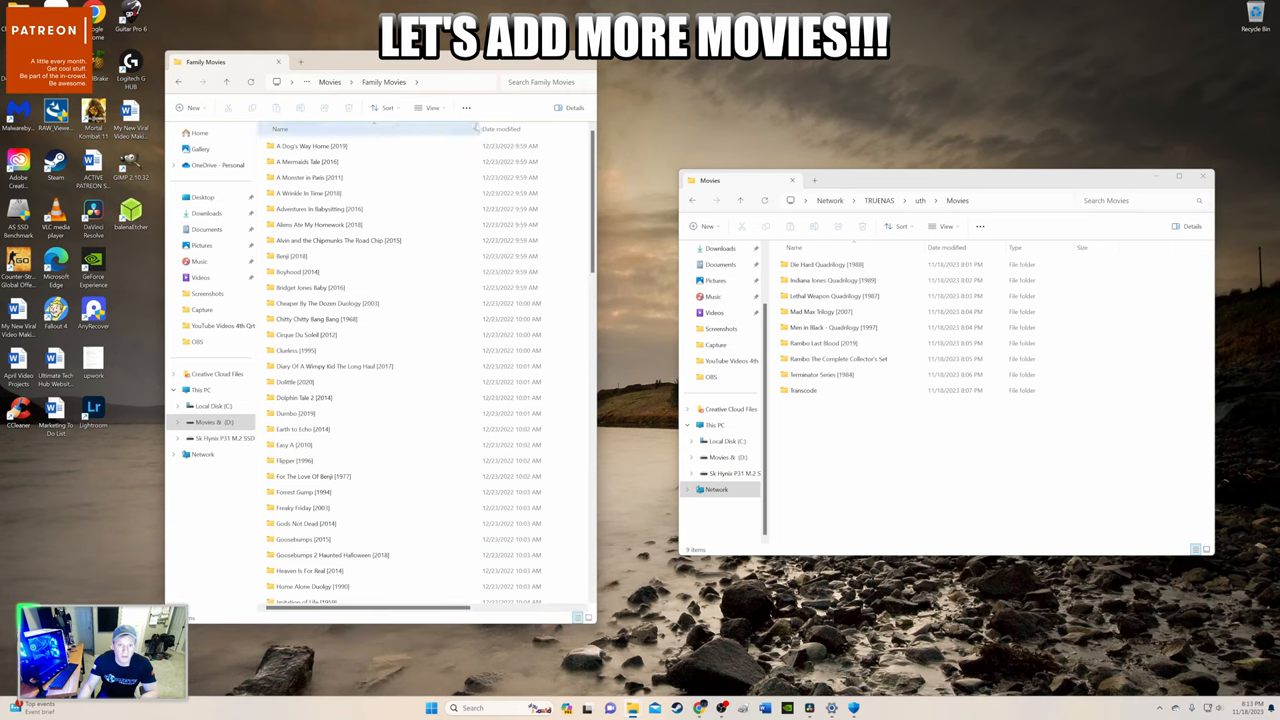
{"action": "key", "text": "ctrl+a"}
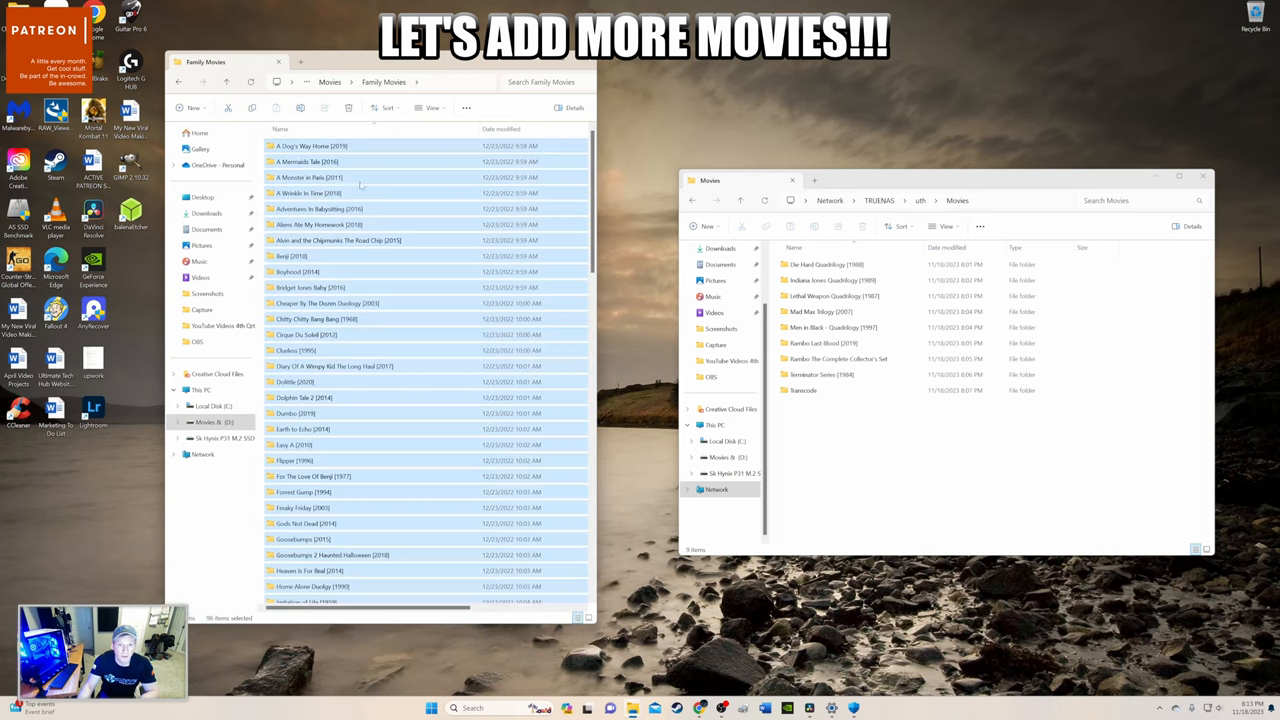